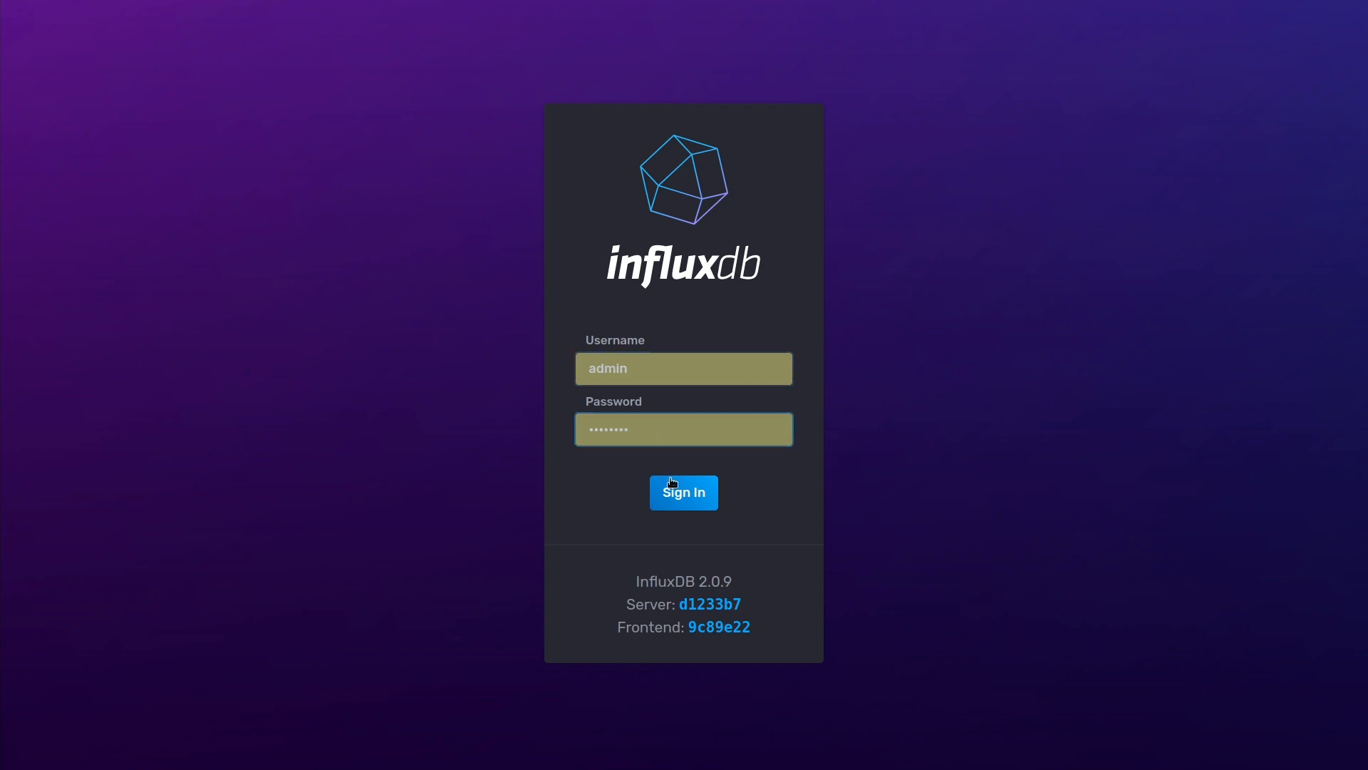
# - Sign in as admin, then copy the admin's Token value from Data > Tokens
pyautogui.click(684, 491)
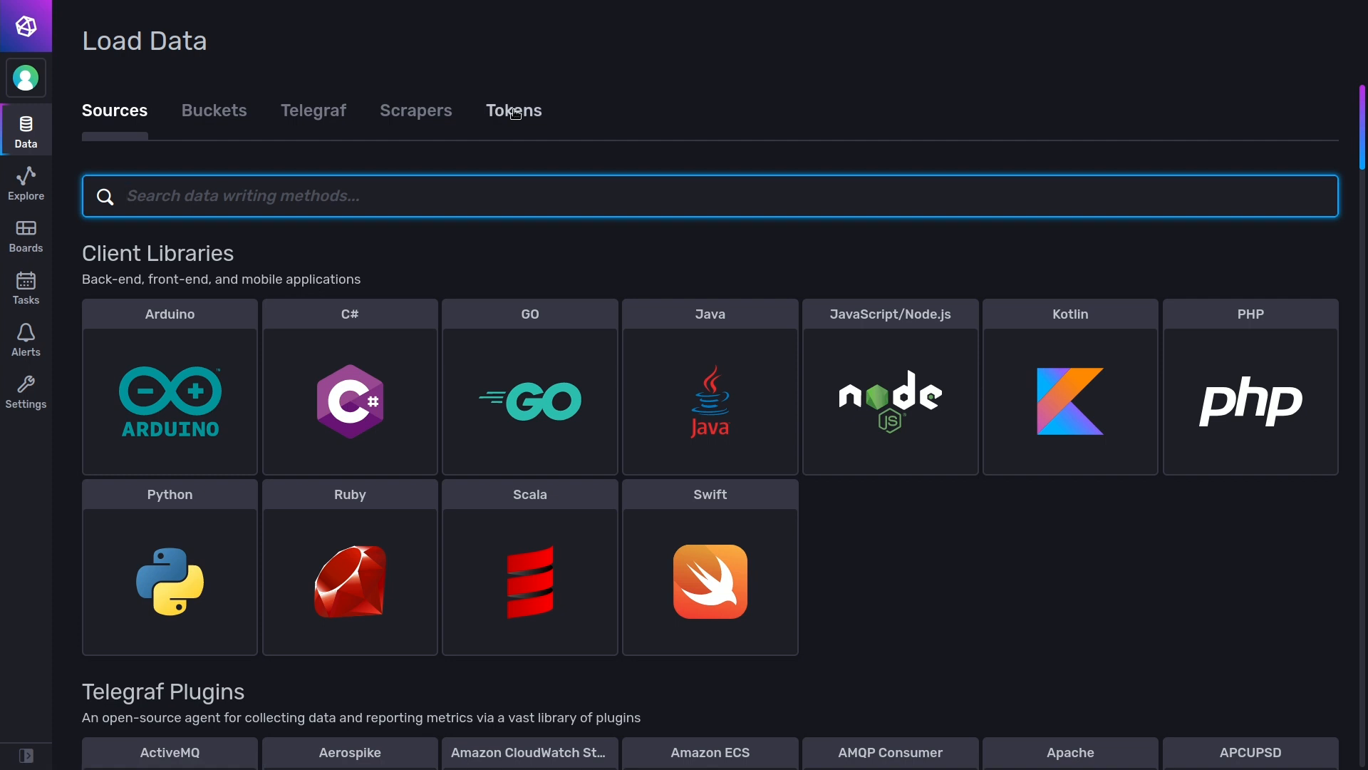
pyautogui.click(513, 111)
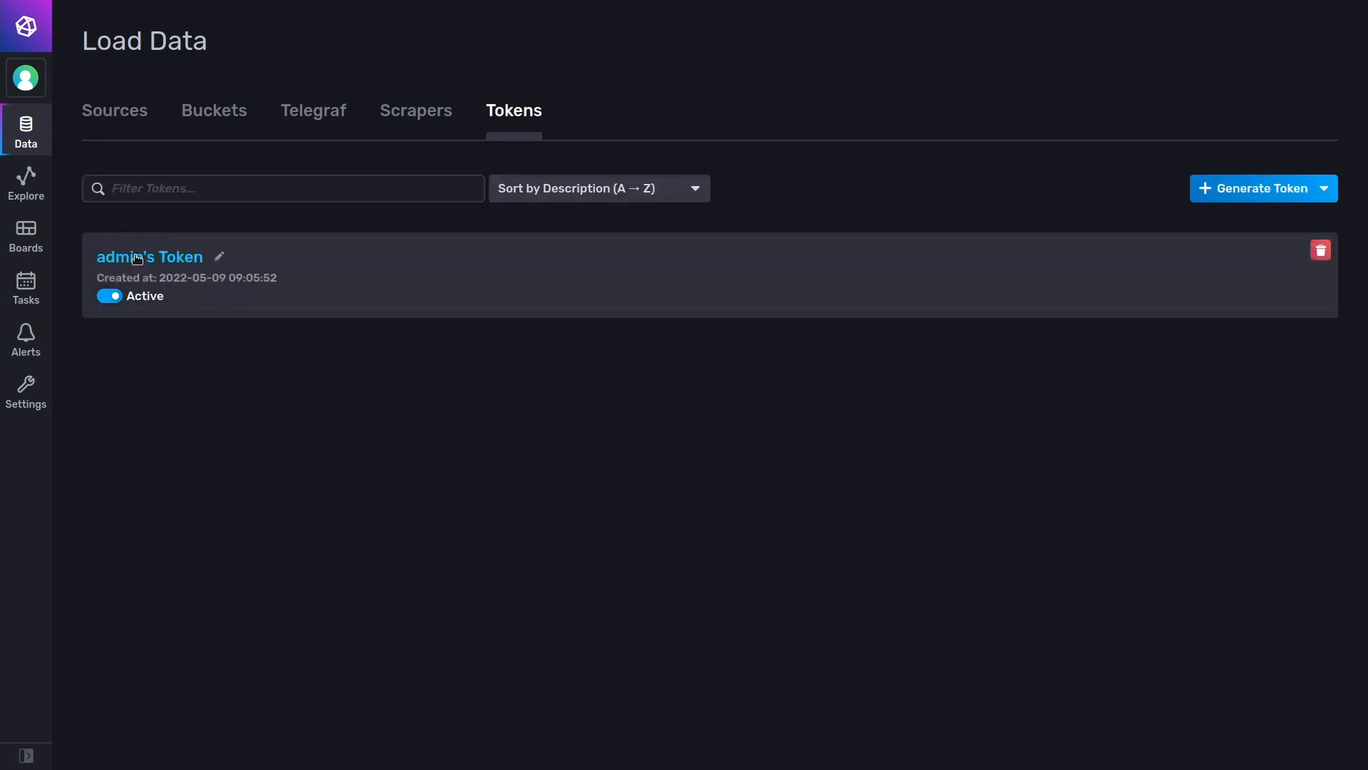
pyautogui.click(150, 256)
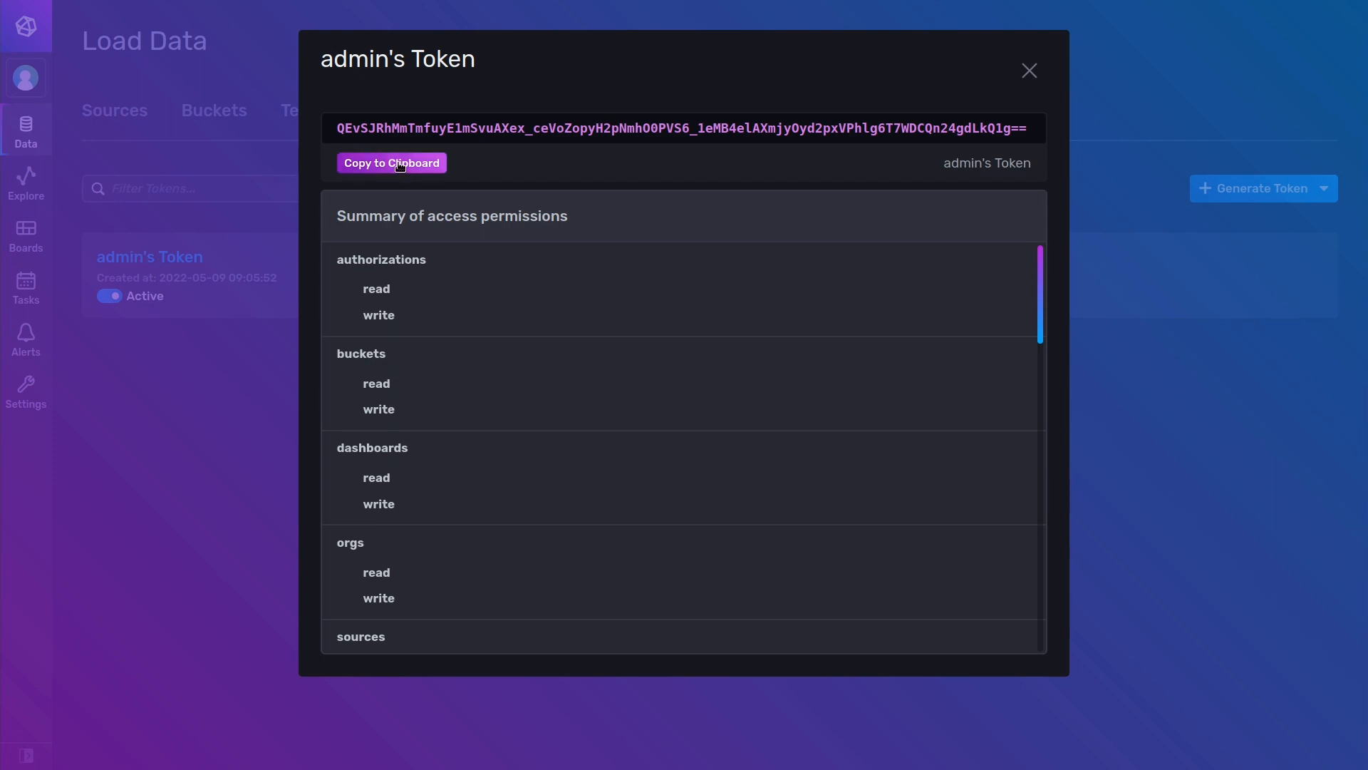
pyautogui.click(392, 163)
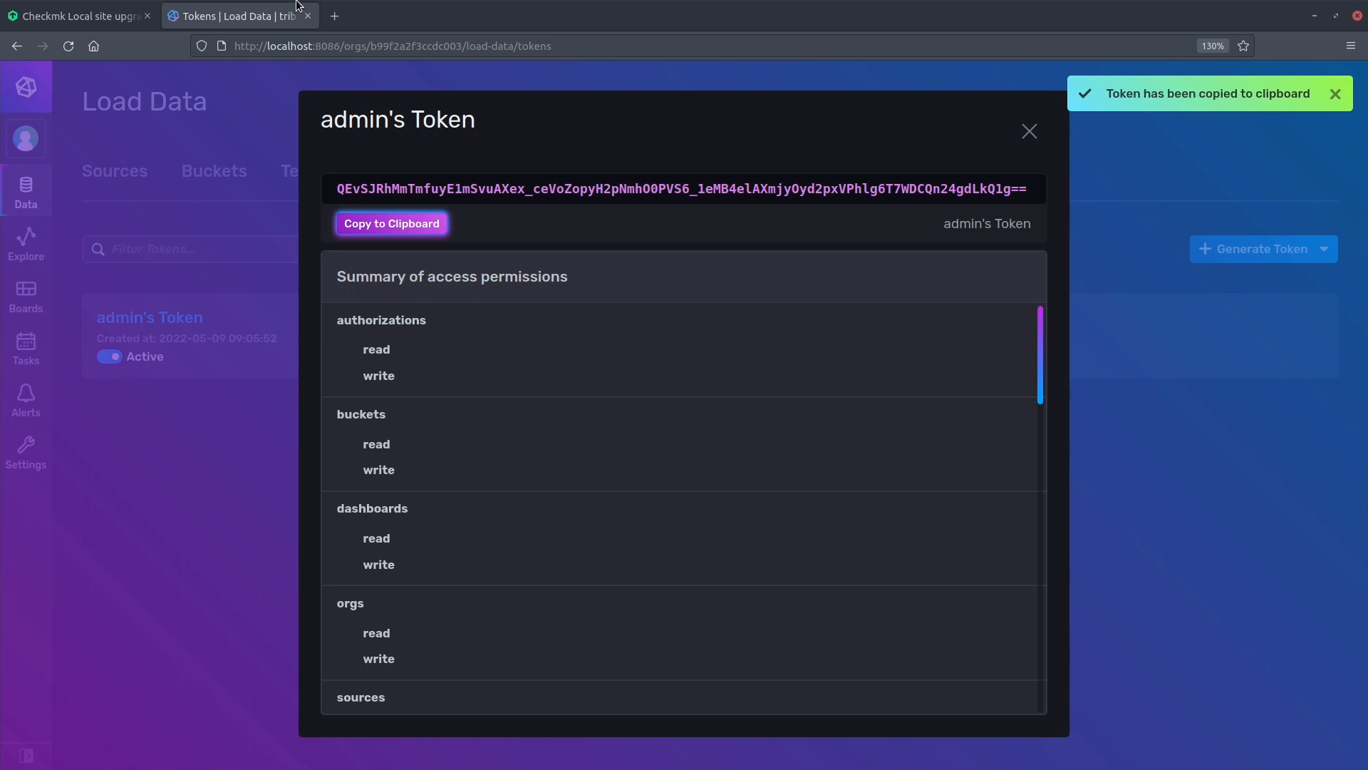
# - Store the pasted token as a Checkmk password titled 'tribe29 InfluxDB Token' and save it
pyautogui.click(71, 16)
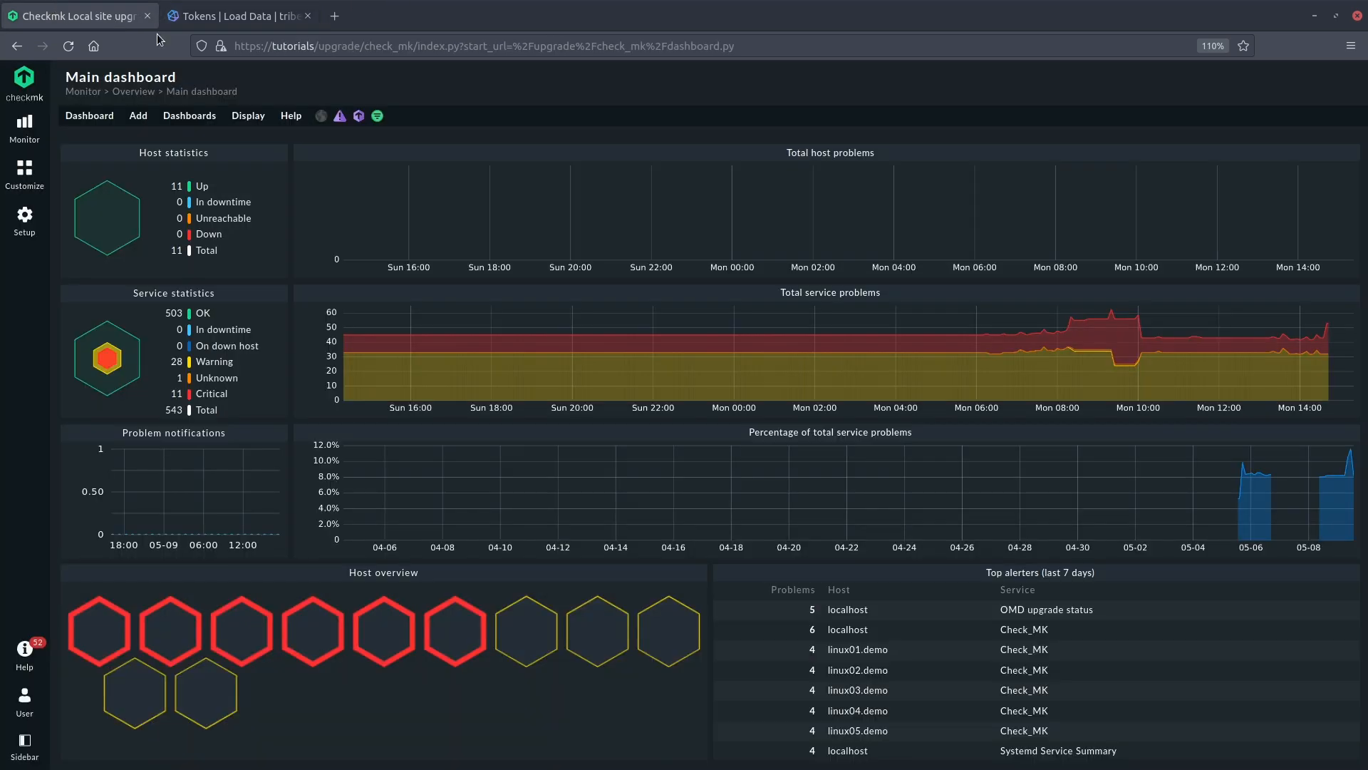
pyautogui.click(24, 221)
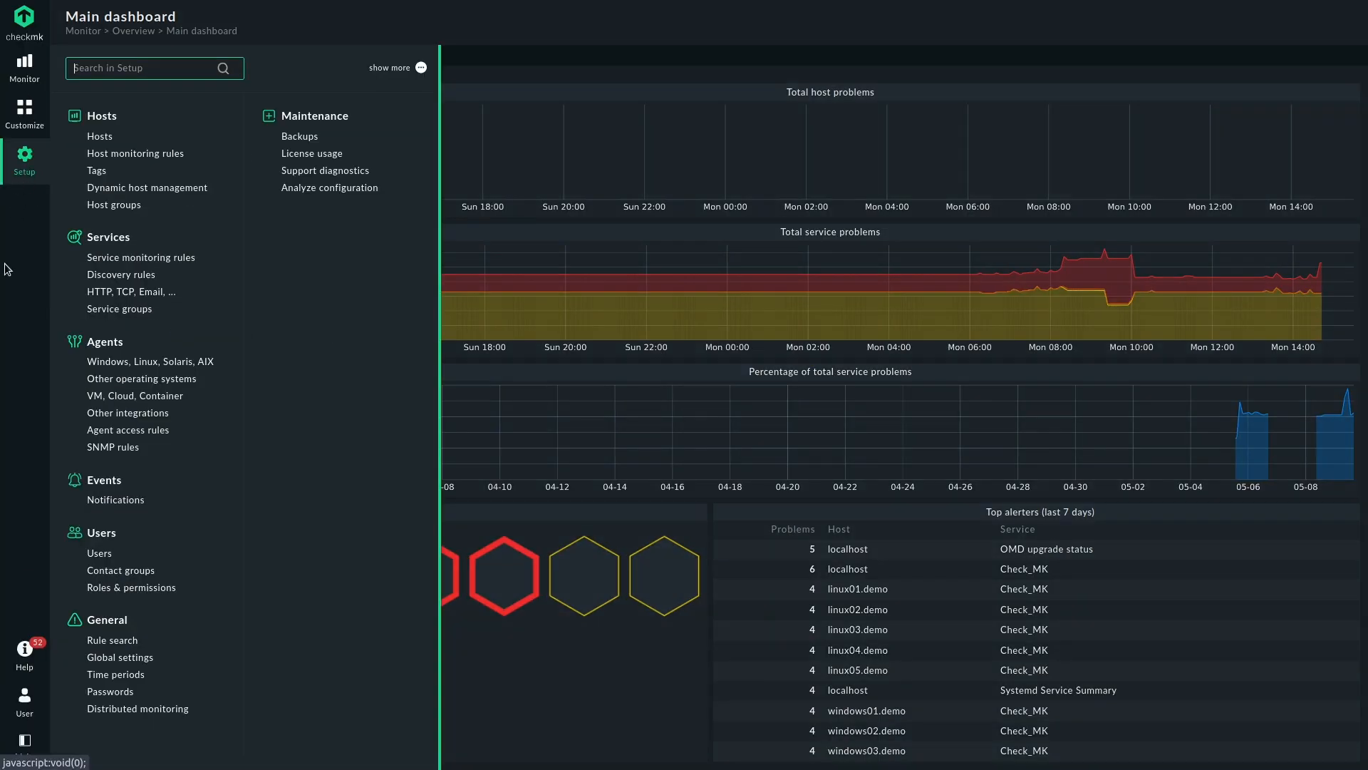
pyautogui.moveTo(110, 691)
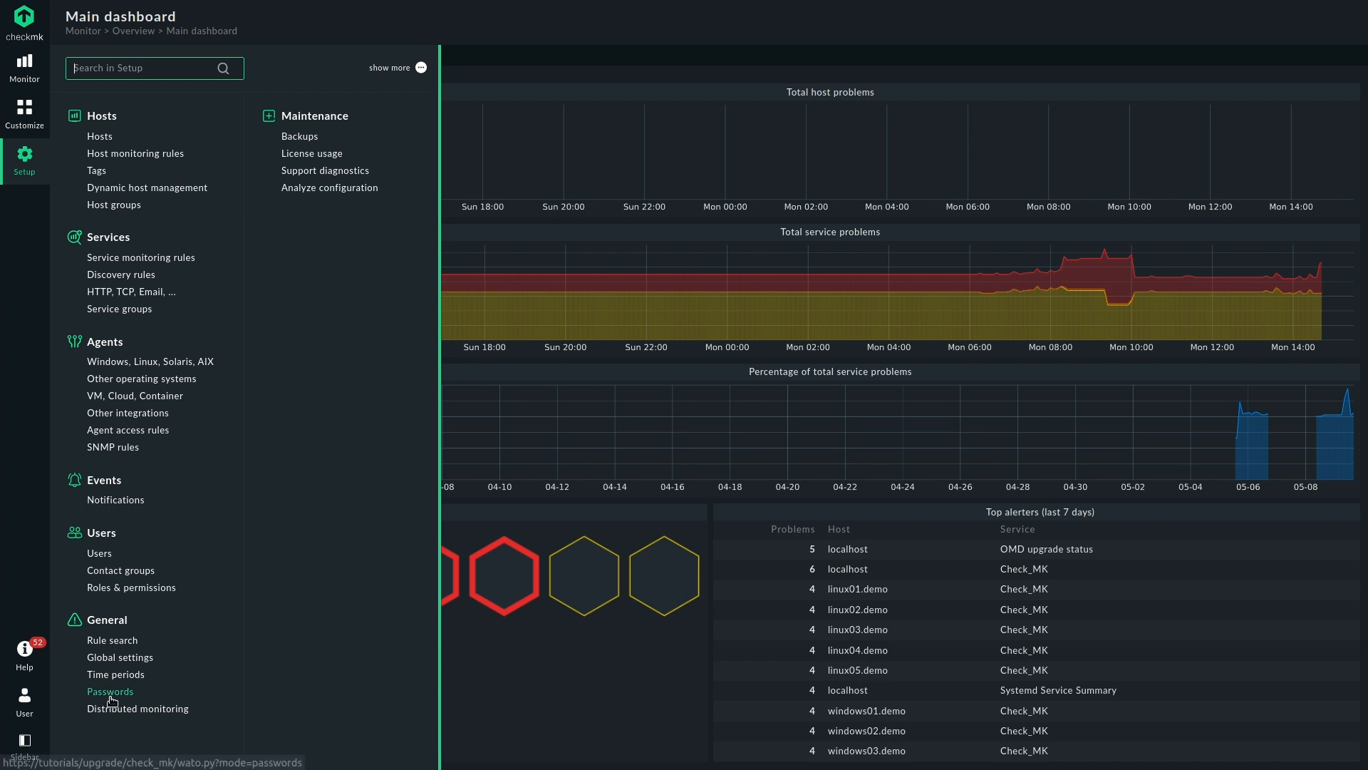
pyautogui.click(25, 160)
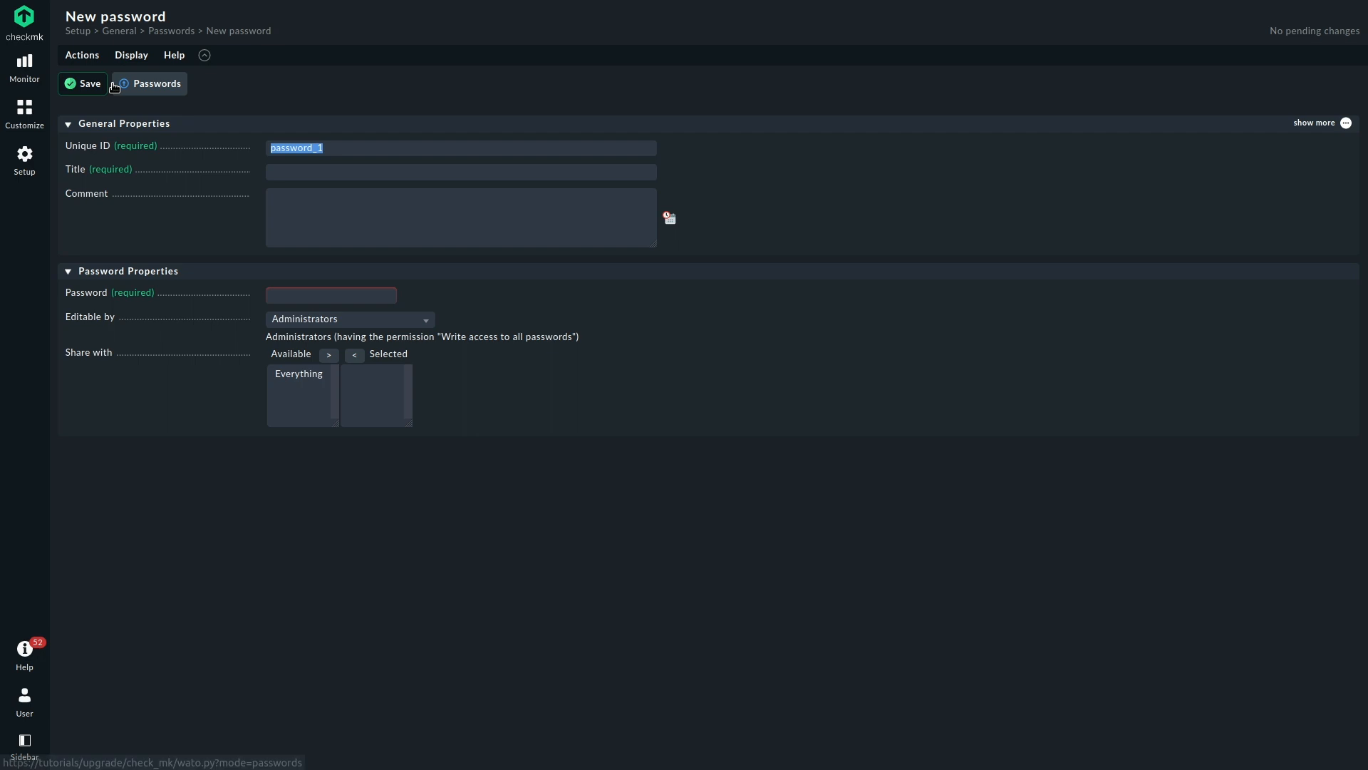
pyautogui.write('tri')
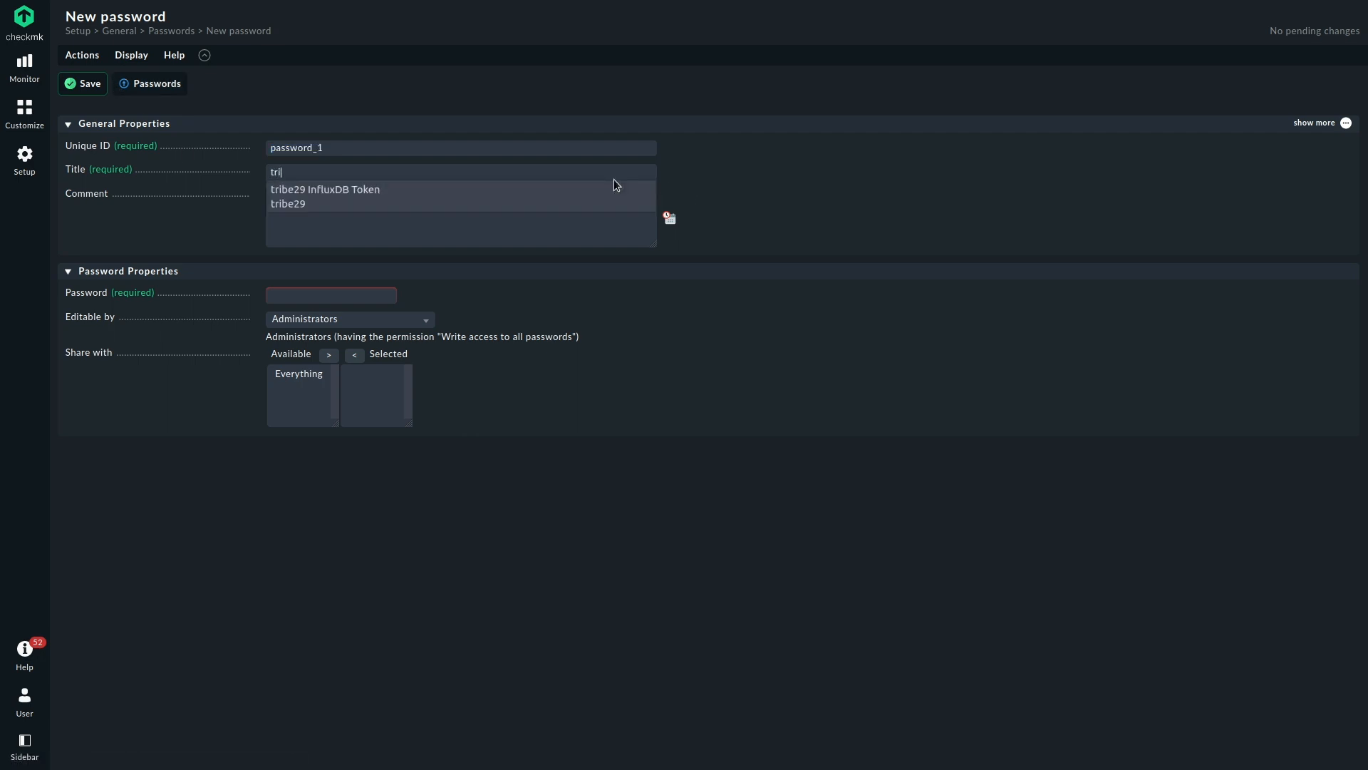
pyautogui.click(325, 188)
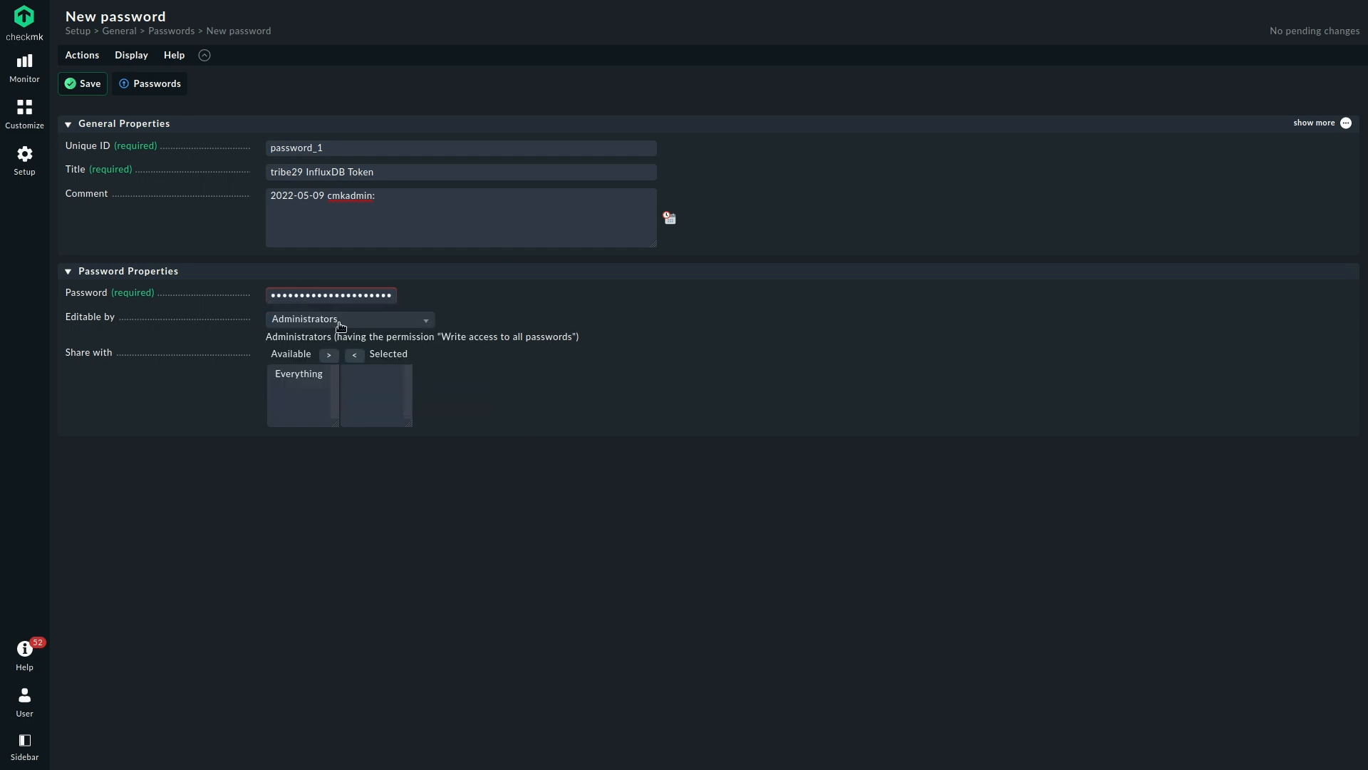
pyautogui.click(82, 82)
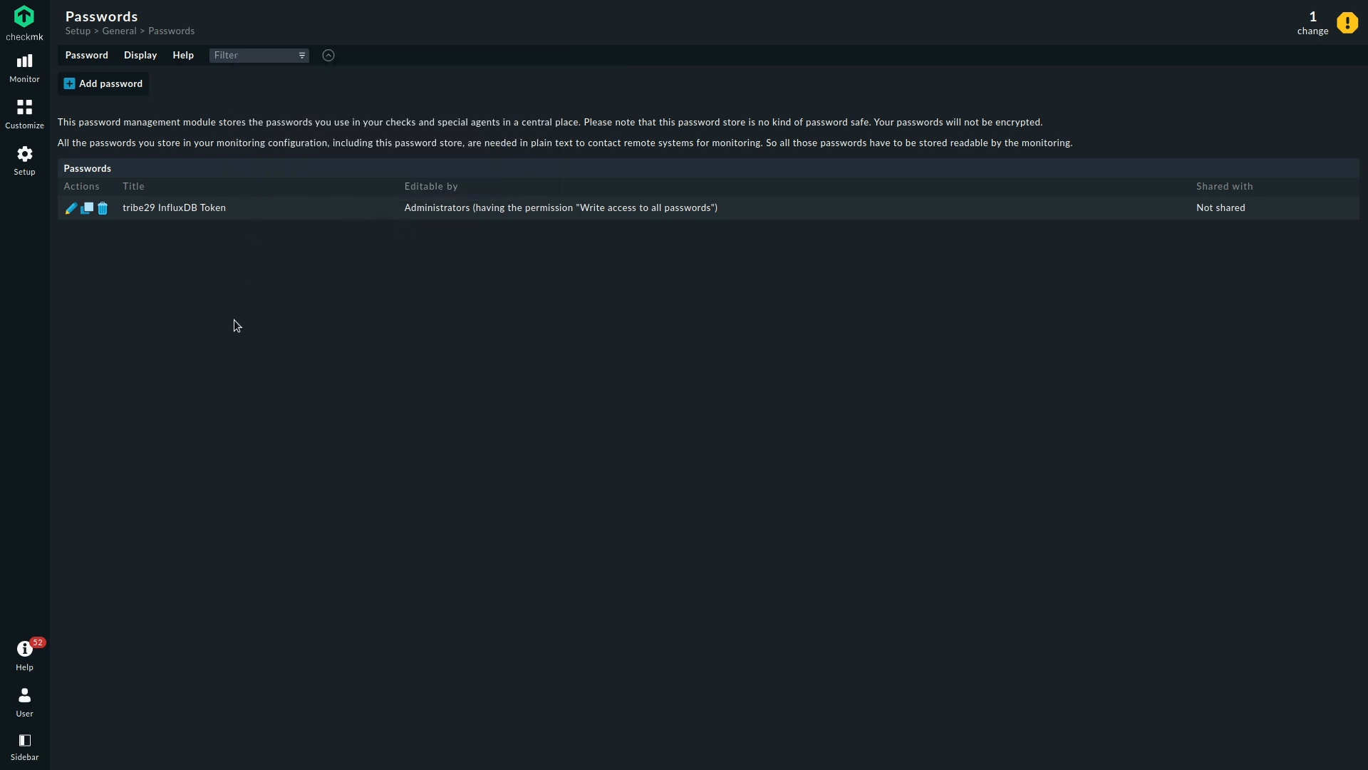
pyautogui.moveTo(77, 271)
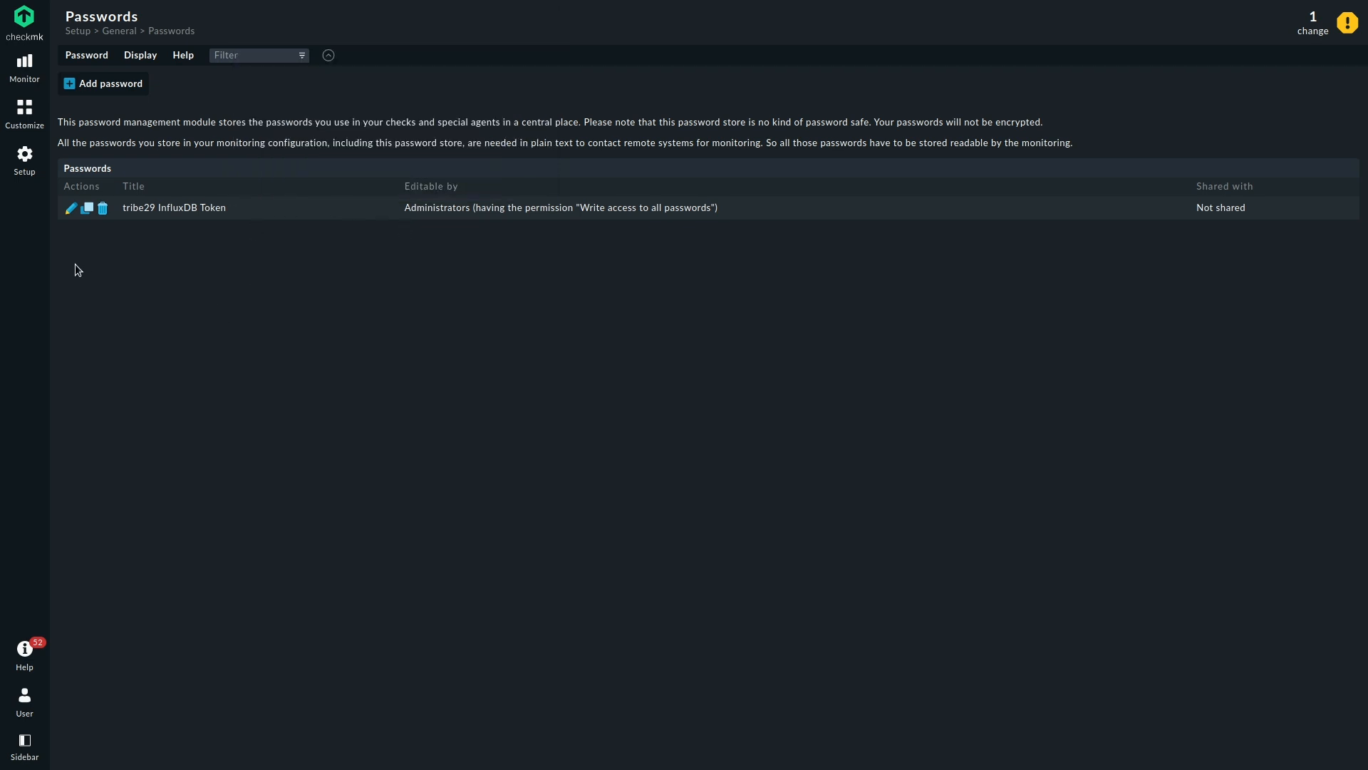
# - Search the Setup menu for 'influx' and reach the empty InfluxDB connections page
pyautogui.click(24, 154)
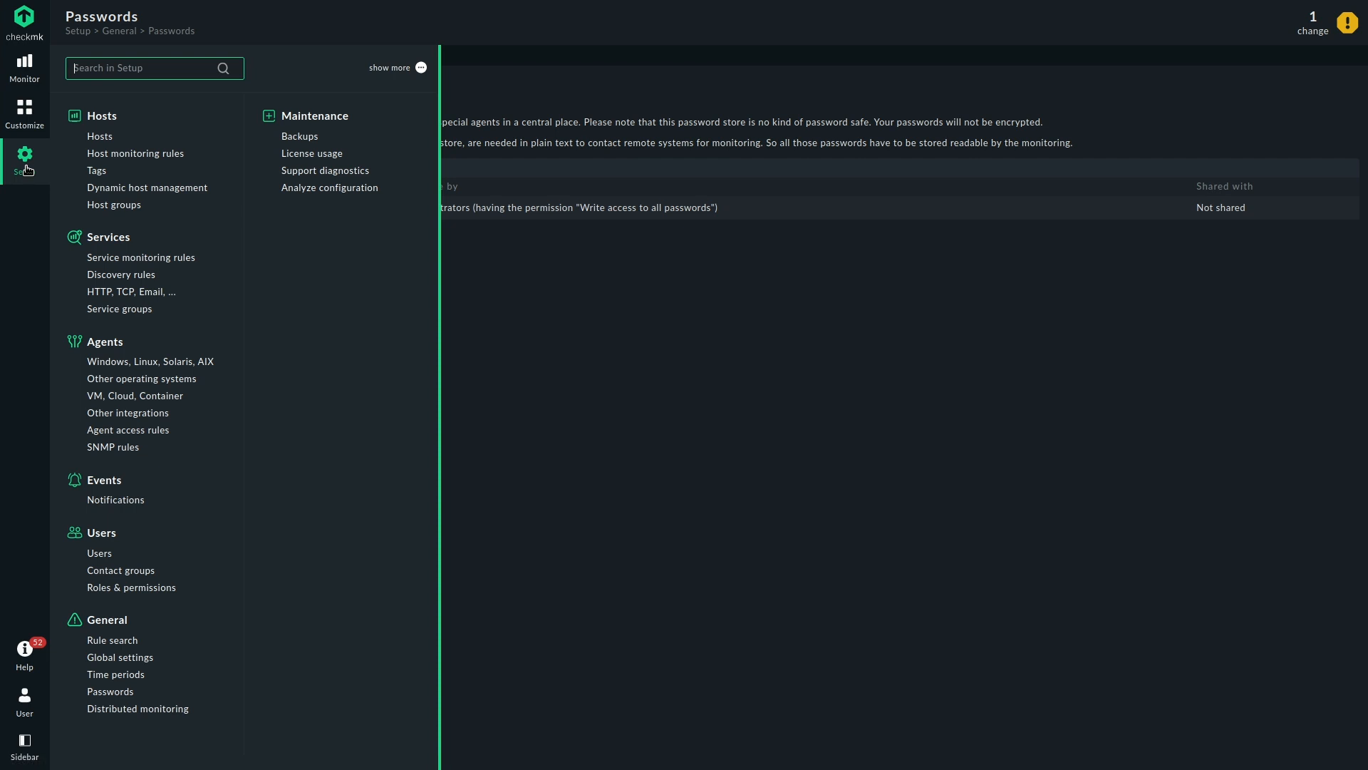
pyautogui.write('influx')
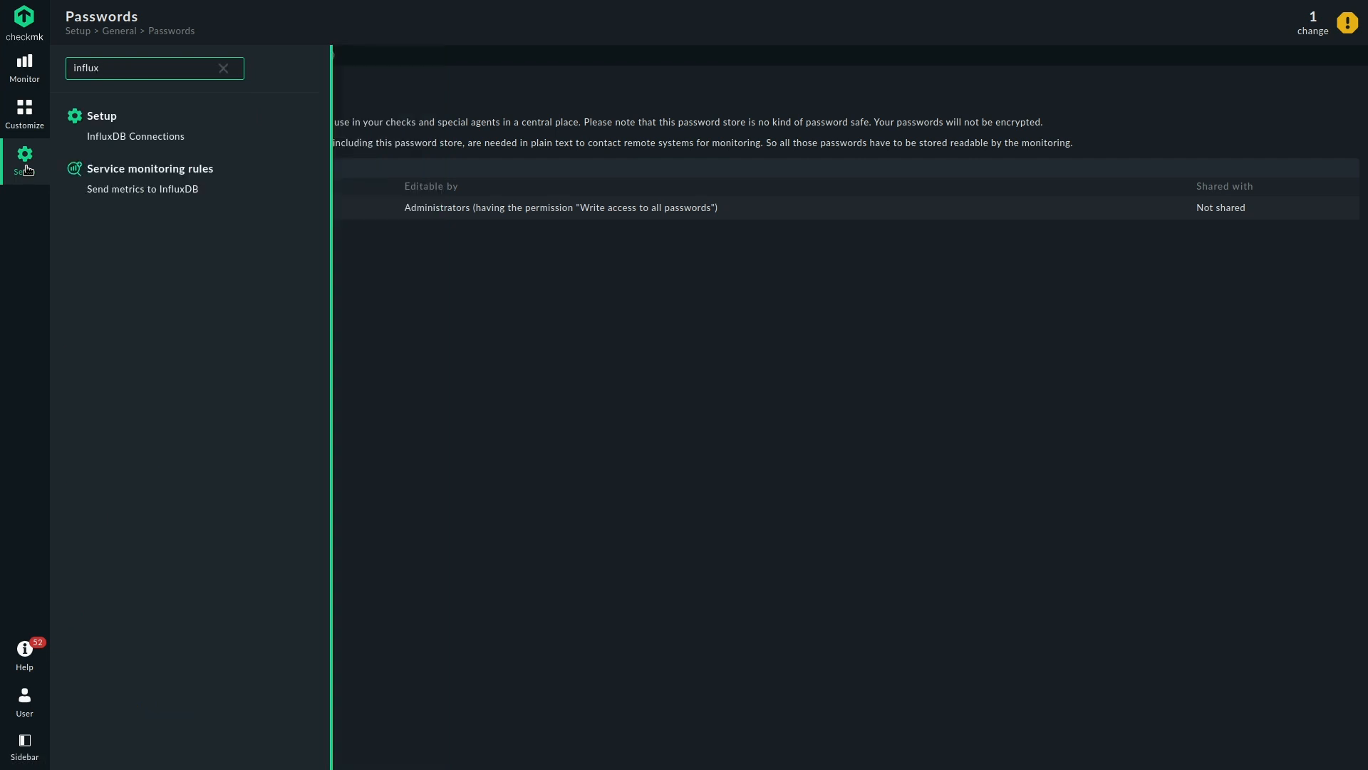
pyautogui.moveTo(165, 143)
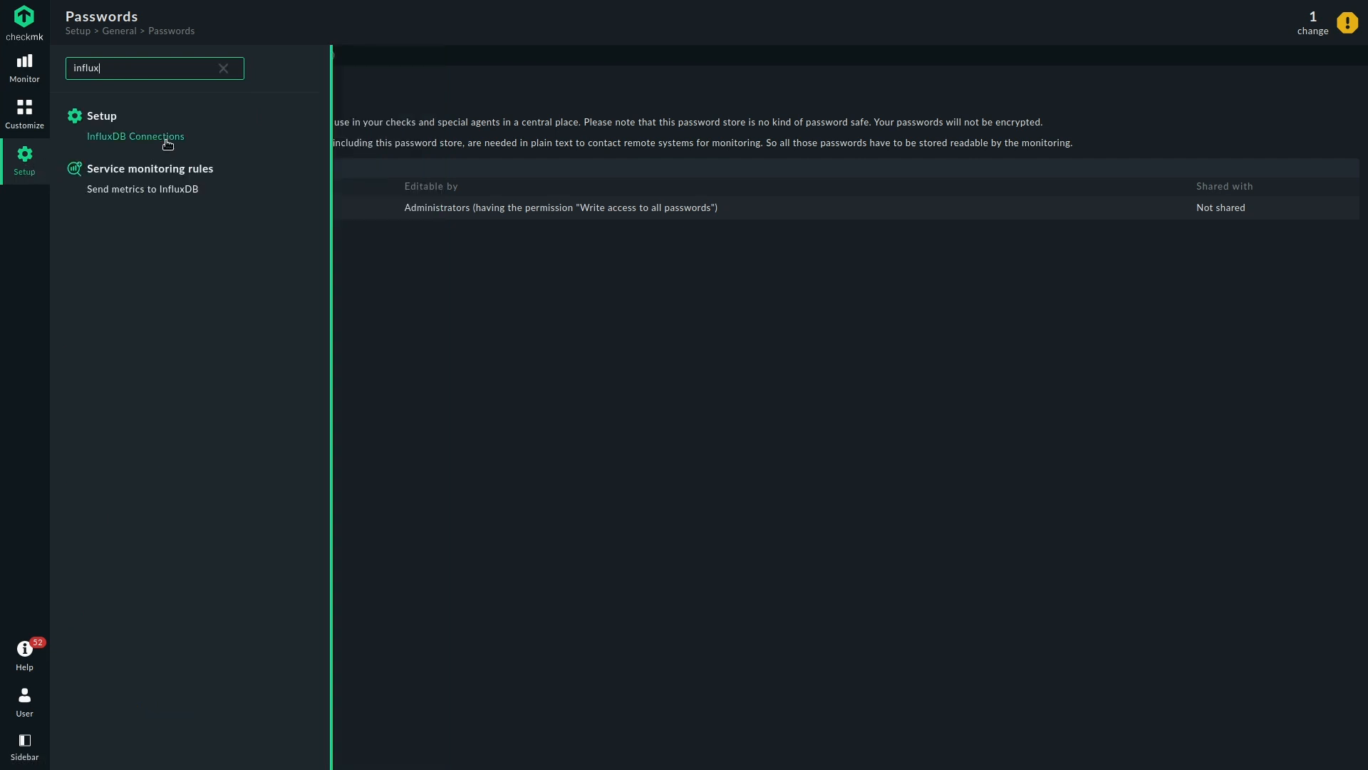
pyautogui.moveTo(165, 142)
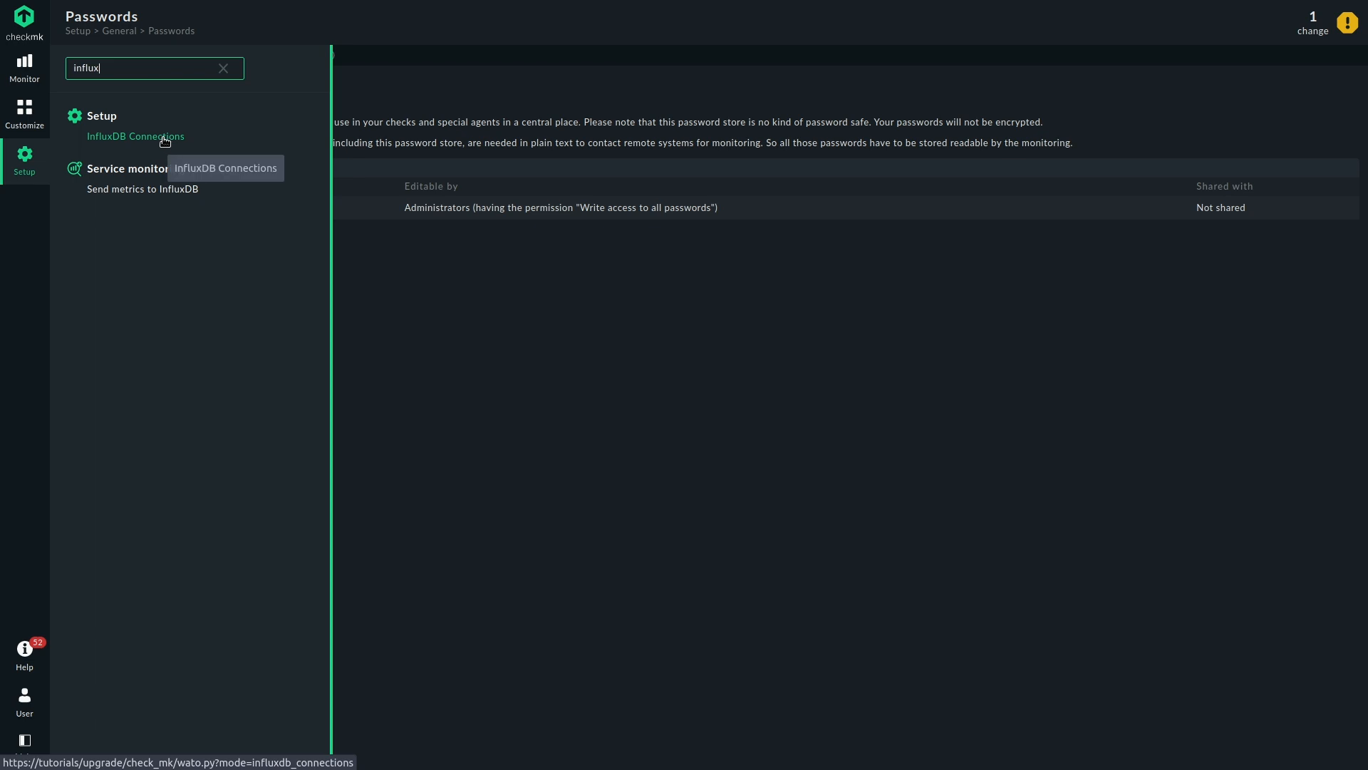
pyautogui.moveTo(174, 194)
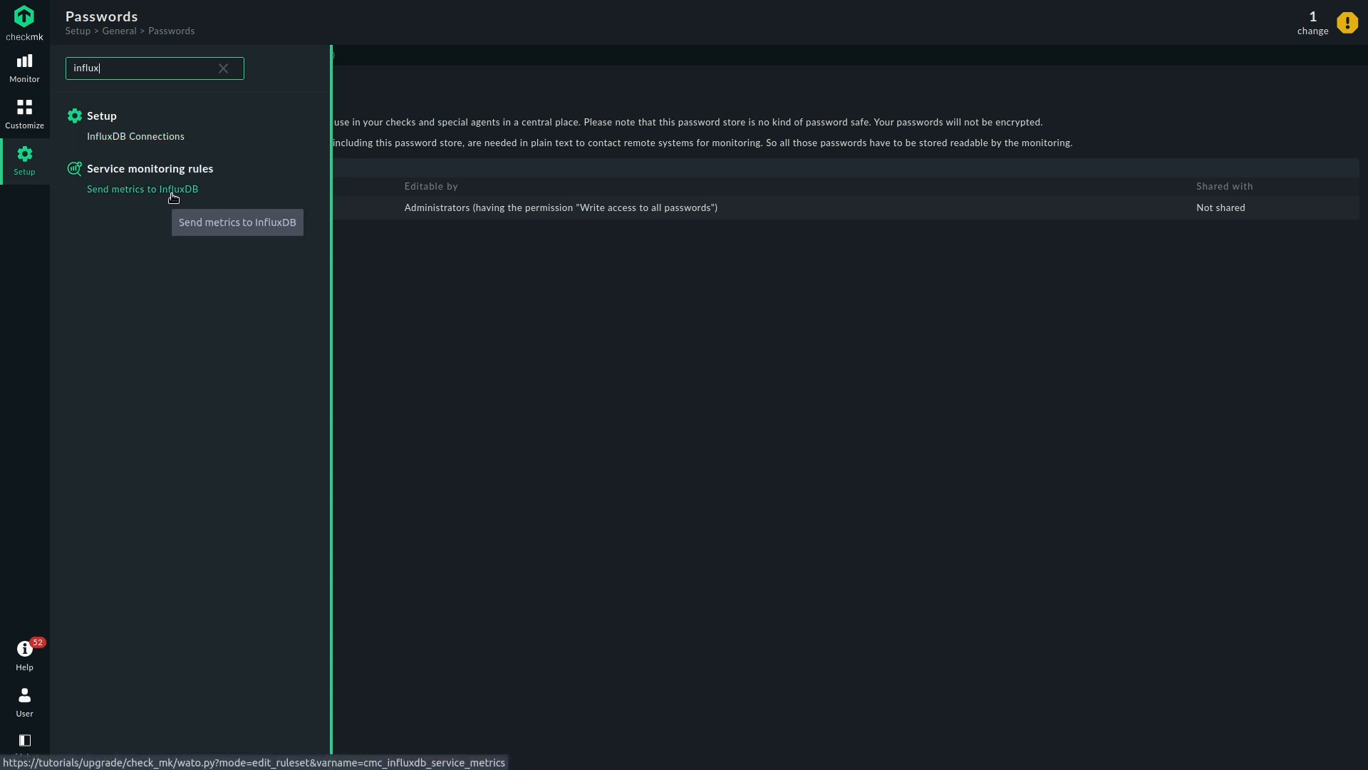
pyautogui.moveTo(245, 185)
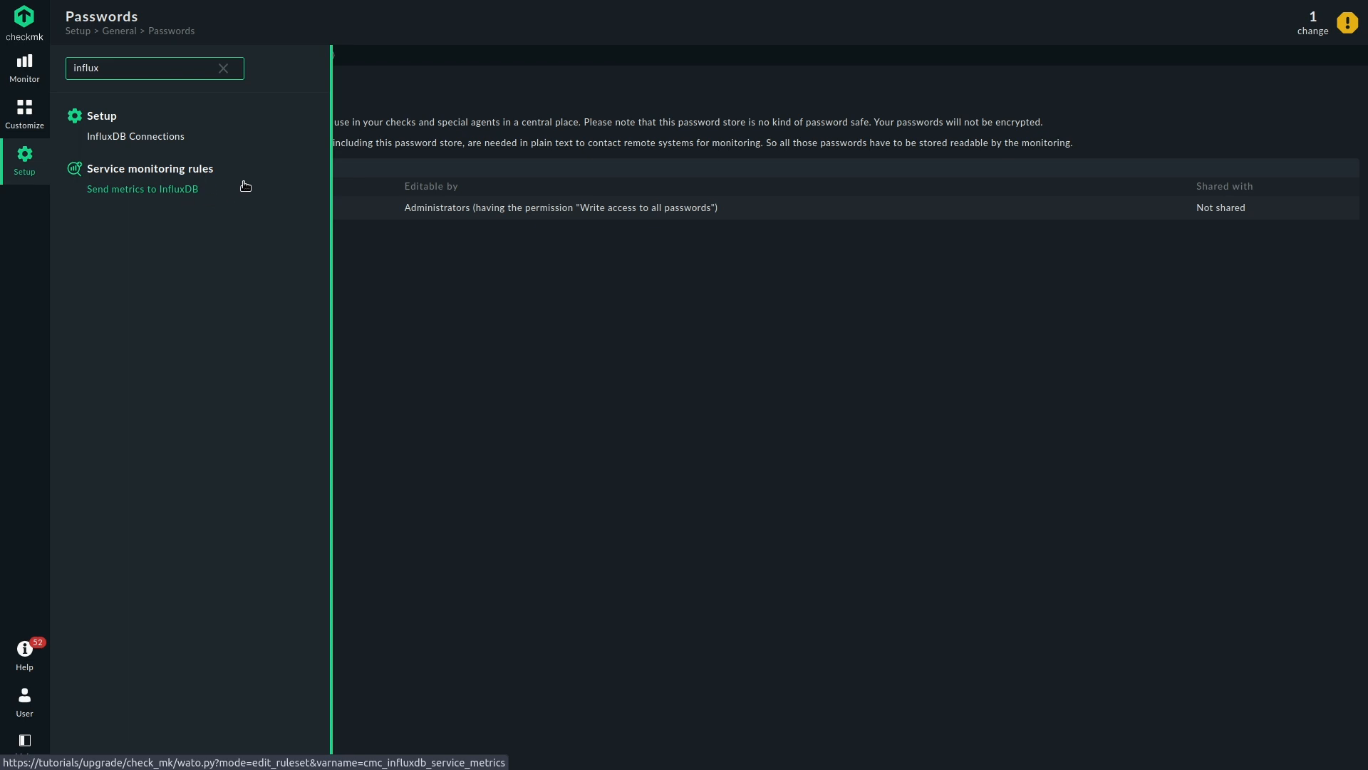
pyautogui.click(135, 136)
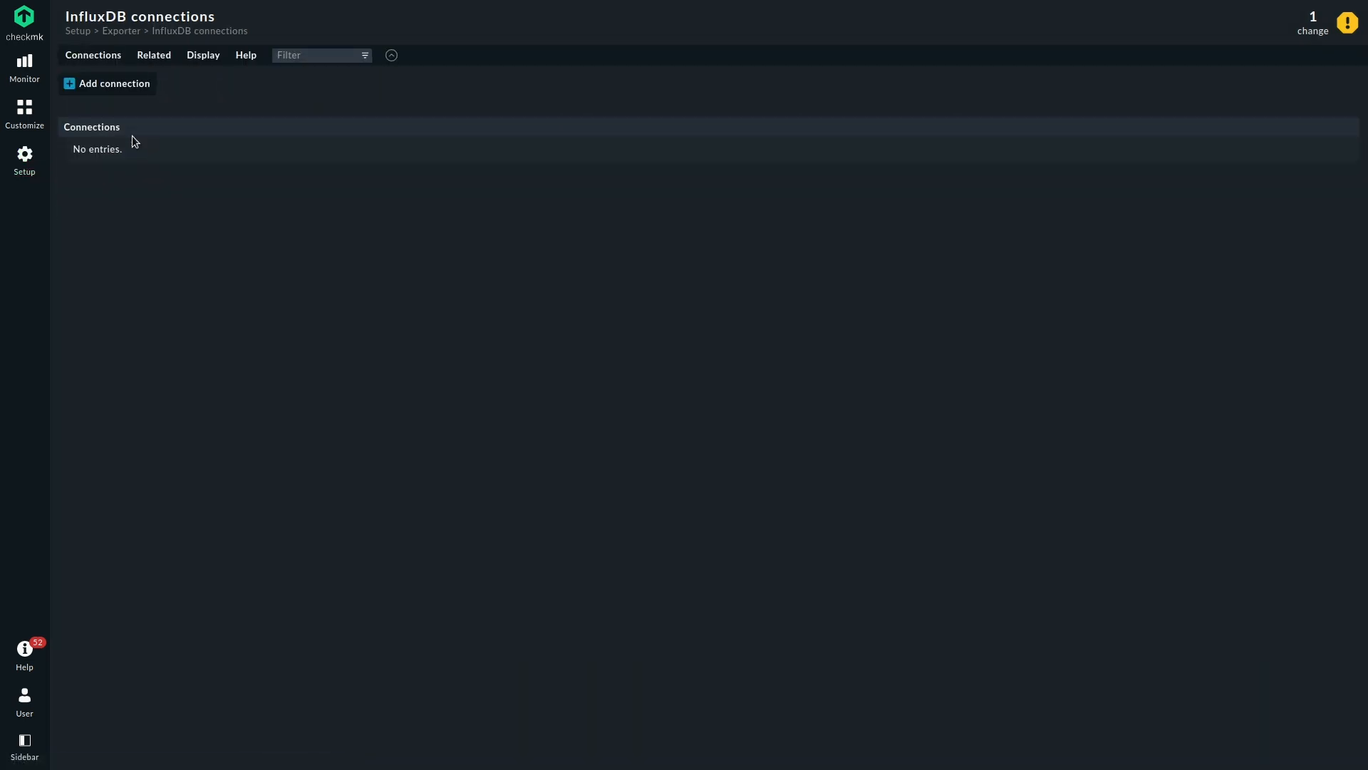
# - Create a connection titled tribe29 with a dated comment, restricted to All sites
pyautogui.click(107, 83)
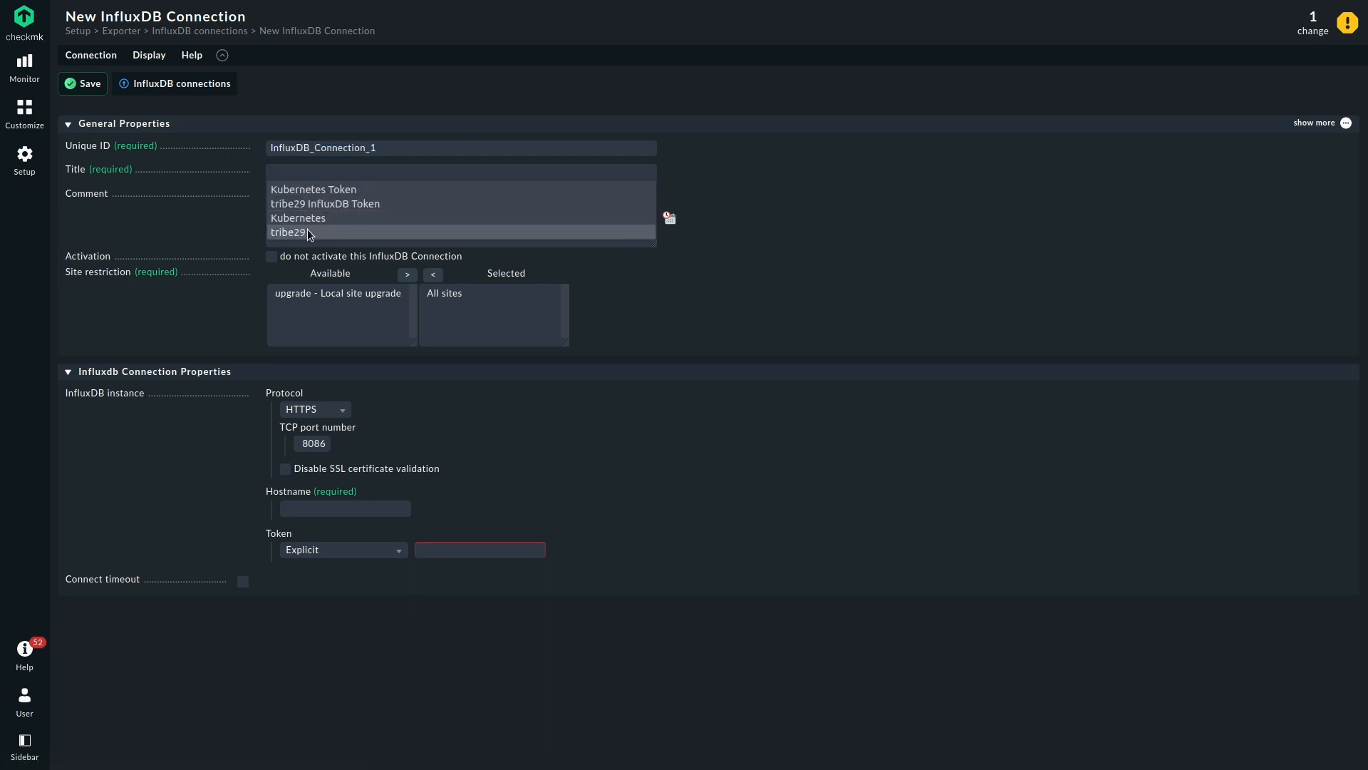
pyautogui.click(288, 233)
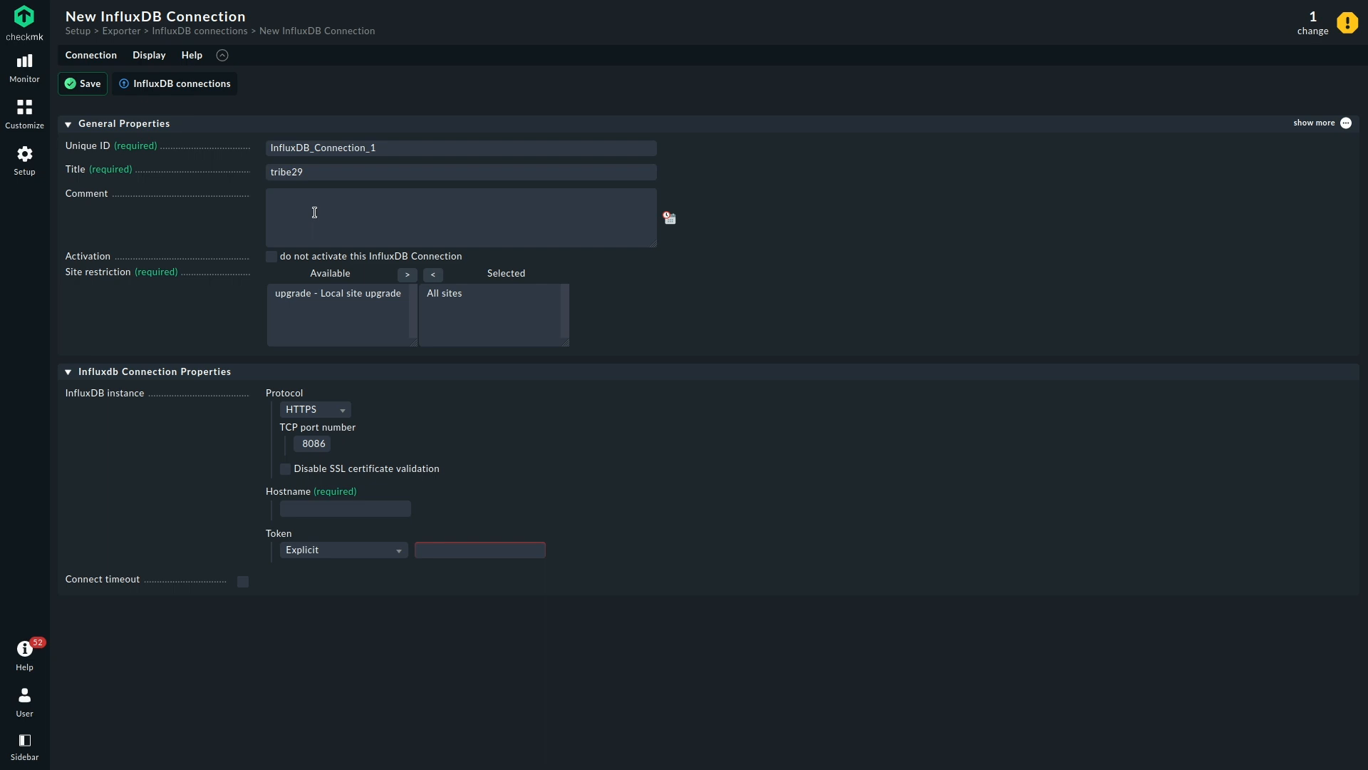
pyautogui.click(670, 218)
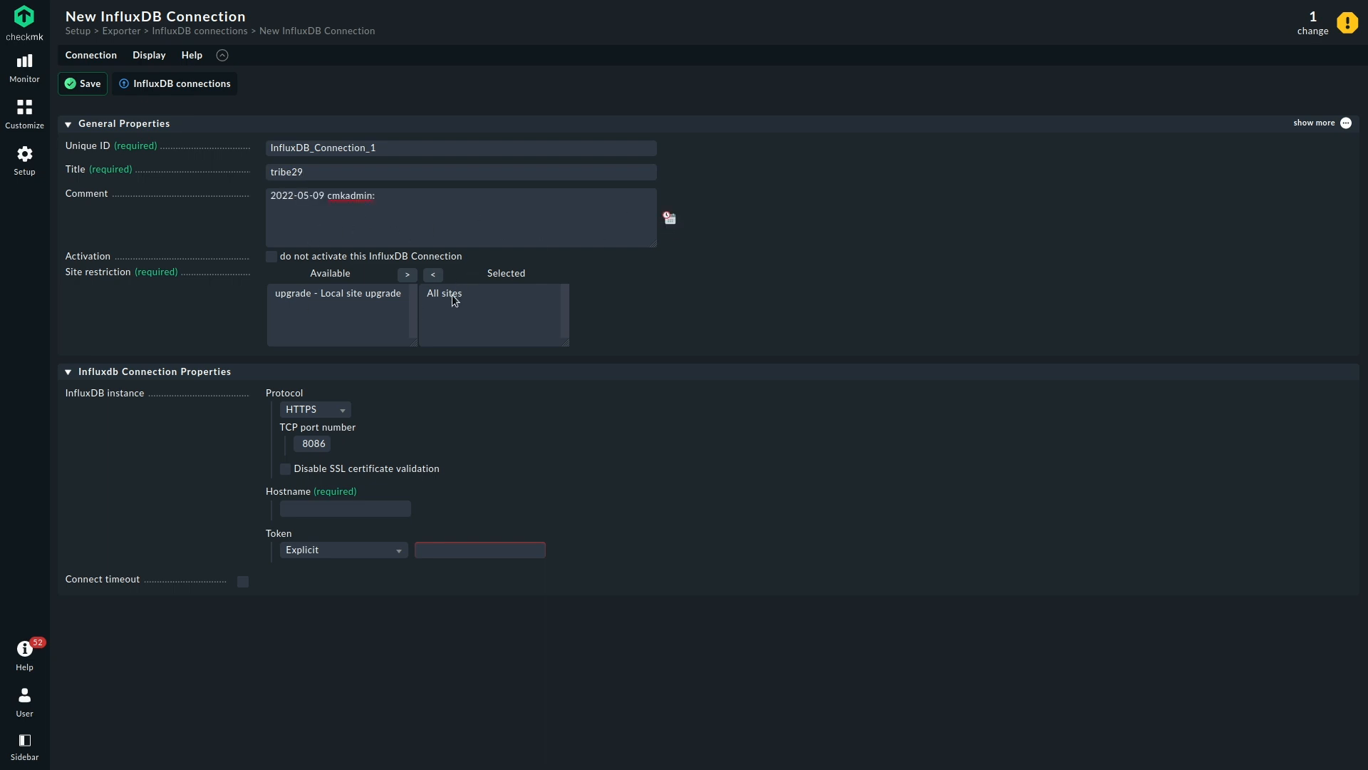
pyautogui.click(445, 293)
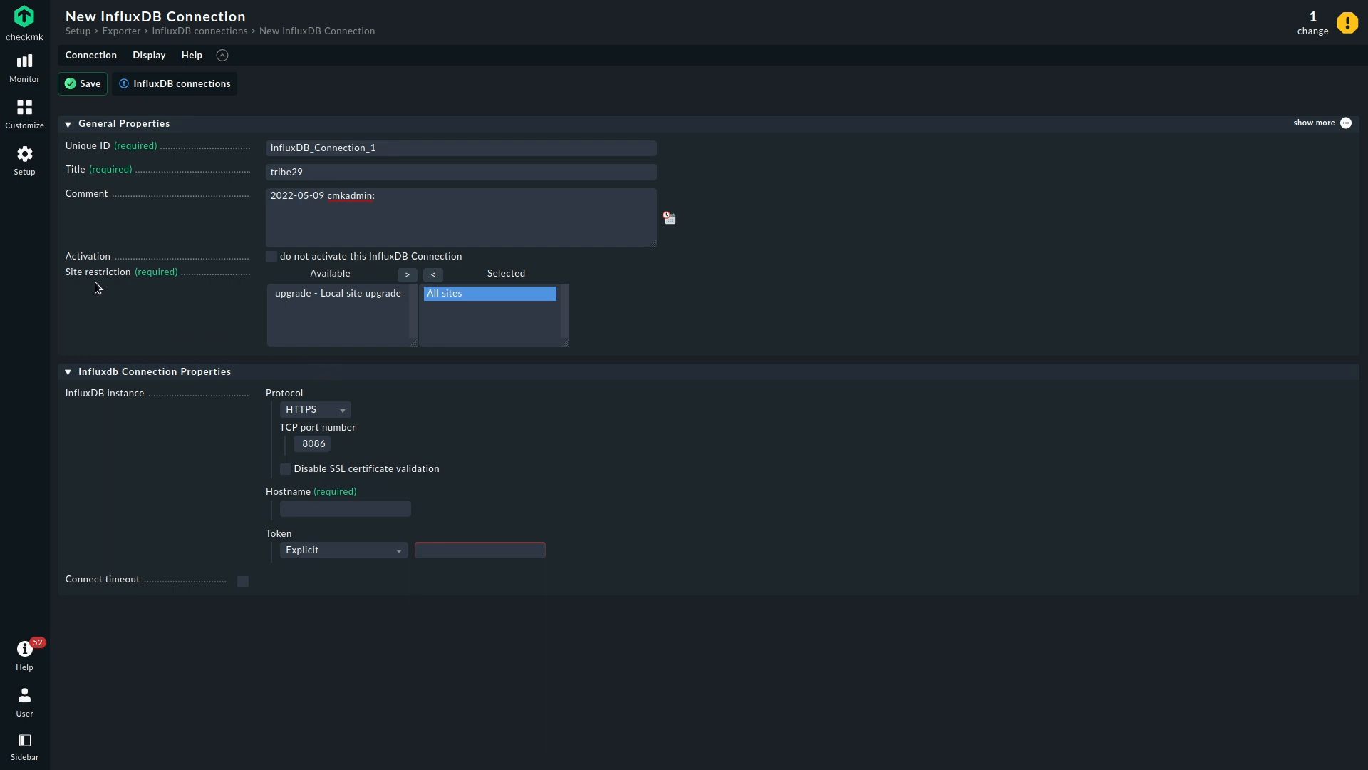
pyautogui.moveTo(174, 343)
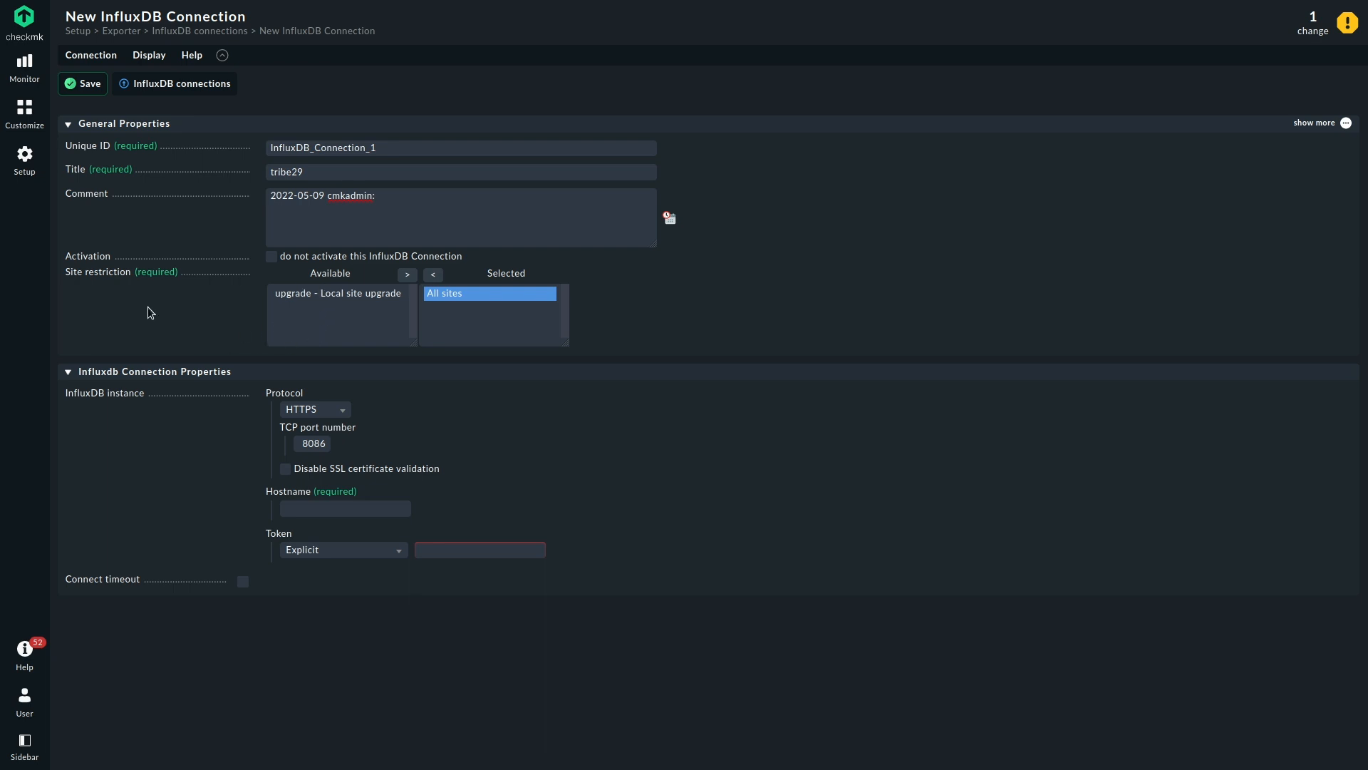
pyautogui.moveTo(142, 328)
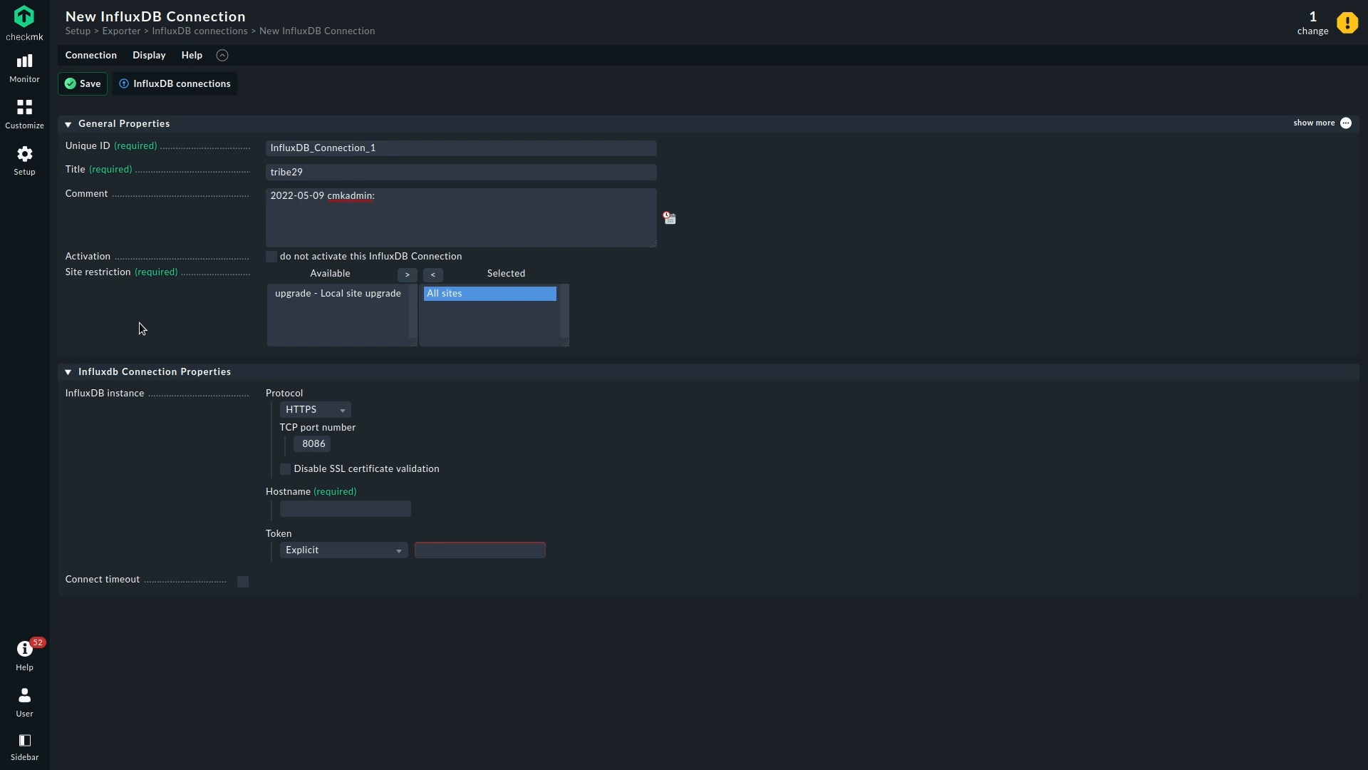
pyautogui.moveTo(479, 302)
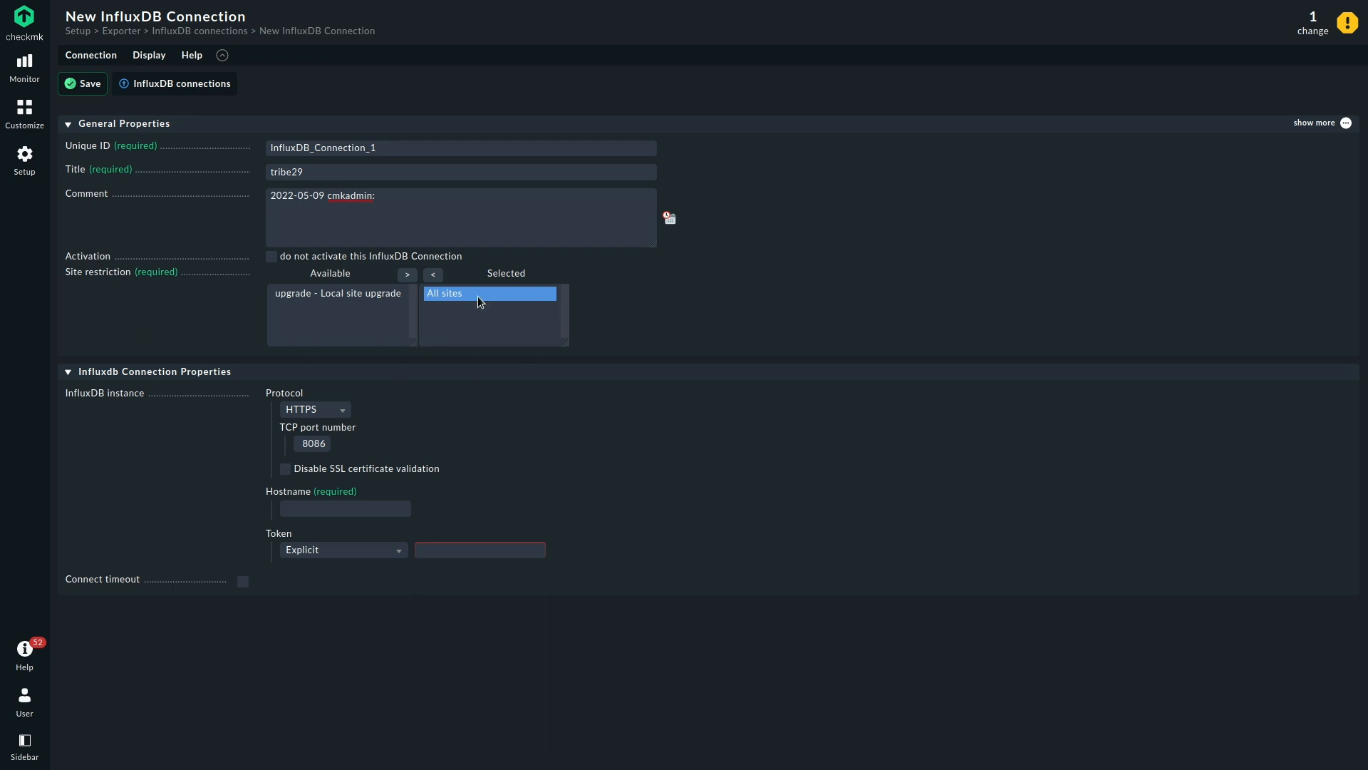
pyautogui.moveTo(467, 328)
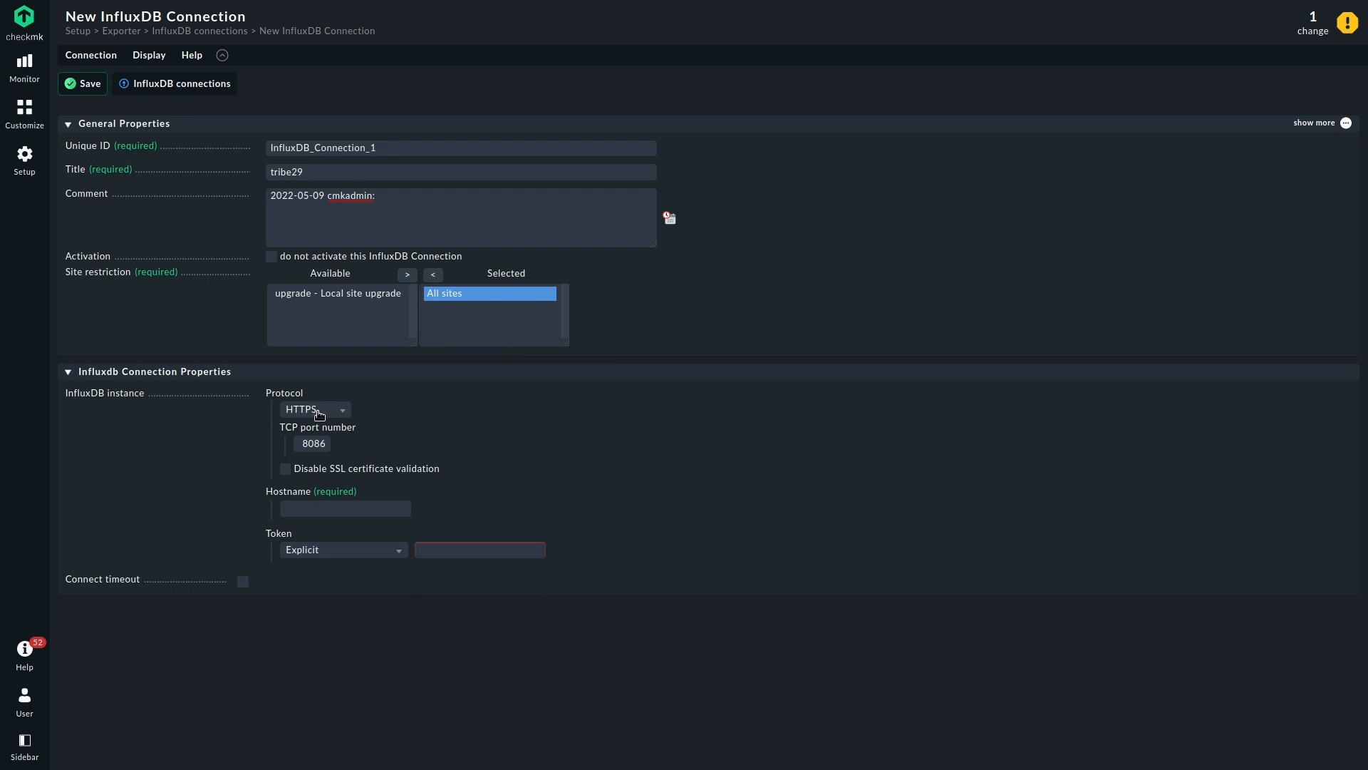
# - Set HTTP to host 192.168.56.1 with the password-store token, then save the connection
pyautogui.click(314, 410)
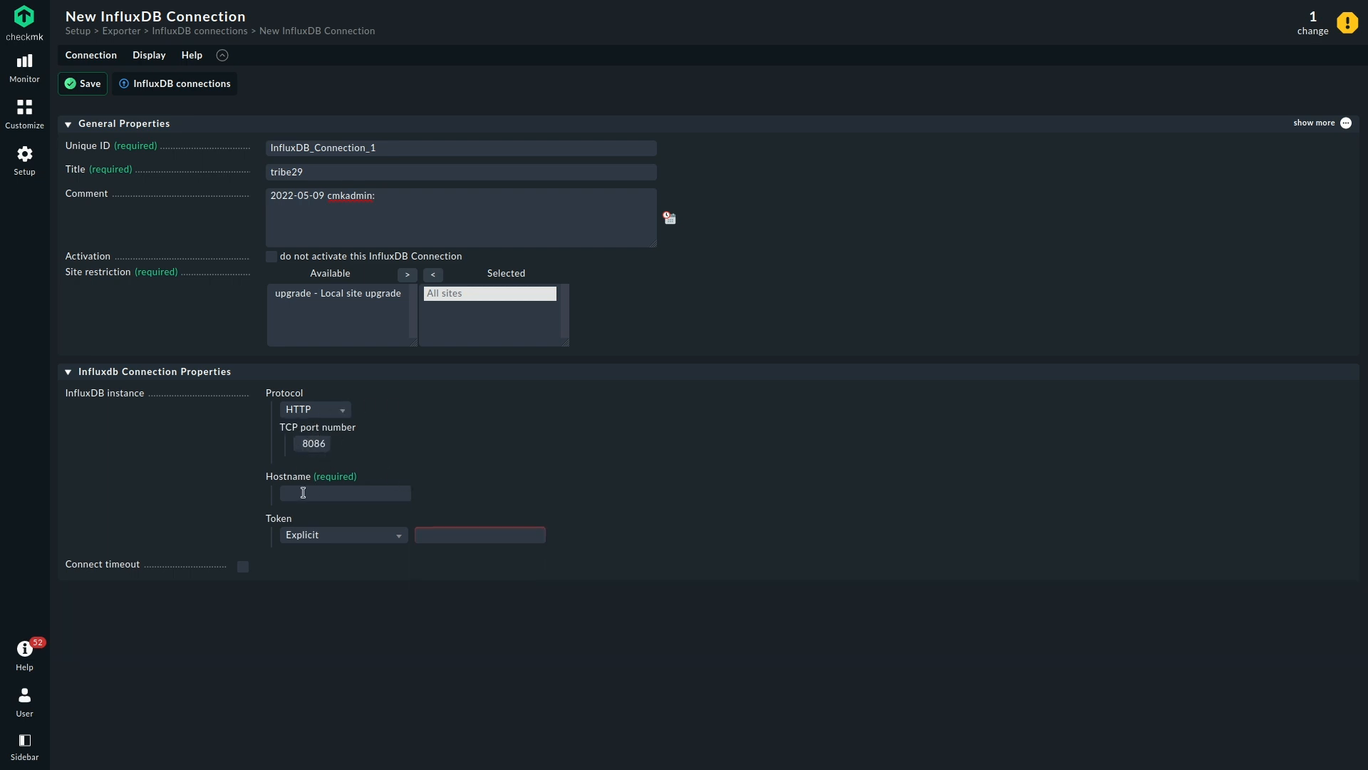
pyautogui.write('1')
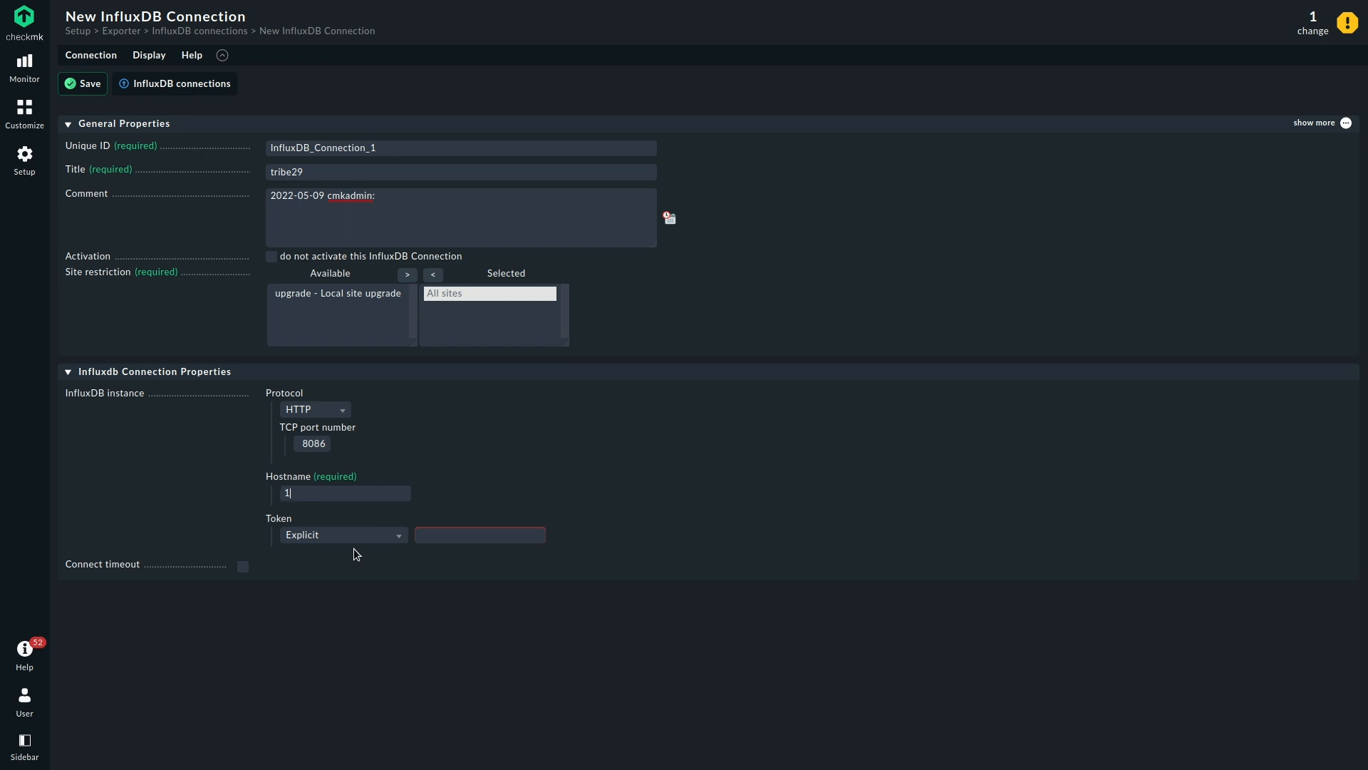
pyautogui.write('92.168.56.1')
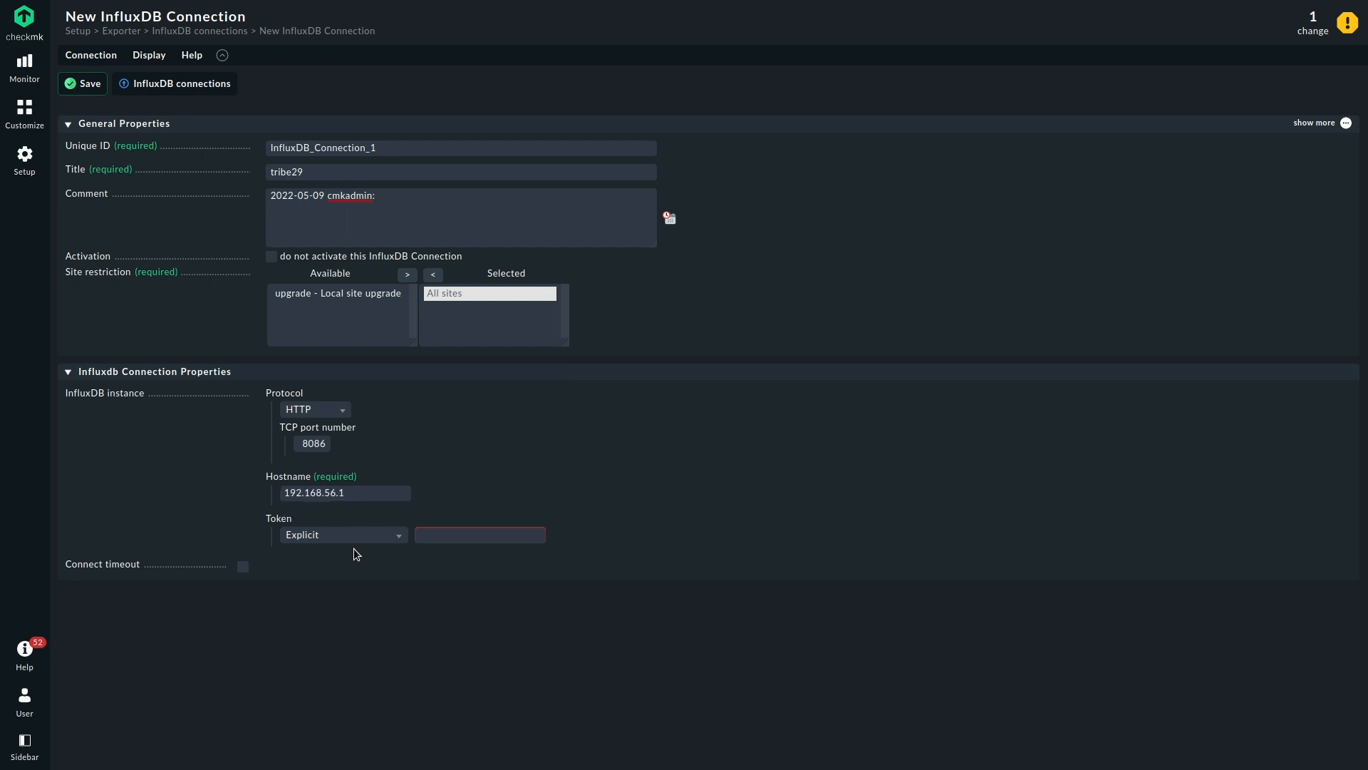
pyautogui.click(343, 492)
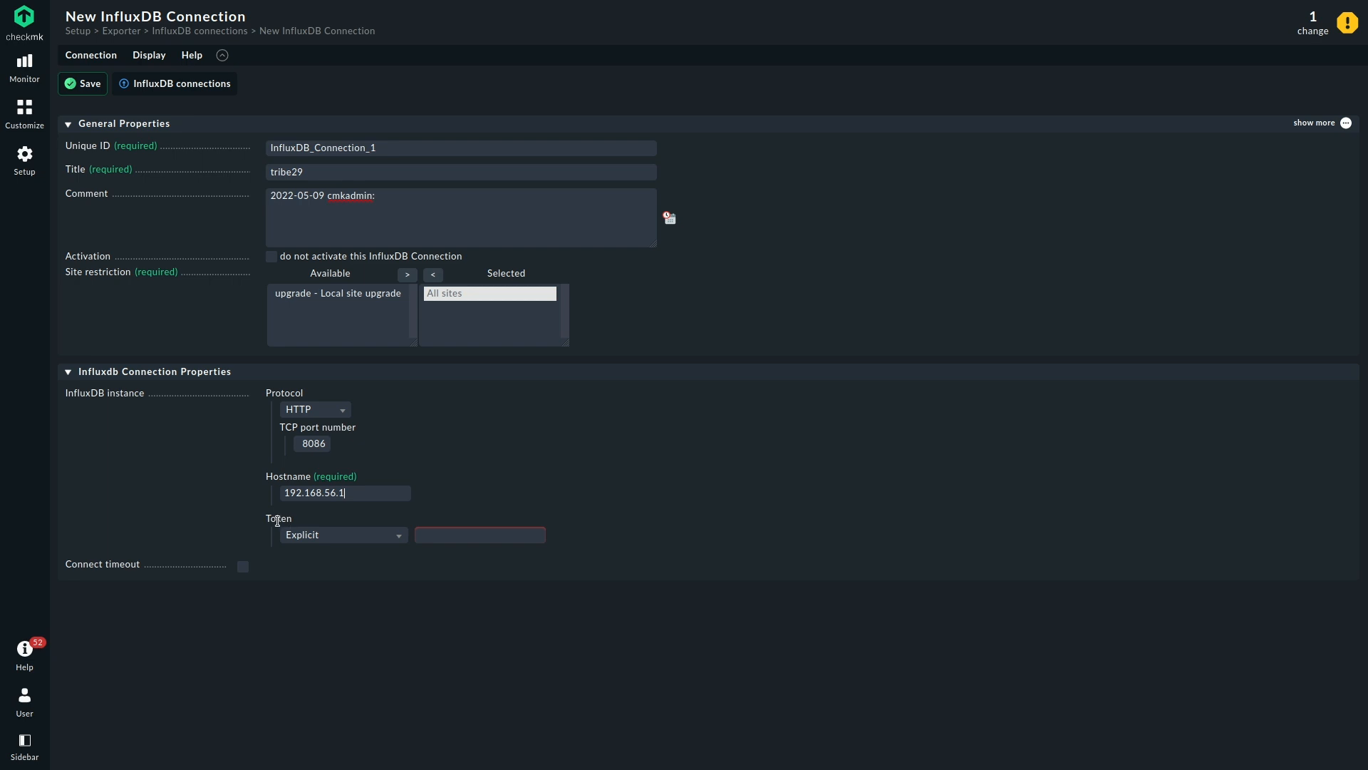
pyautogui.click(343, 534)
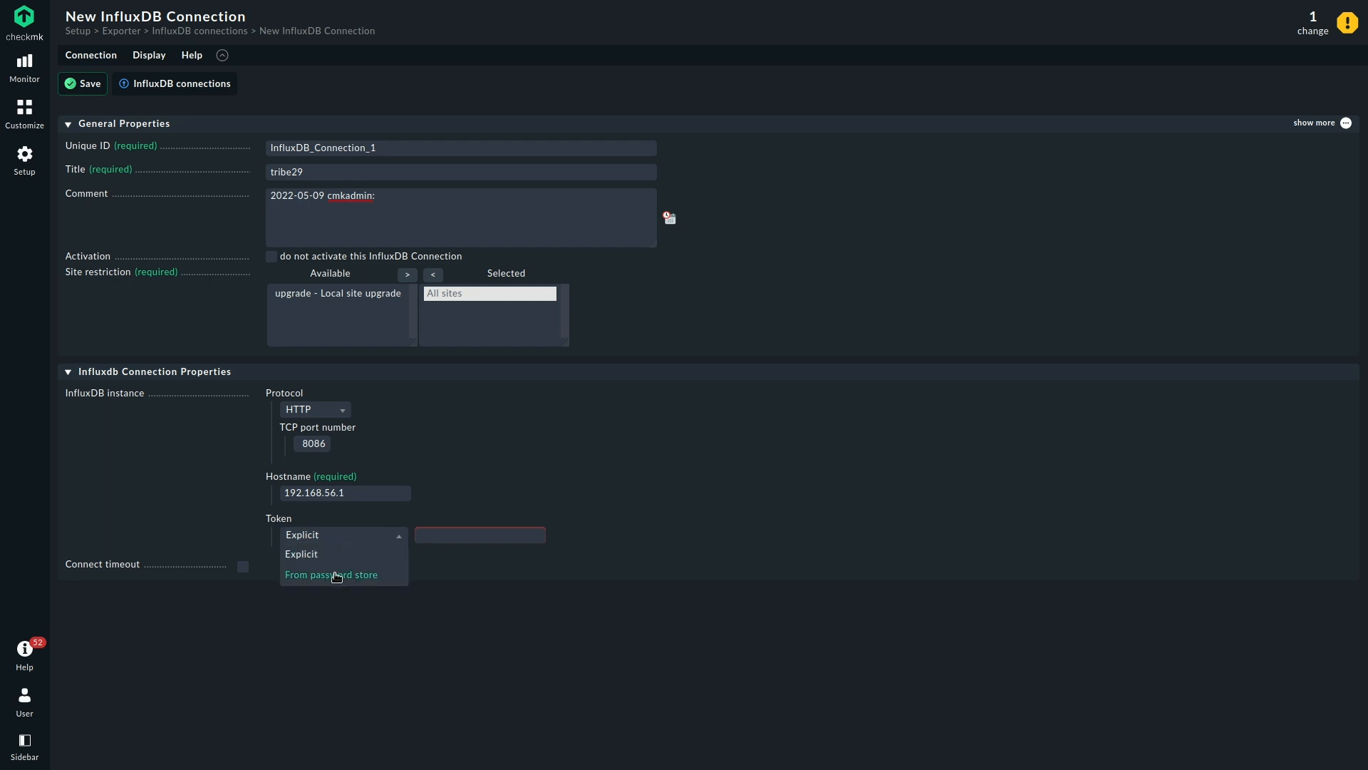
pyautogui.click(331, 575)
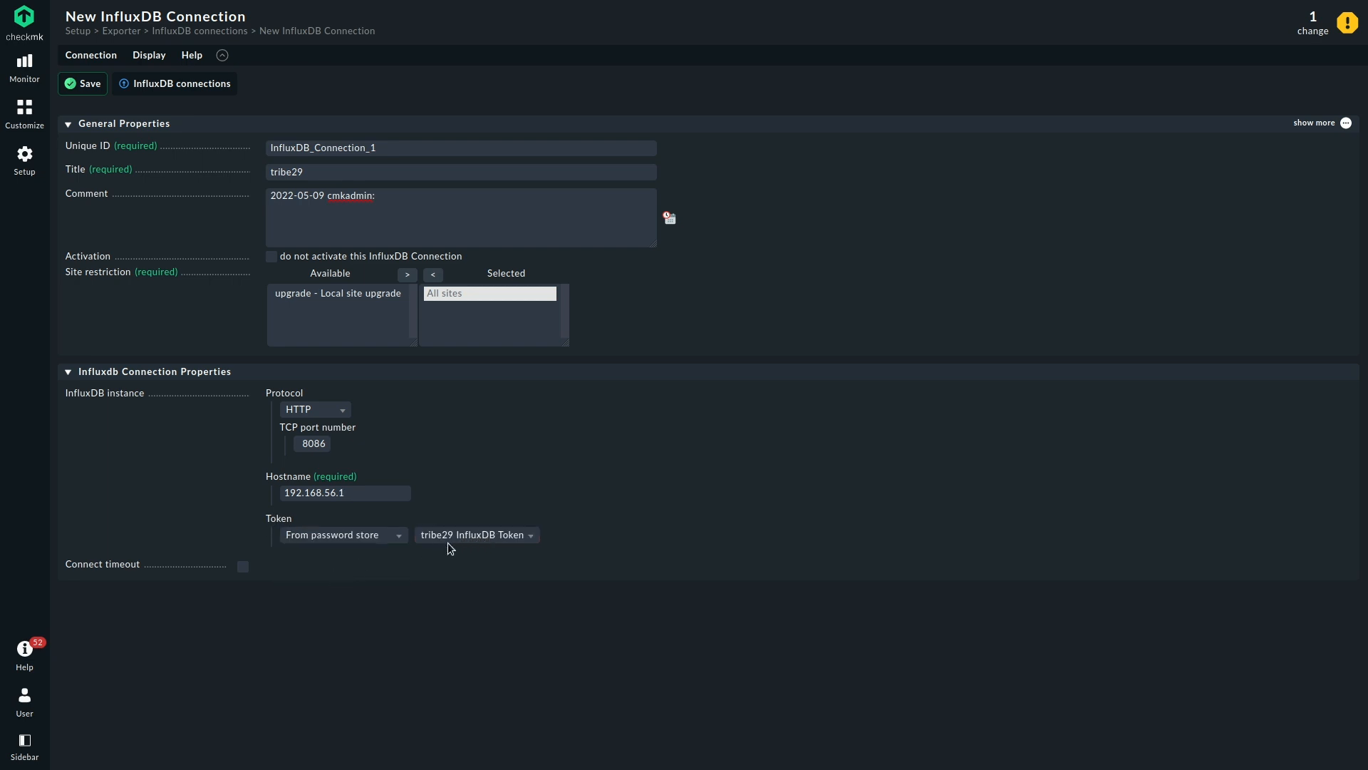
pyautogui.moveTo(383, 541)
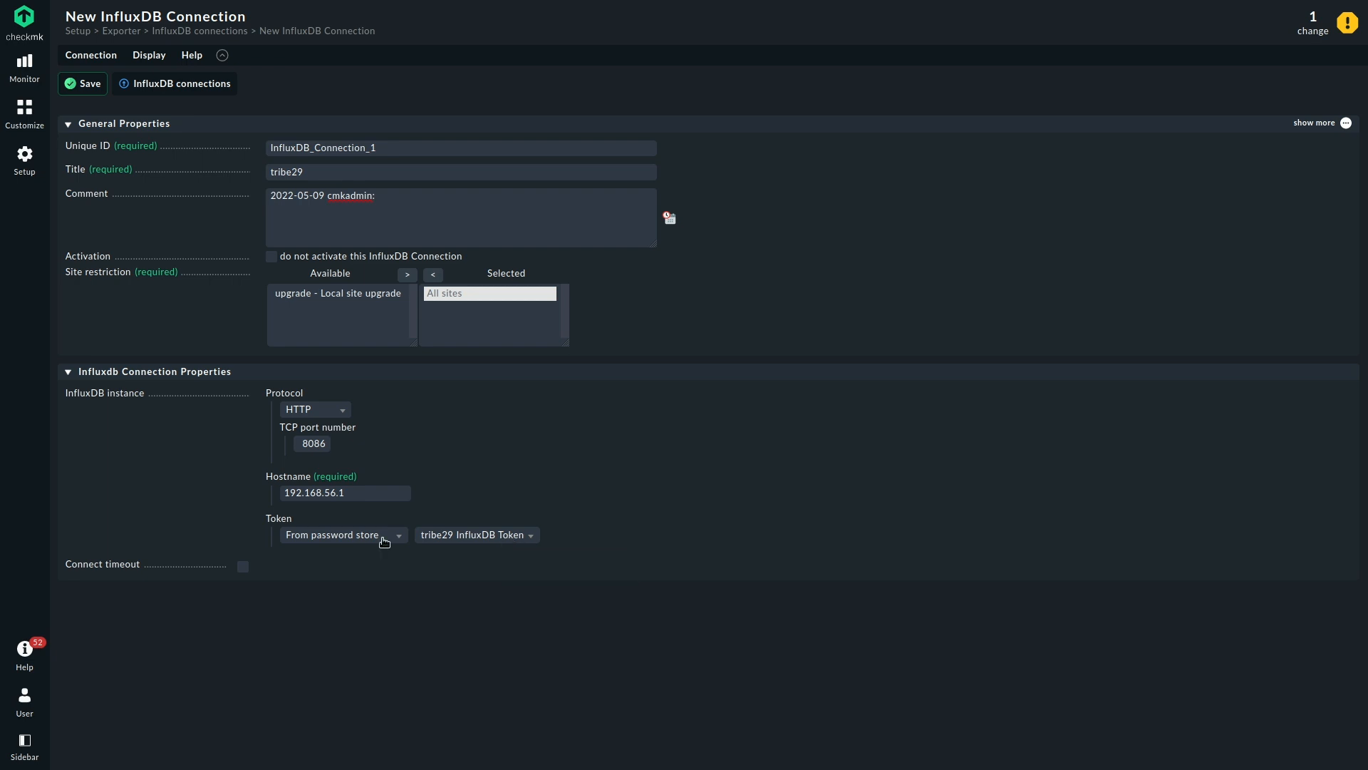
pyautogui.moveTo(509, 557)
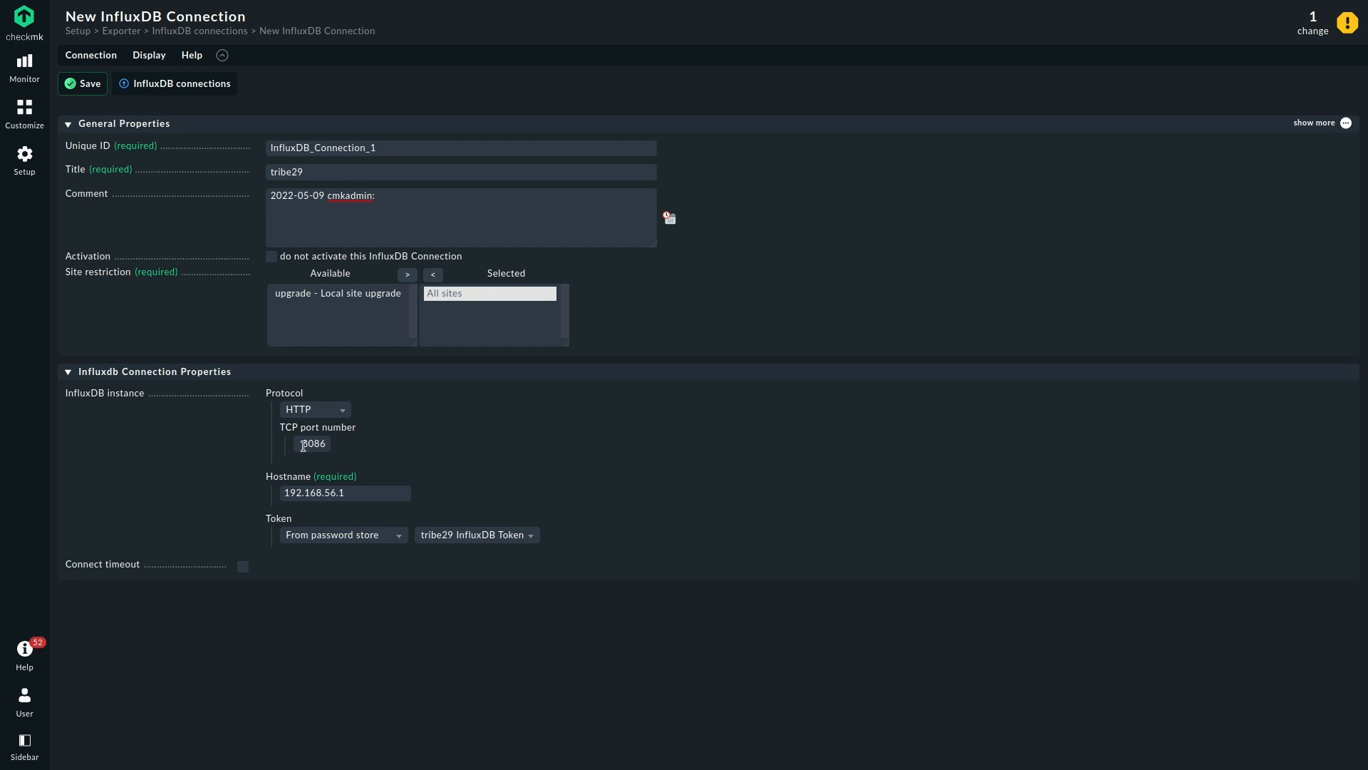
pyautogui.moveTo(507, 447)
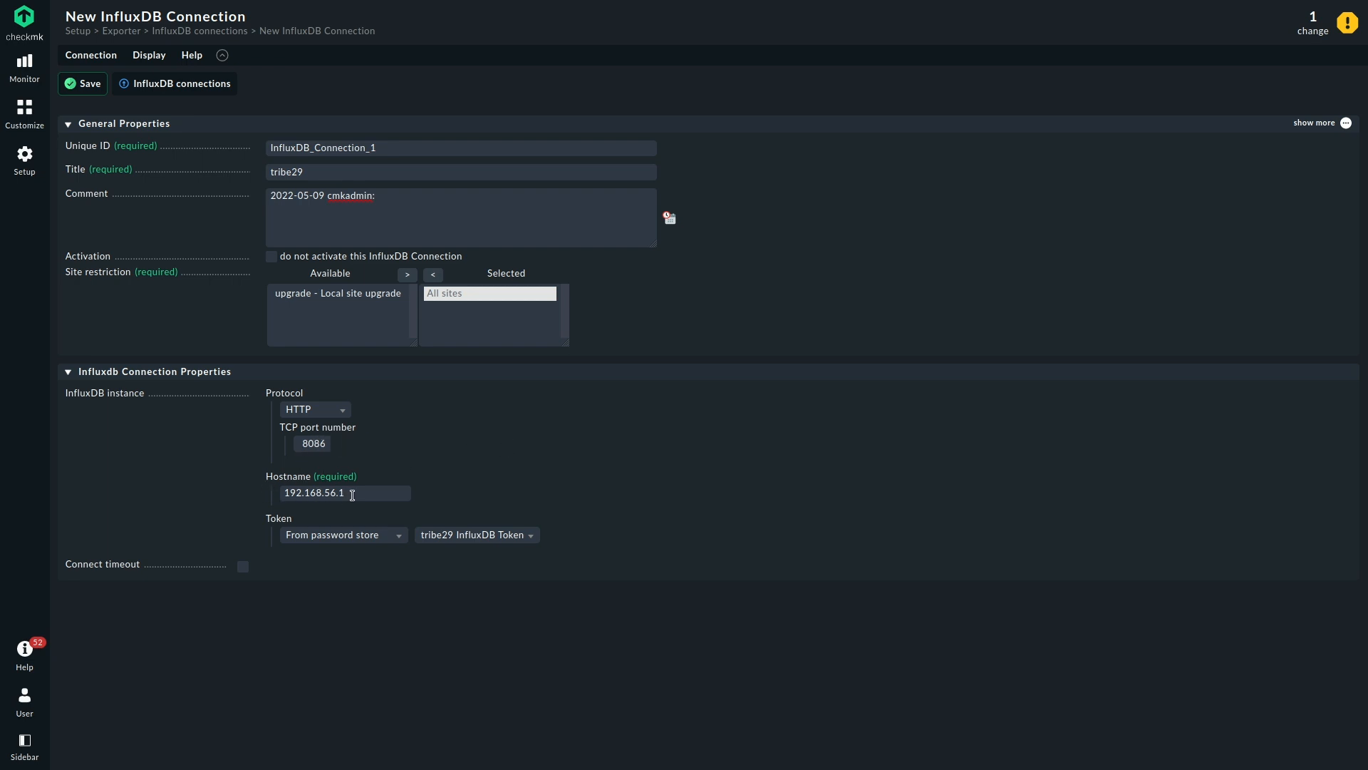
pyautogui.moveTo(567, 521)
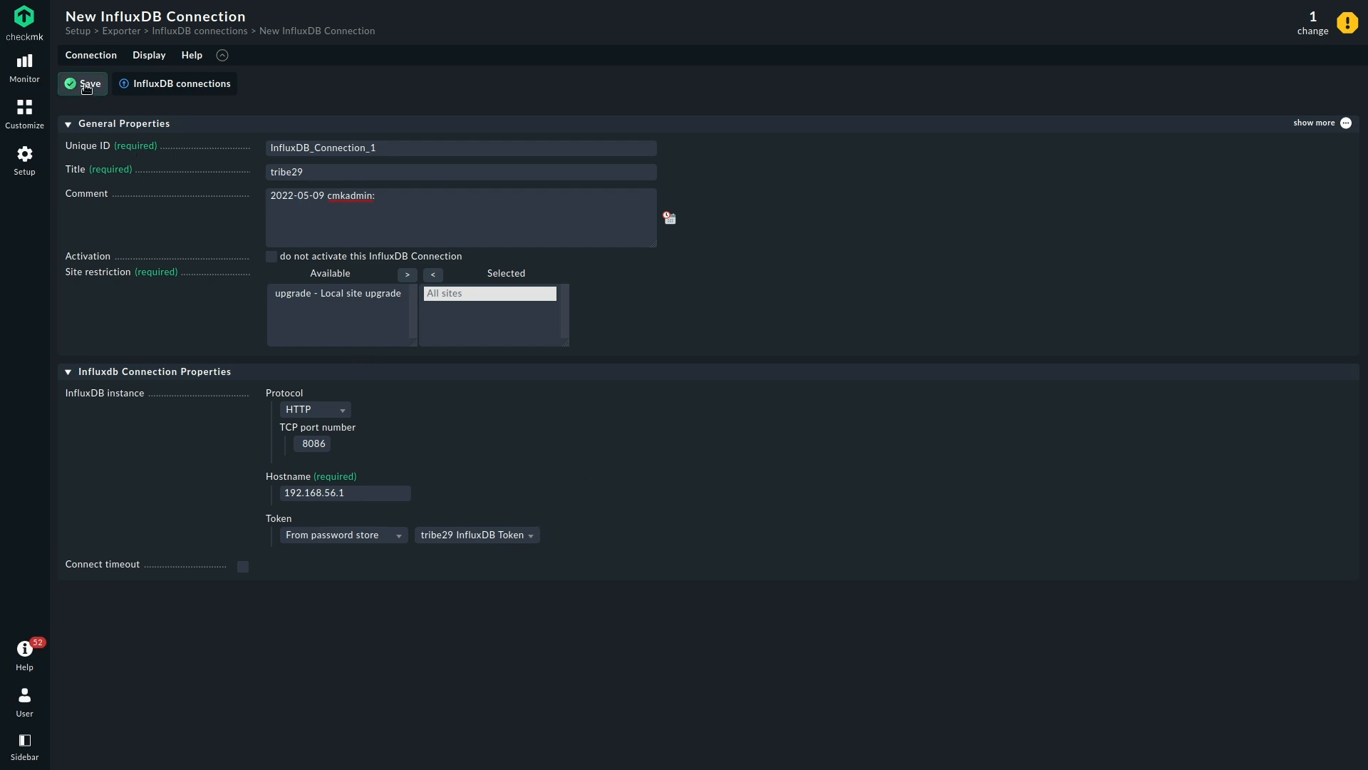
pyautogui.click(83, 83)
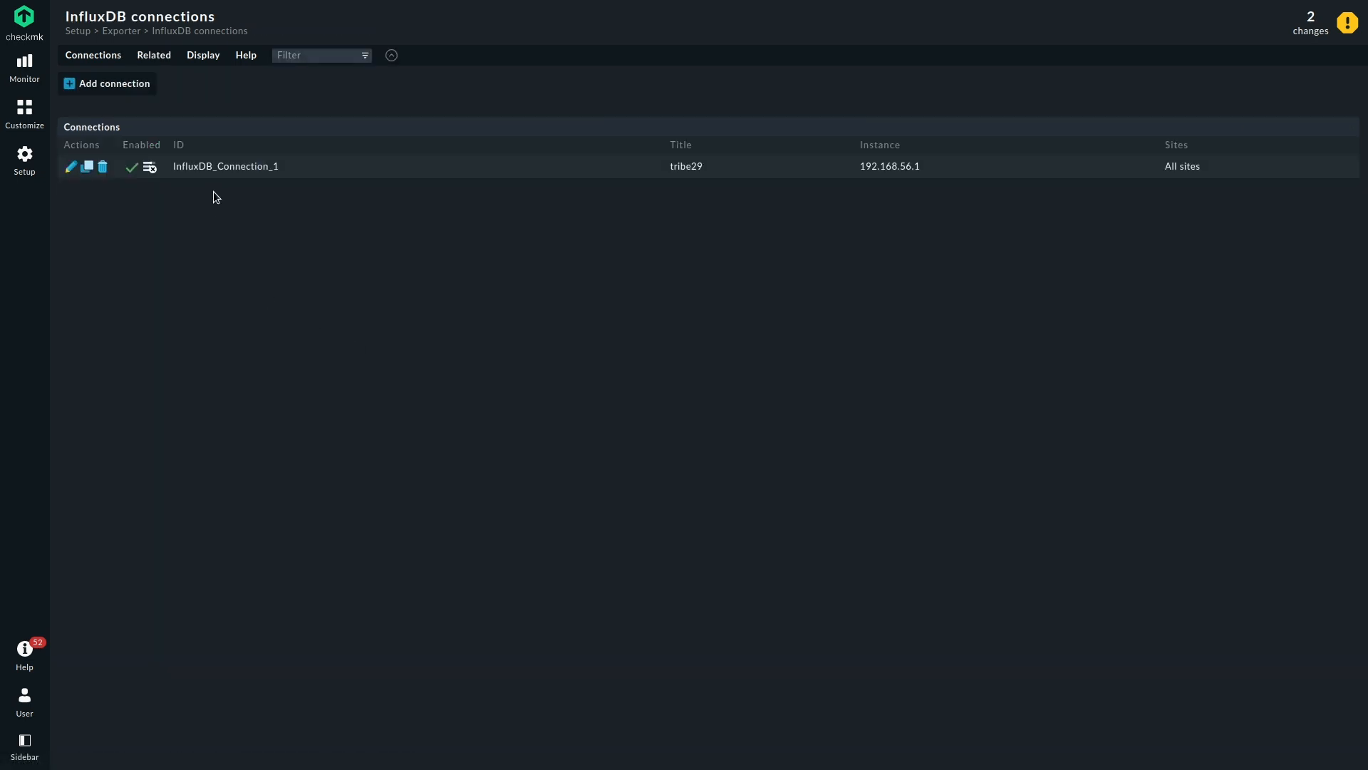
pyautogui.moveTo(120, 303)
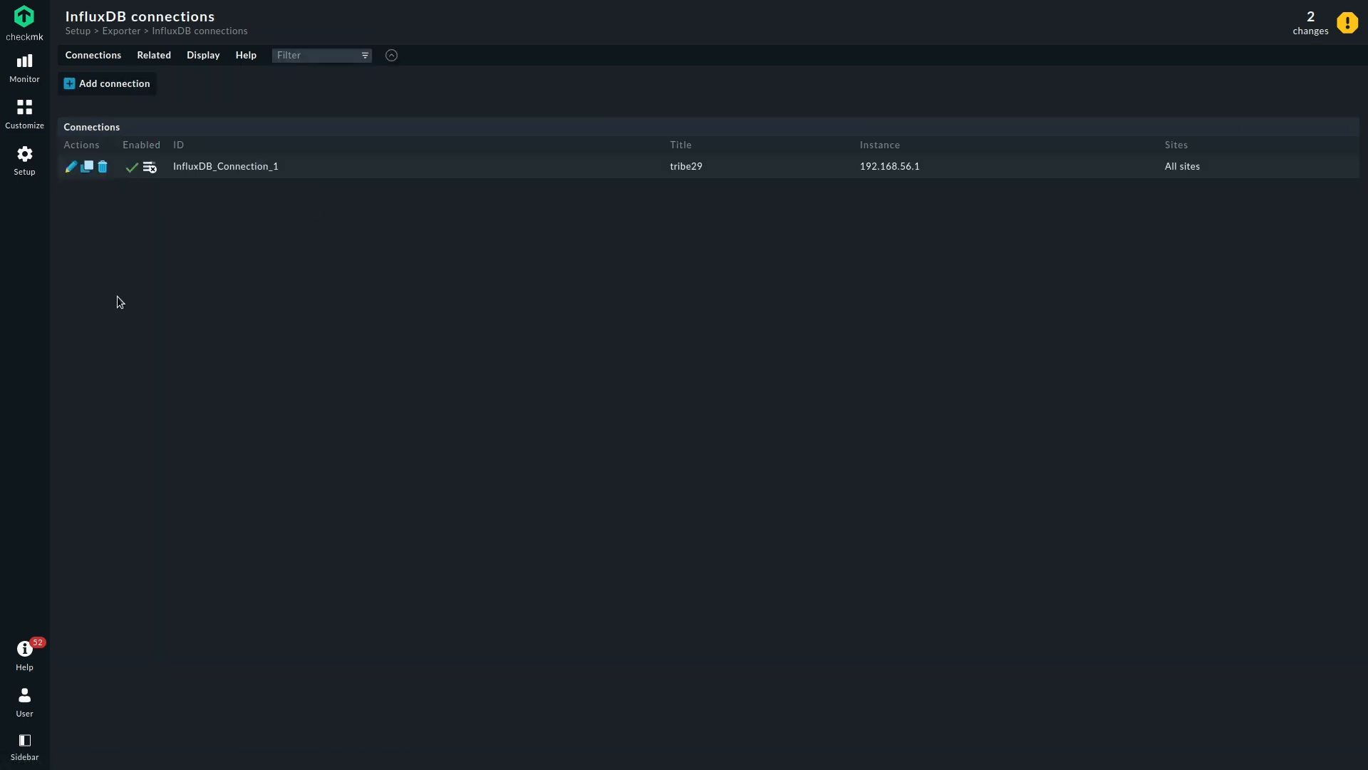
pyautogui.moveTo(150, 167)
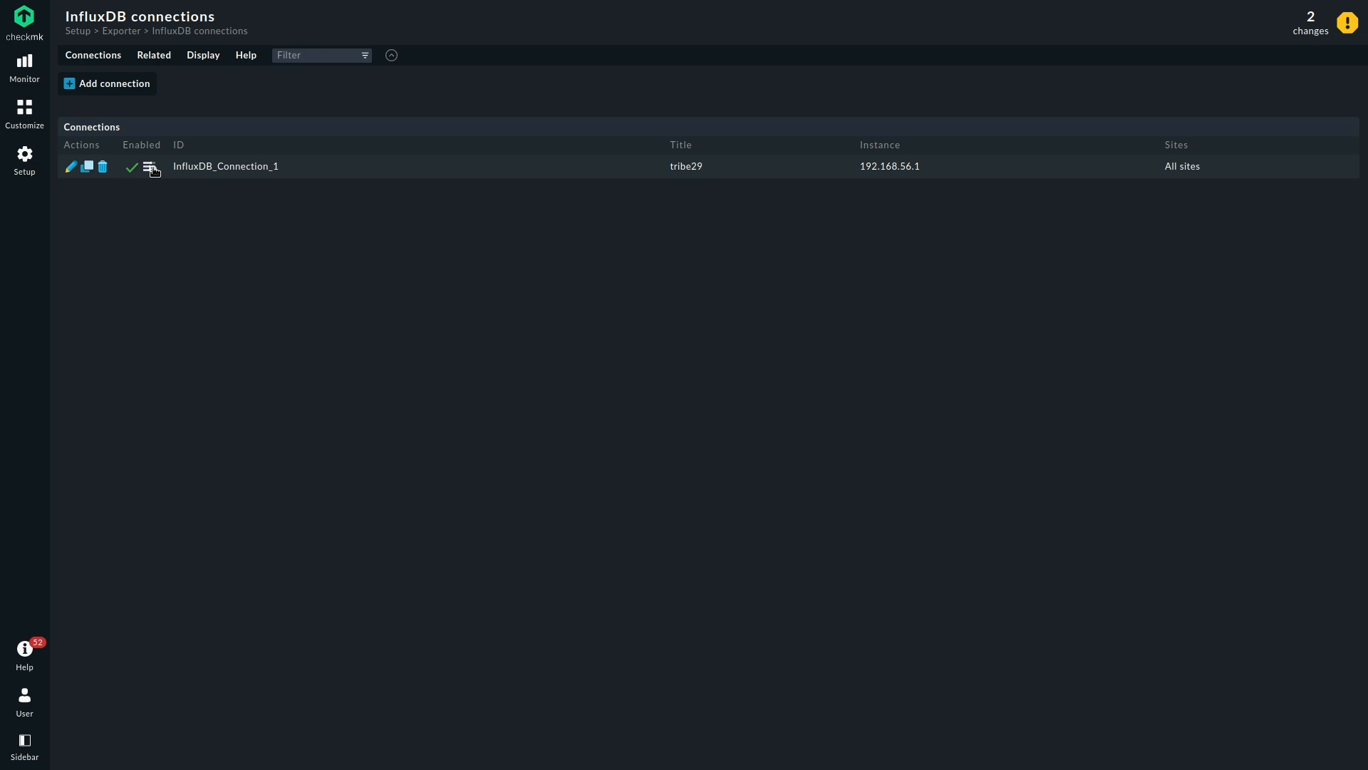
pyautogui.moveTo(150, 167)
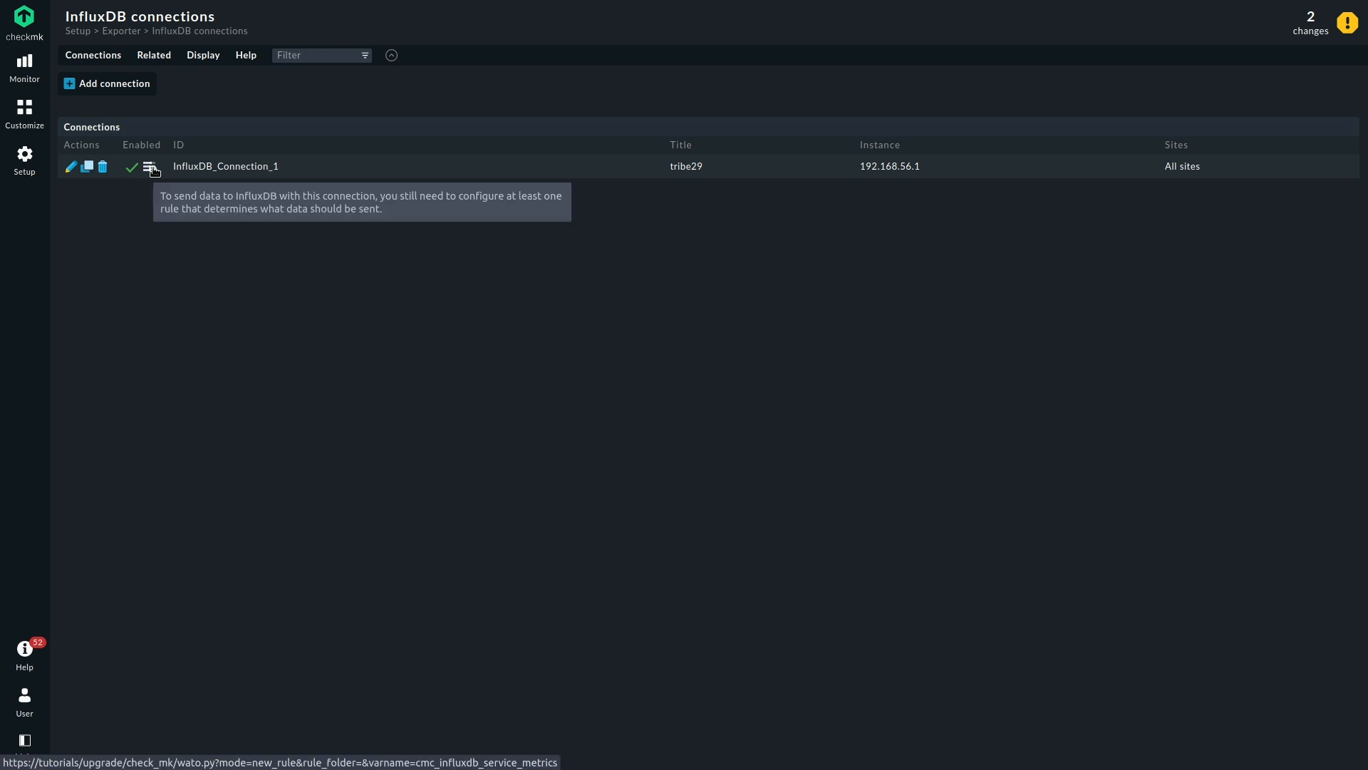
# - Start a Send metrics to InfluxDB rule from InfluxDB_Connection_1's rule icon
pyautogui.click(146, 168)
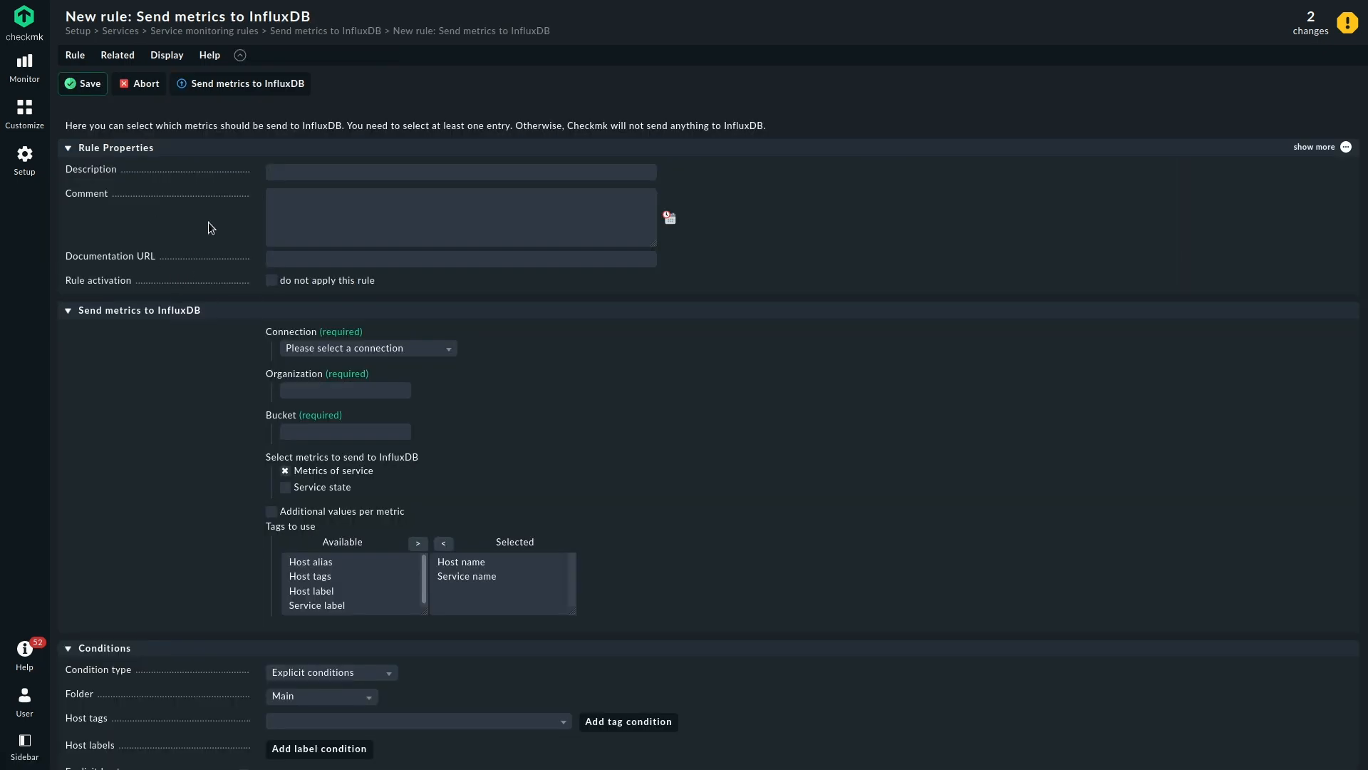
# - Choose connection tribe29, organization tribe29 and bucket checkmk for the rule
pyautogui.click(24, 154)
pyautogui.write('influx')
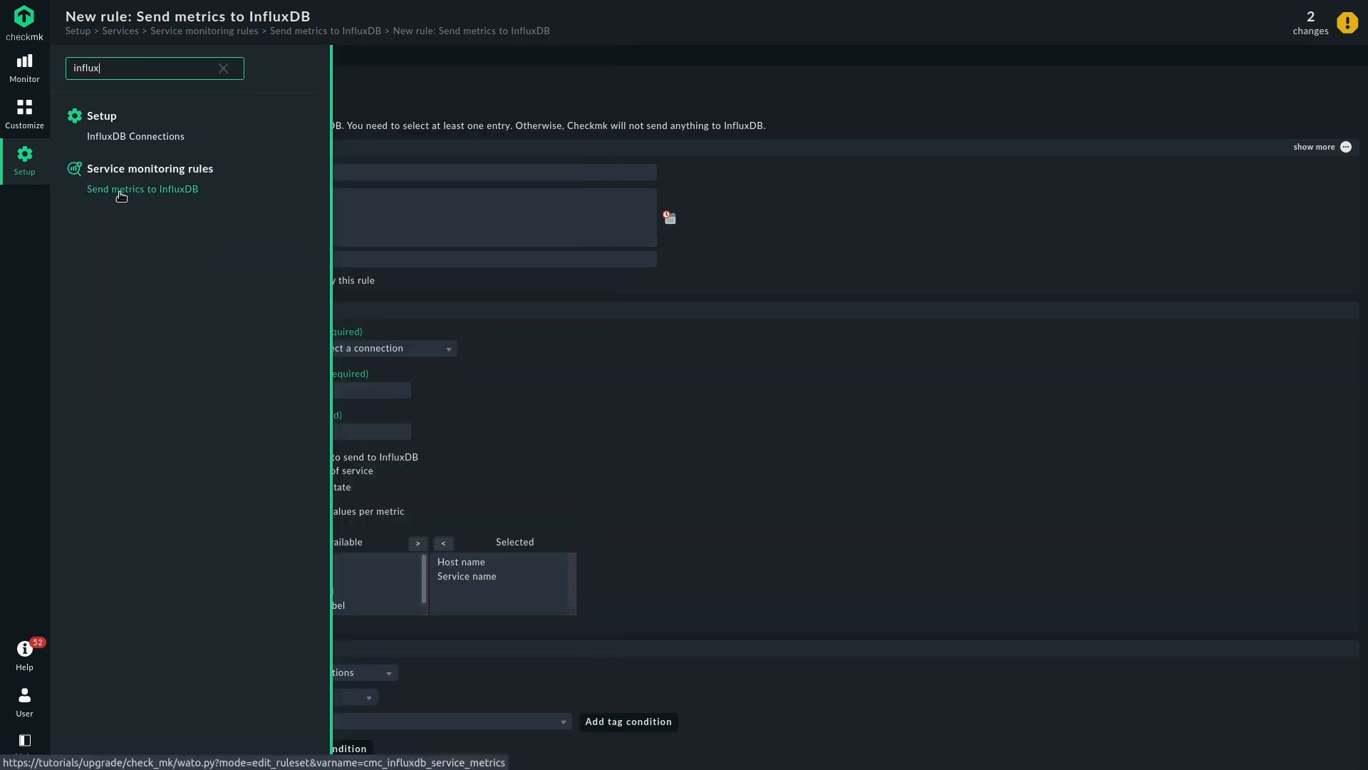
pyautogui.moveTo(151, 192)
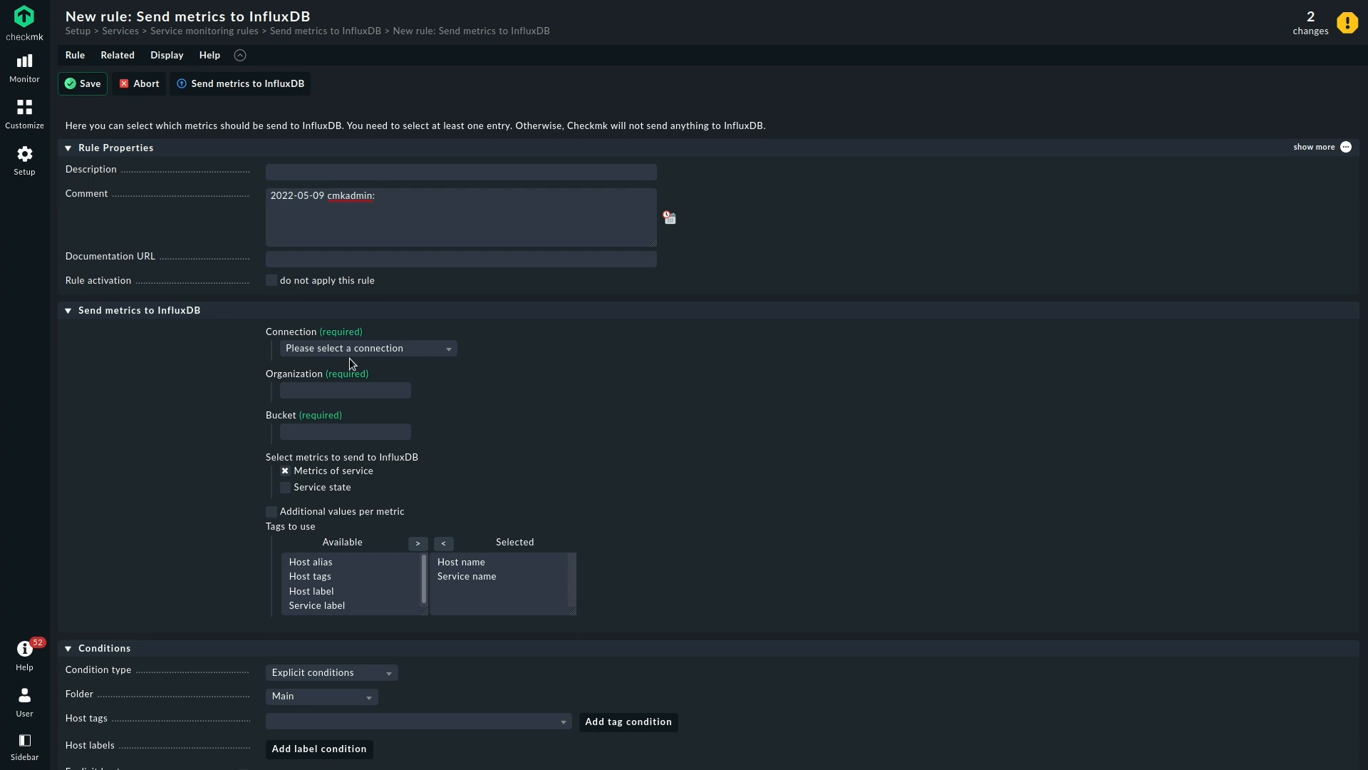
pyautogui.click(366, 348)
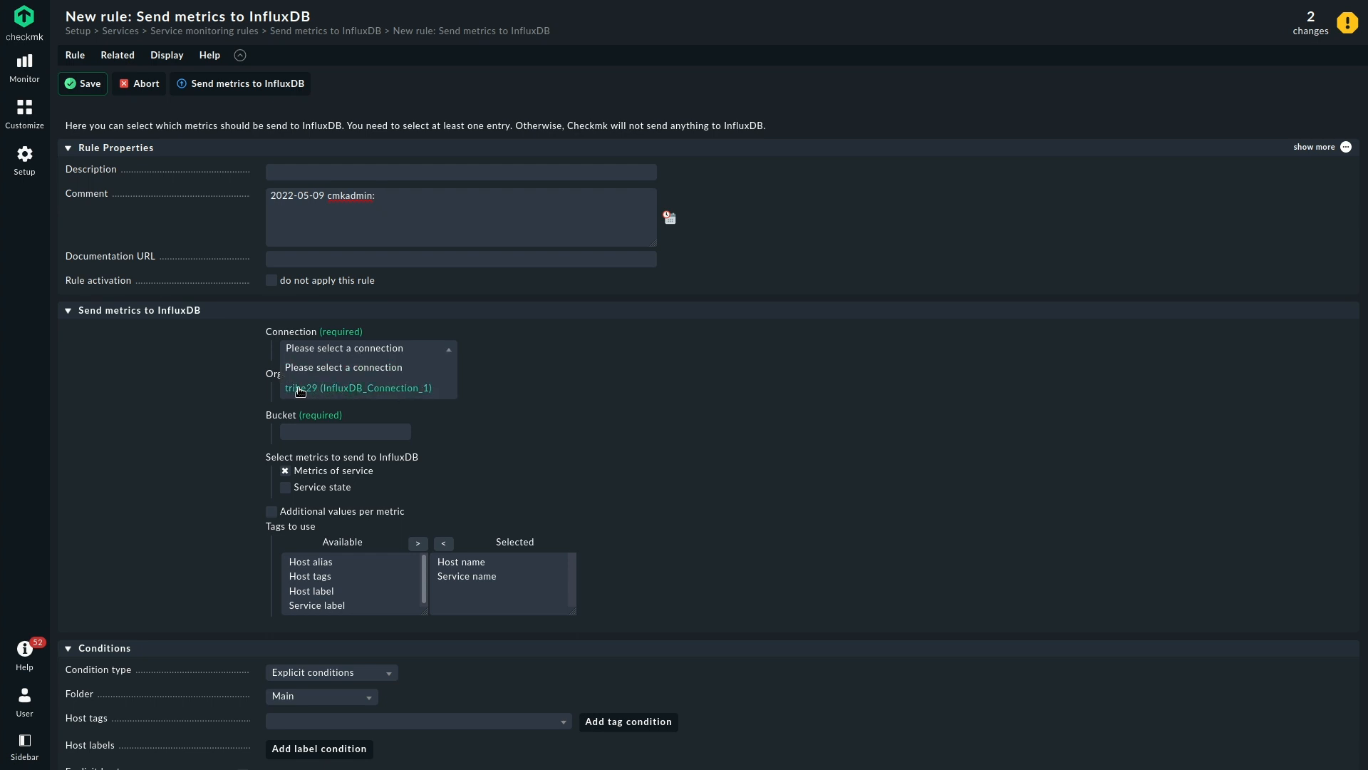
pyautogui.click(358, 388)
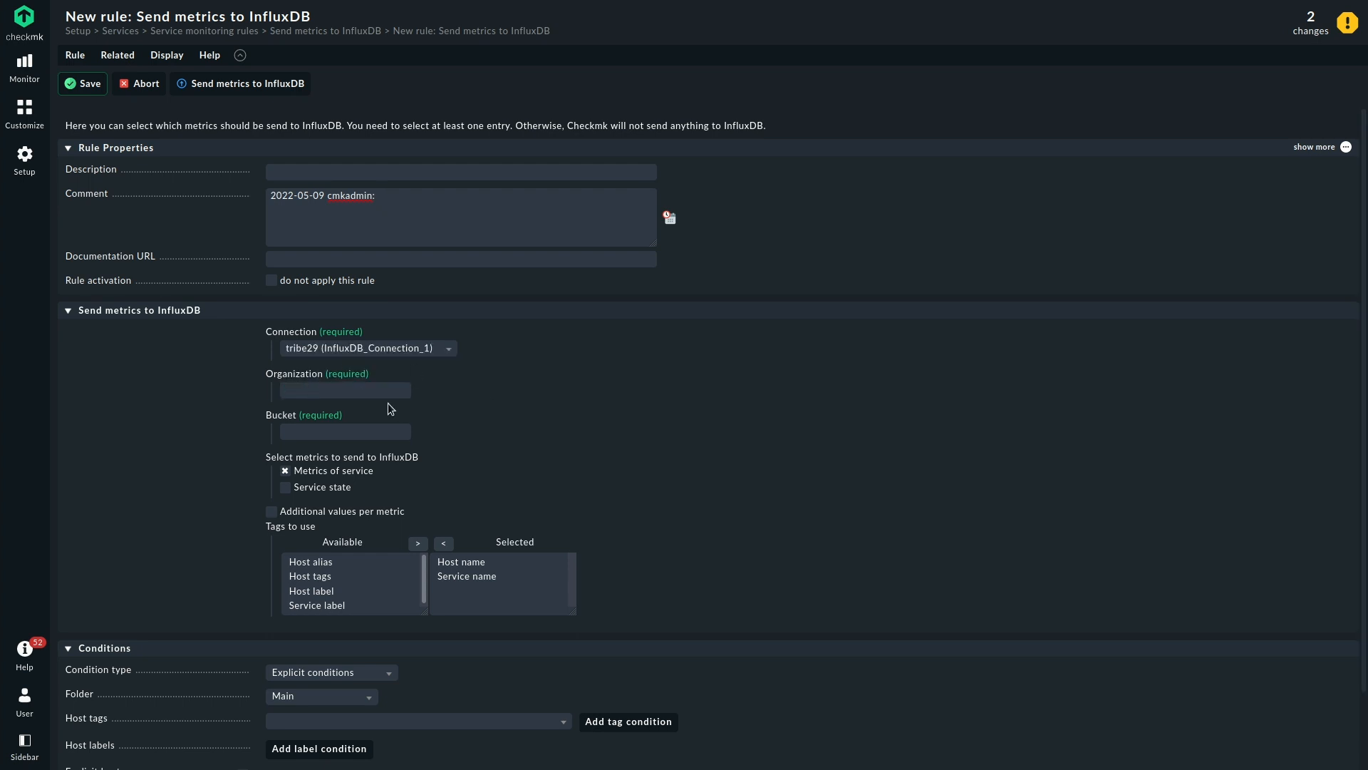
pyautogui.write('tri')
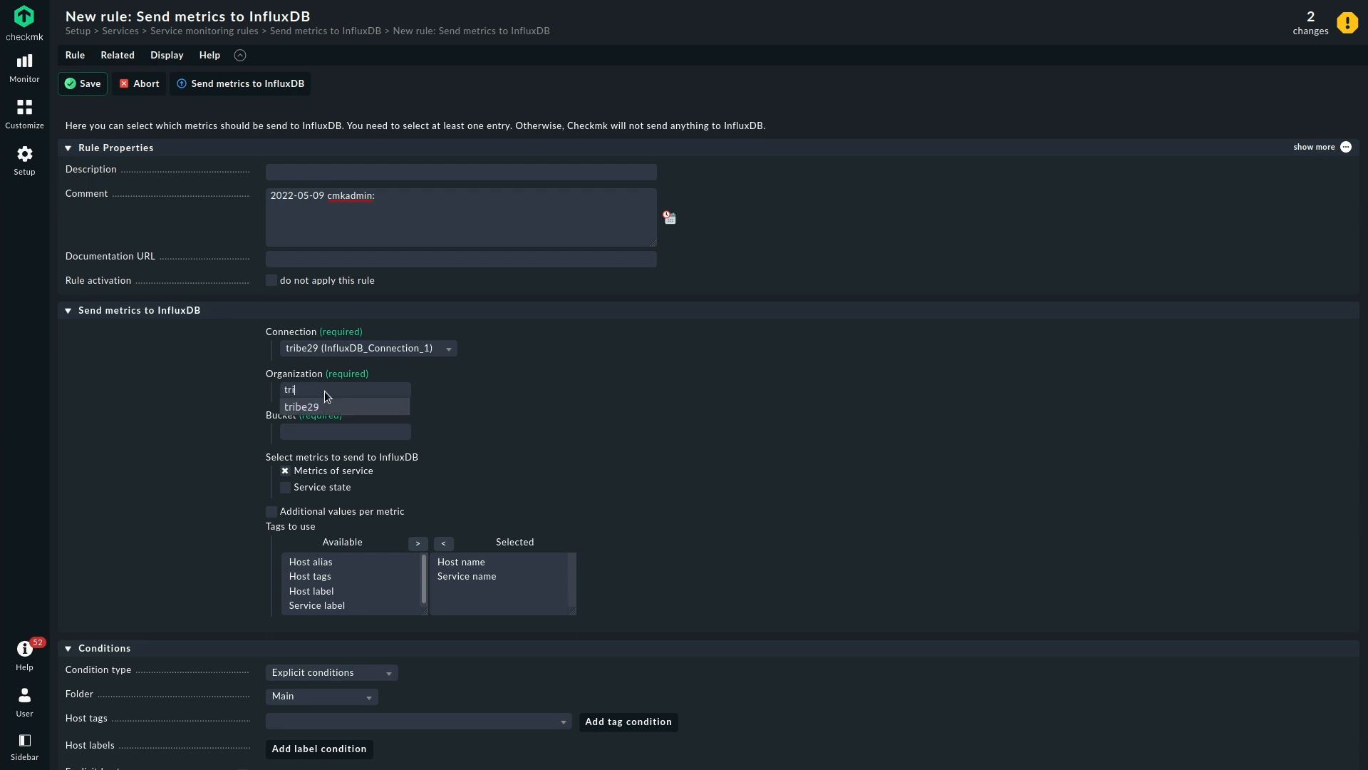
pyautogui.click(302, 407)
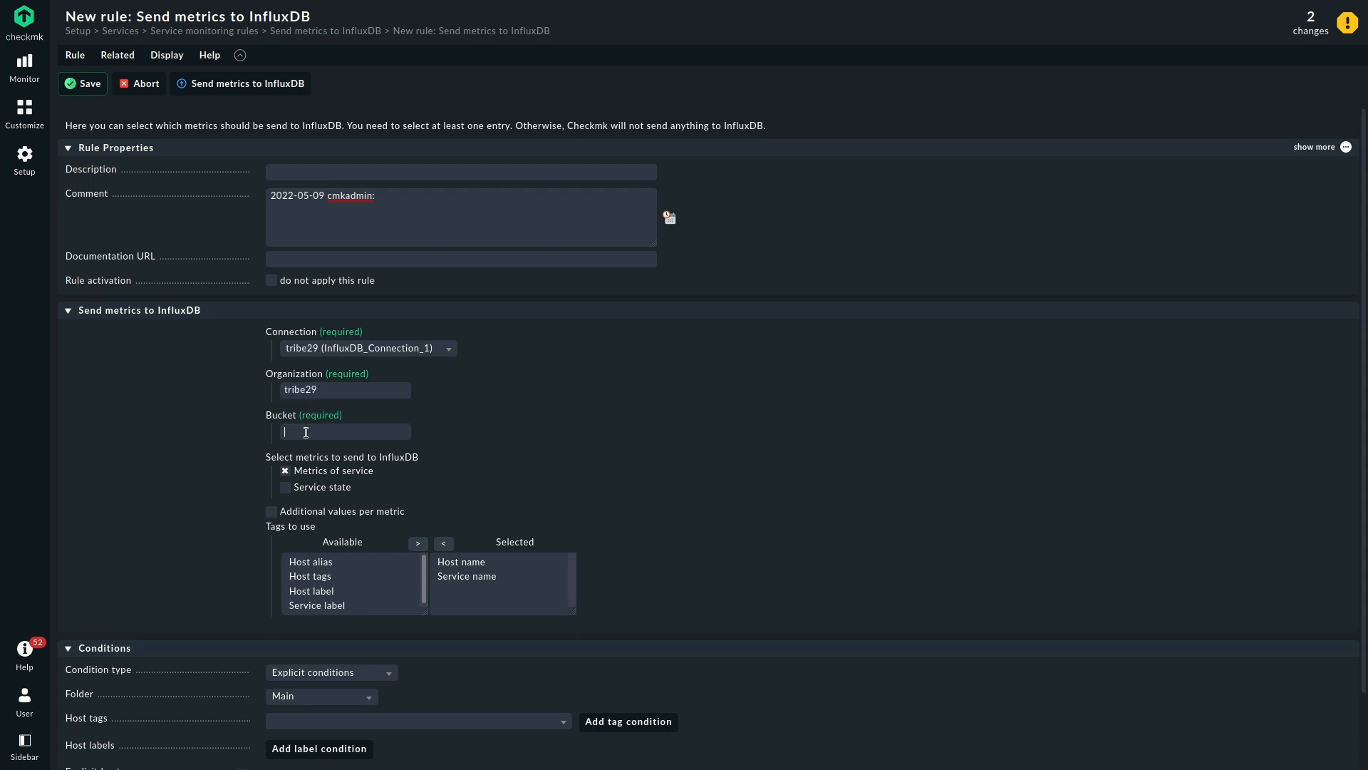
pyautogui.write('checkmk')
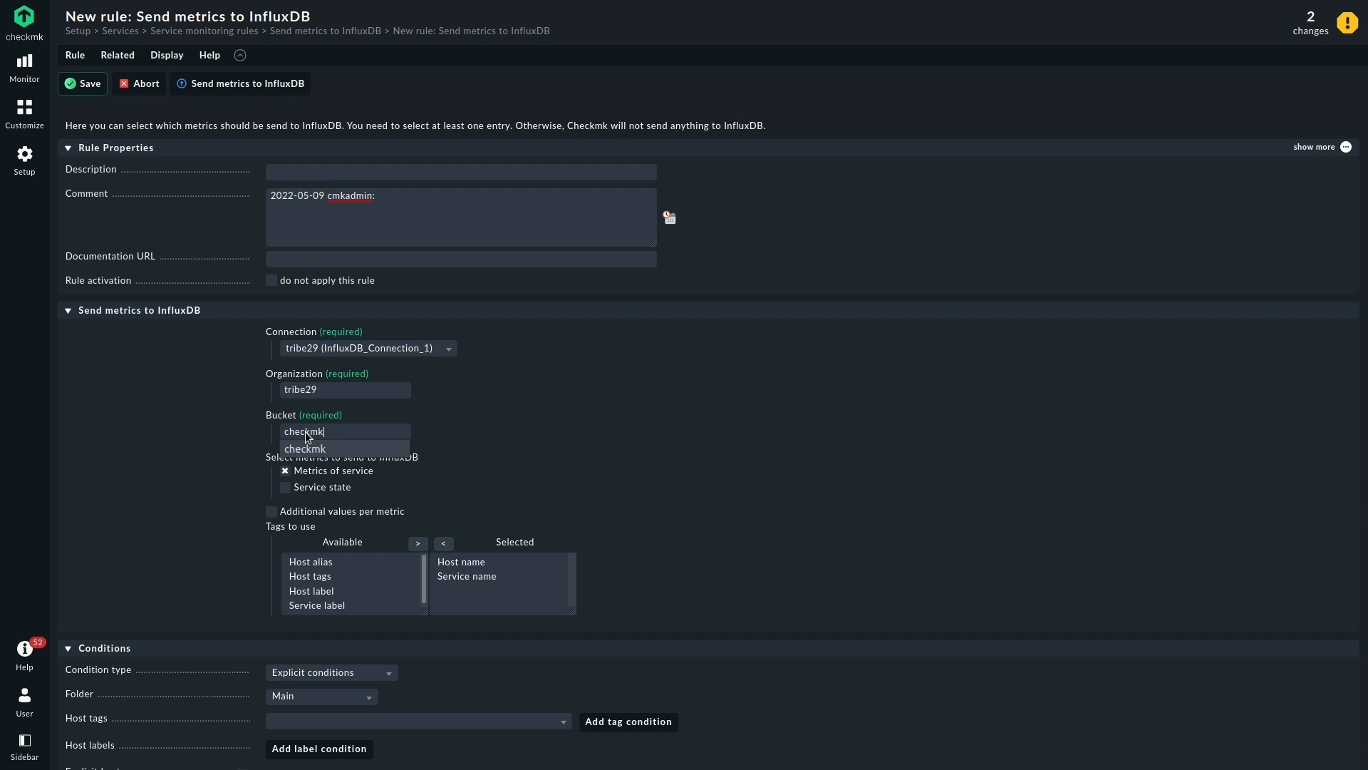
pyautogui.click(305, 447)
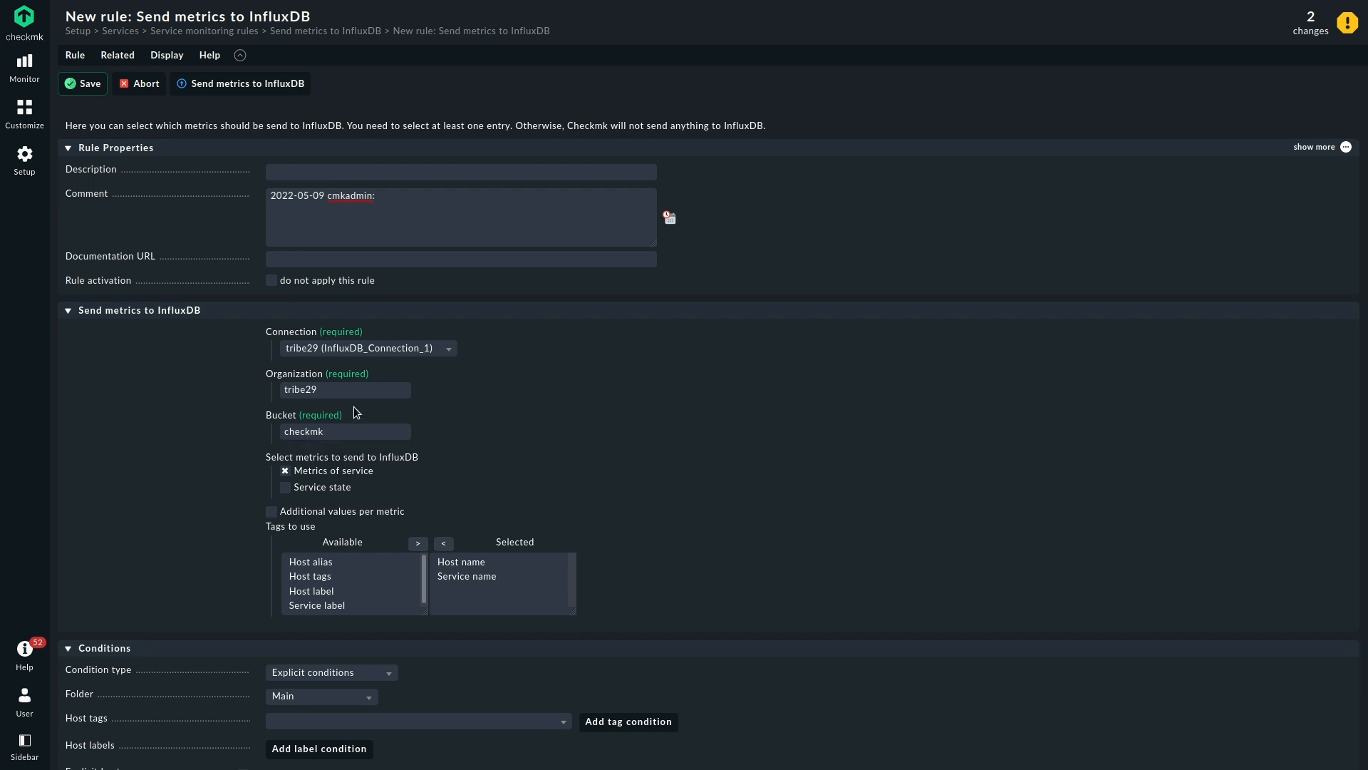
pyautogui.moveTo(475, 404)
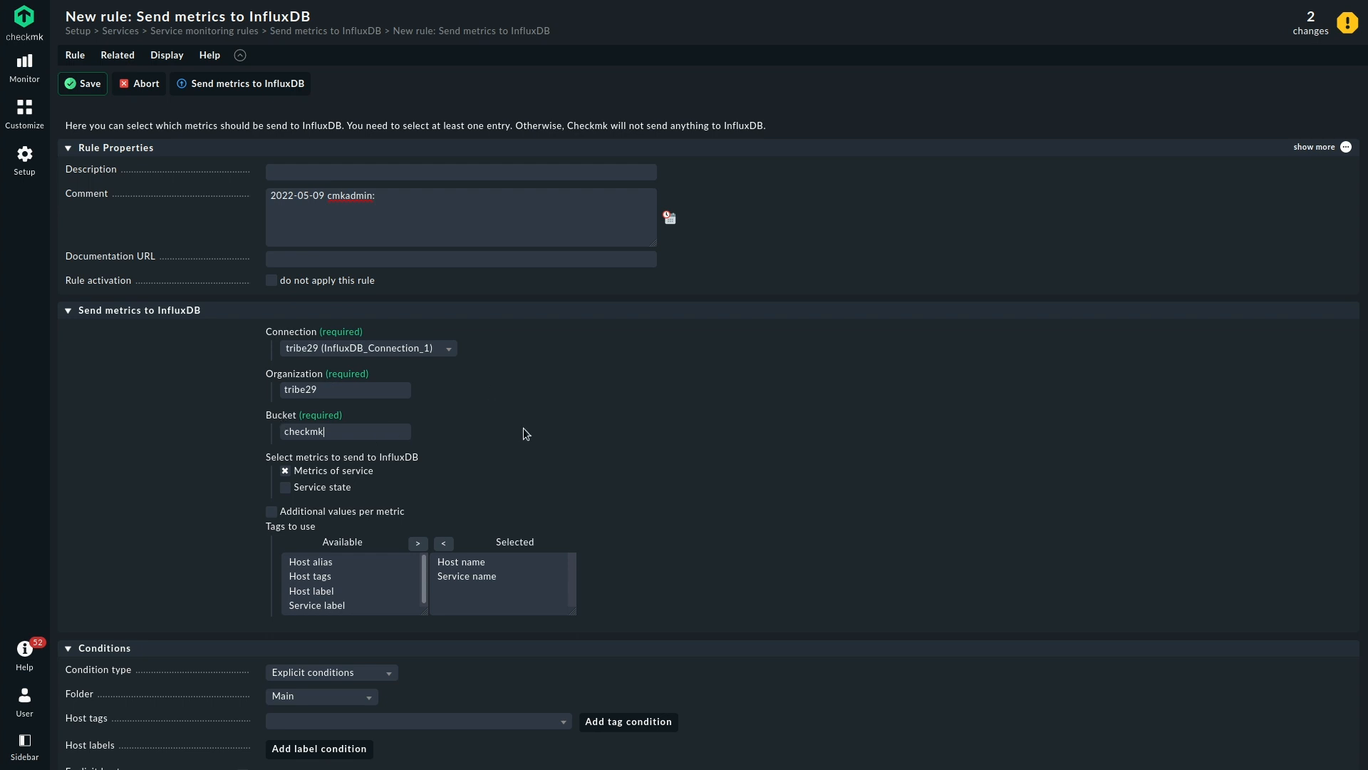
pyautogui.moveTo(402, 522)
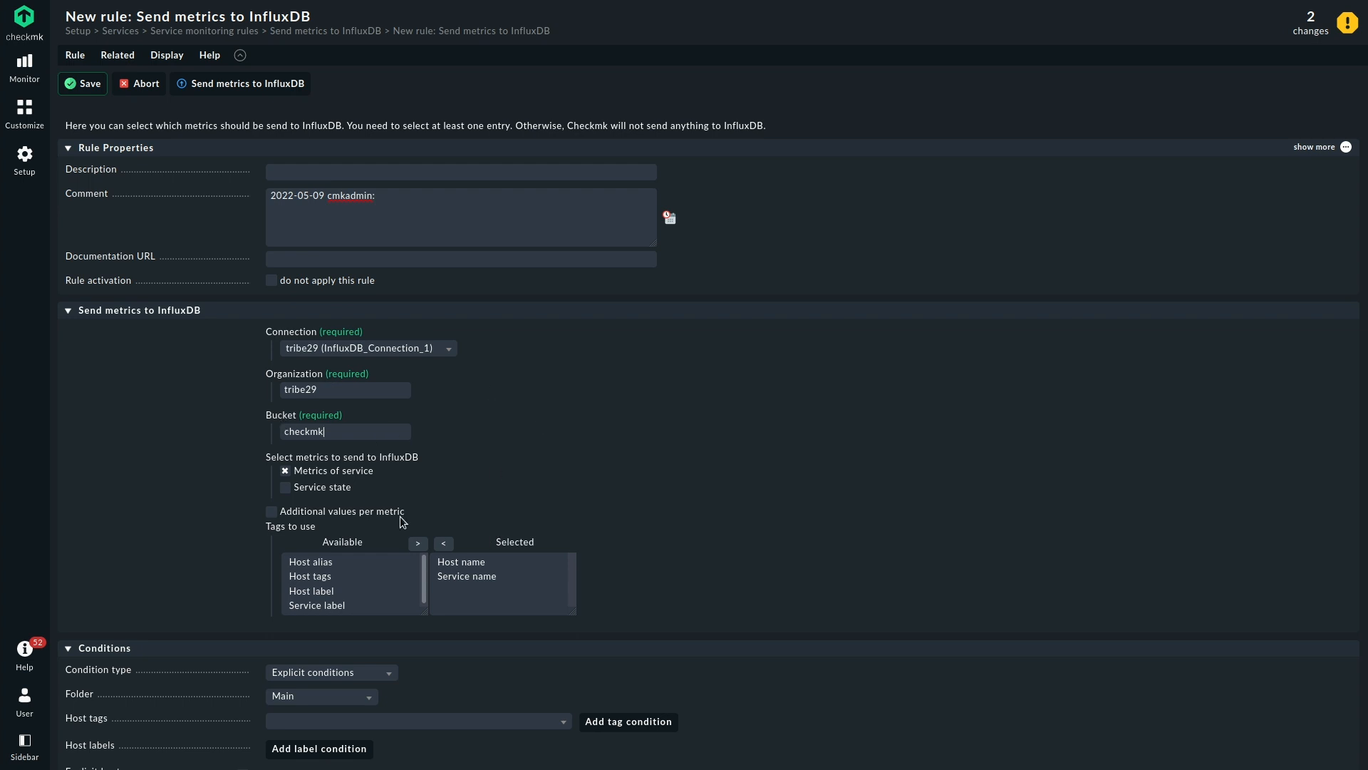
pyautogui.moveTo(779, 480)
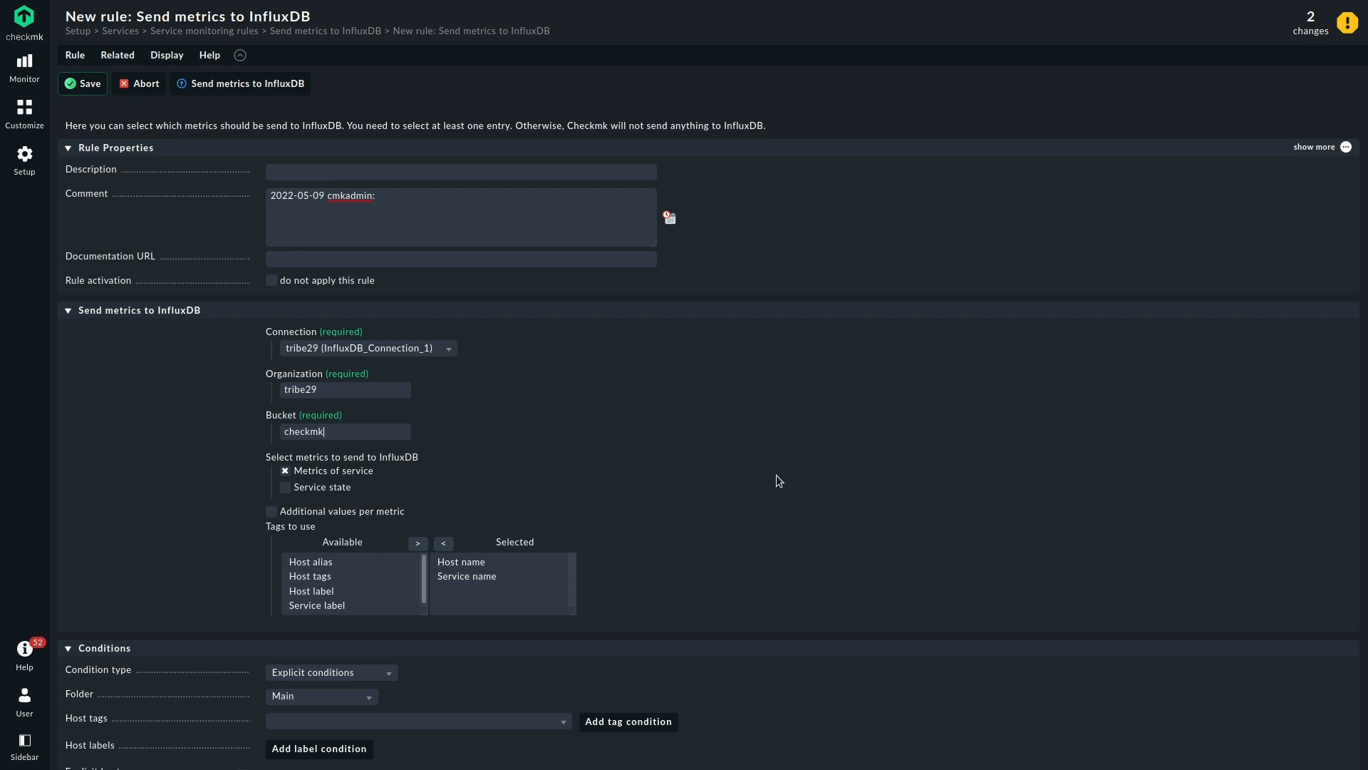
pyautogui.scroll(-3)
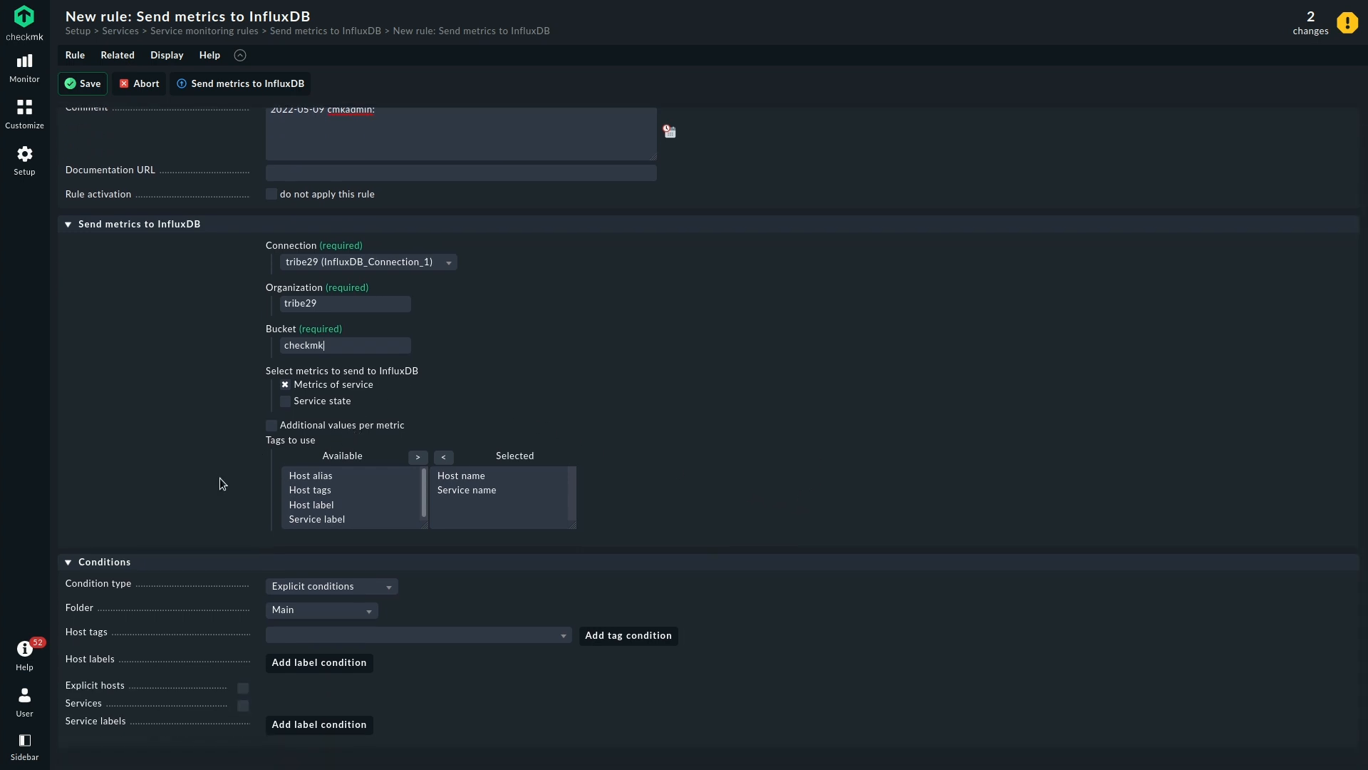
pyautogui.moveTo(310, 509)
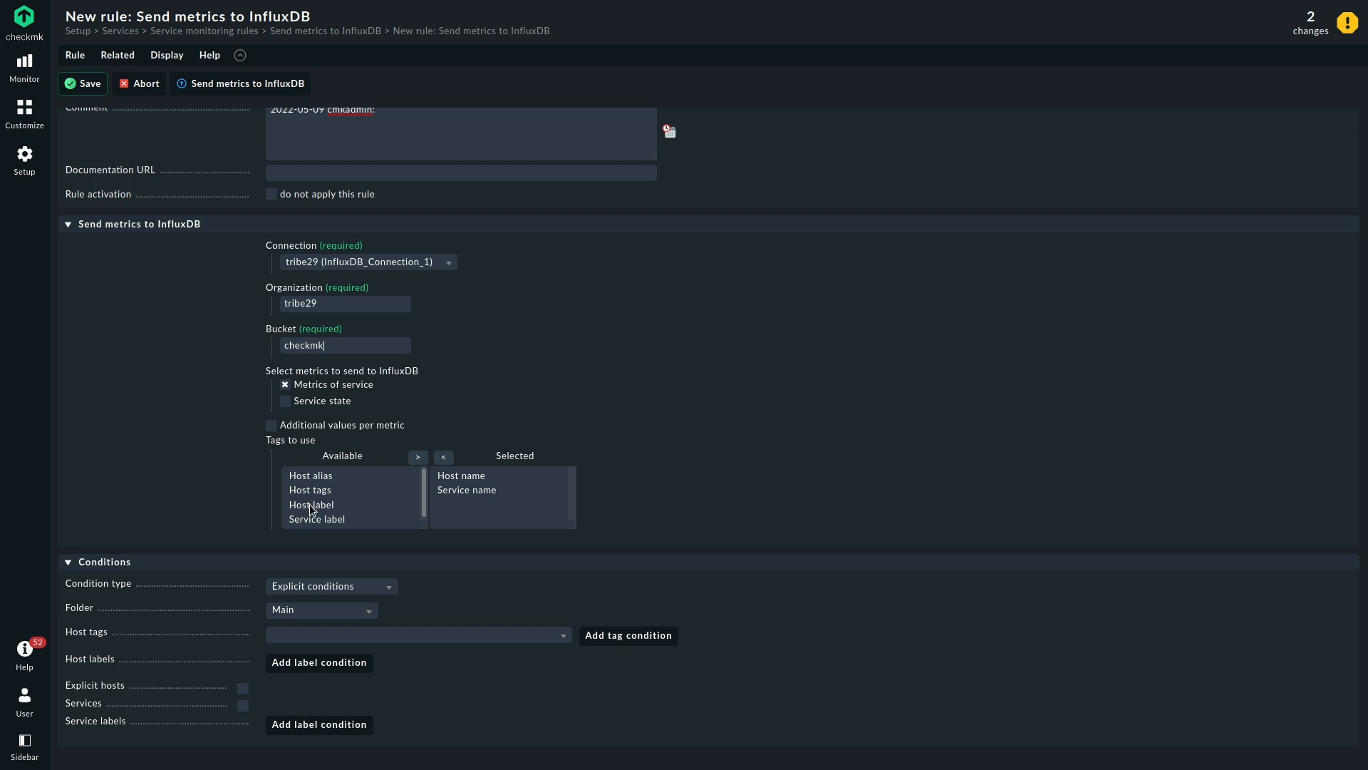
pyautogui.moveTo(204, 506)
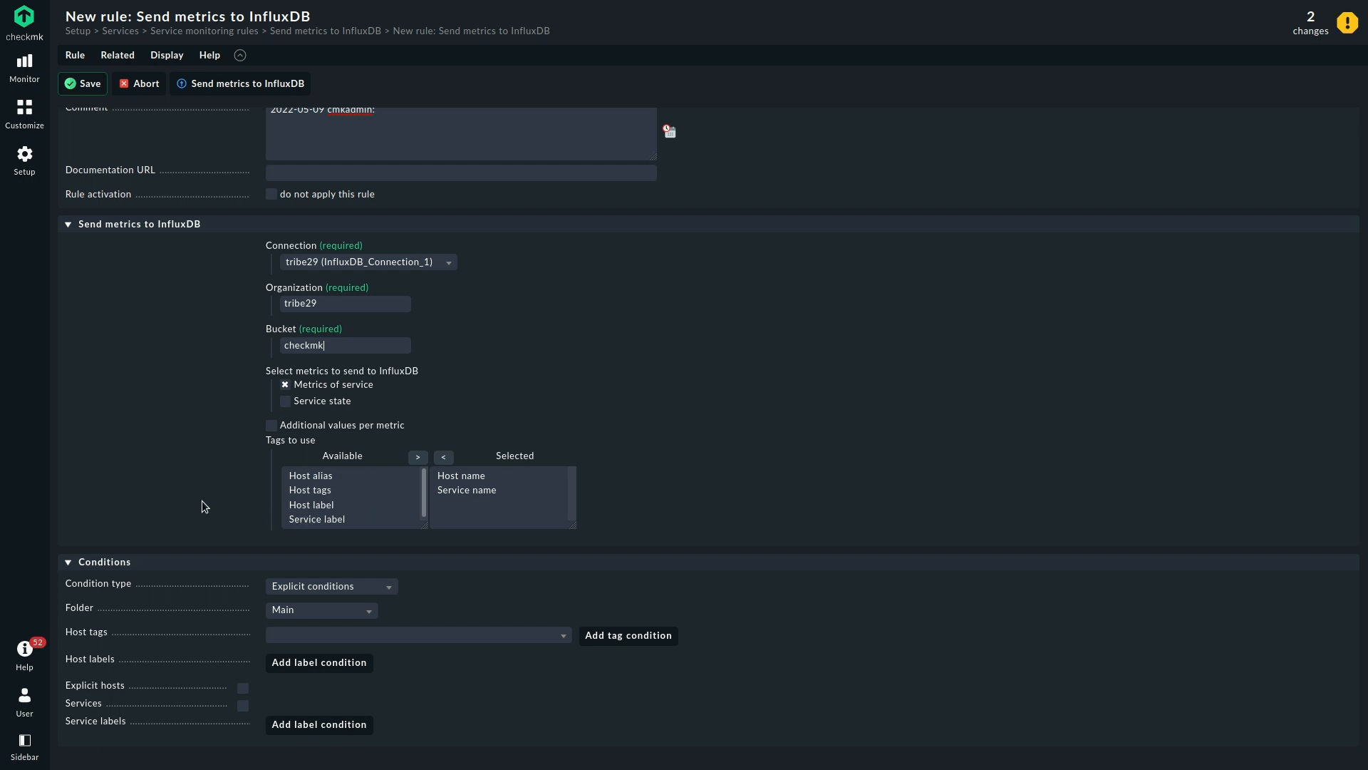
pyautogui.moveTo(148, 488)
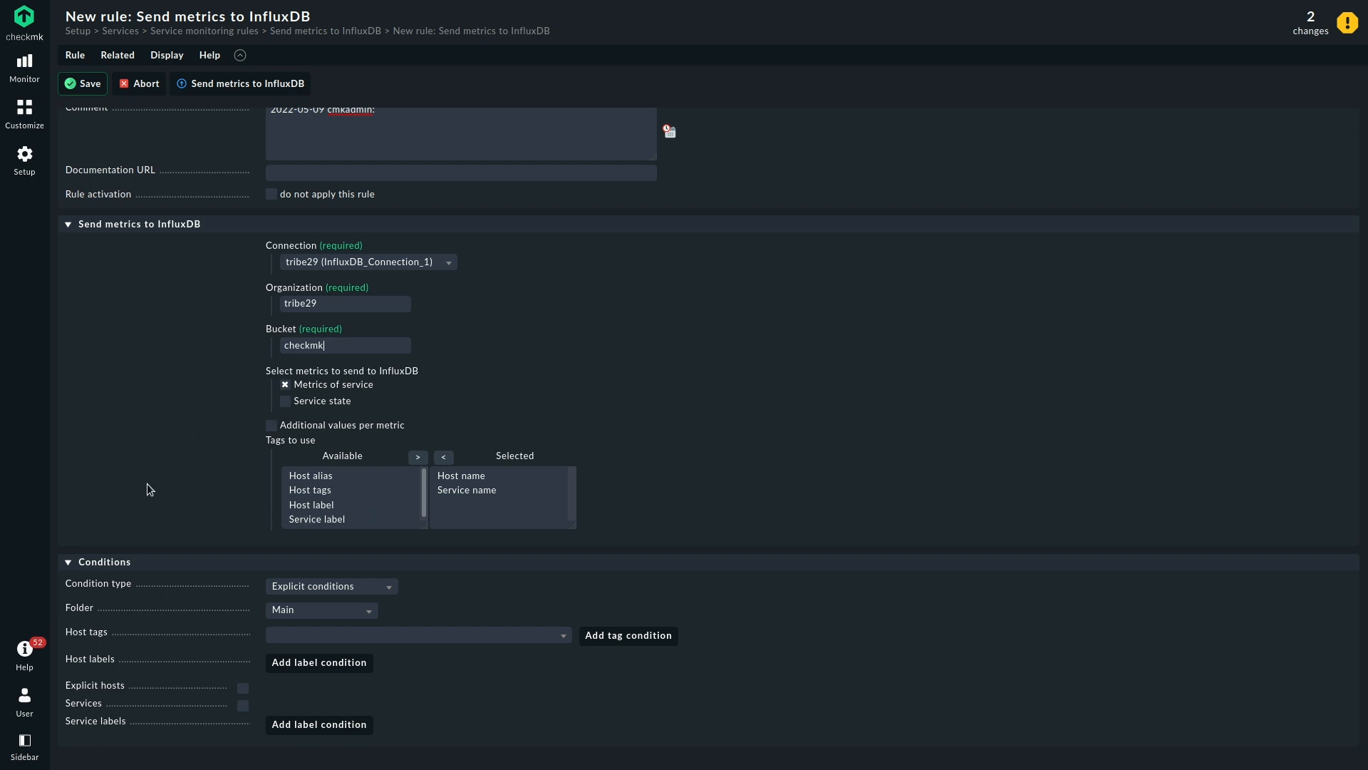
pyautogui.moveTo(333, 385)
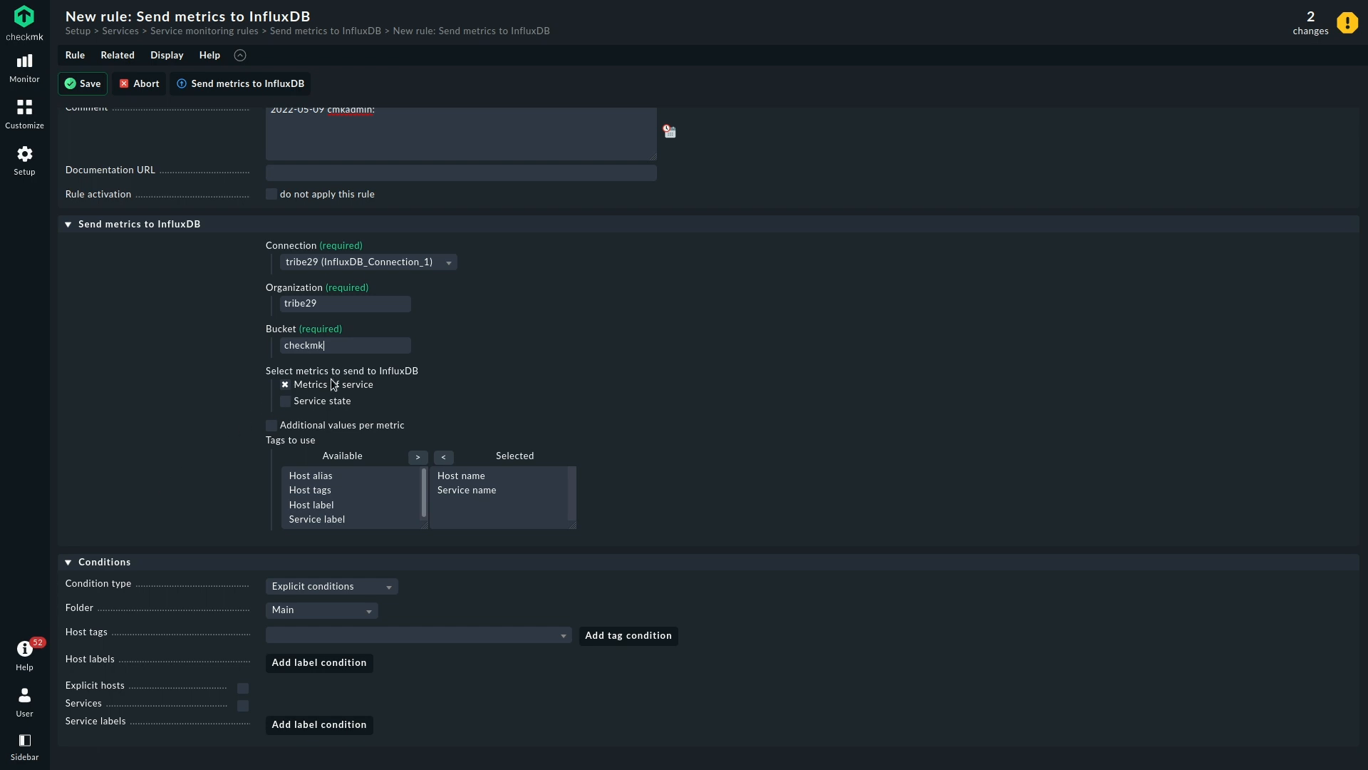
pyautogui.moveTo(812, 396)
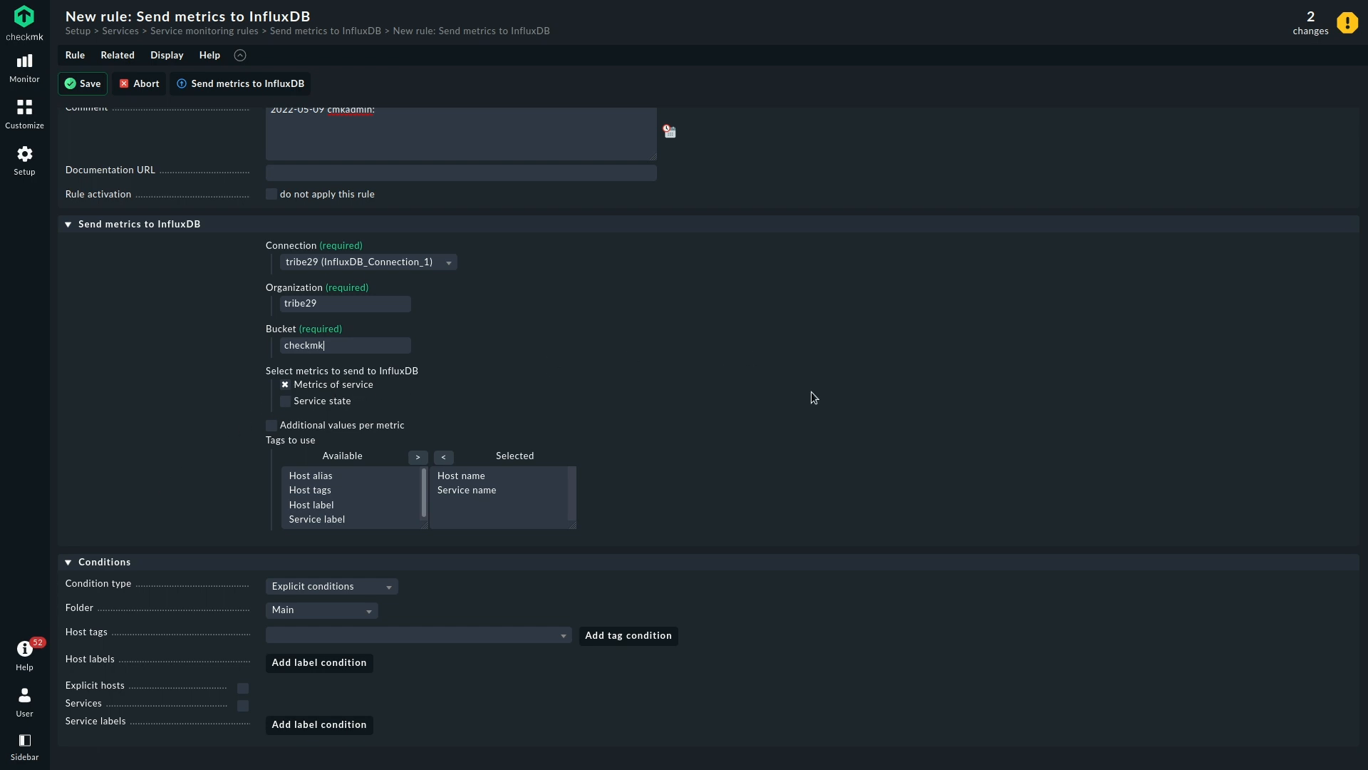
pyautogui.moveTo(753, 528)
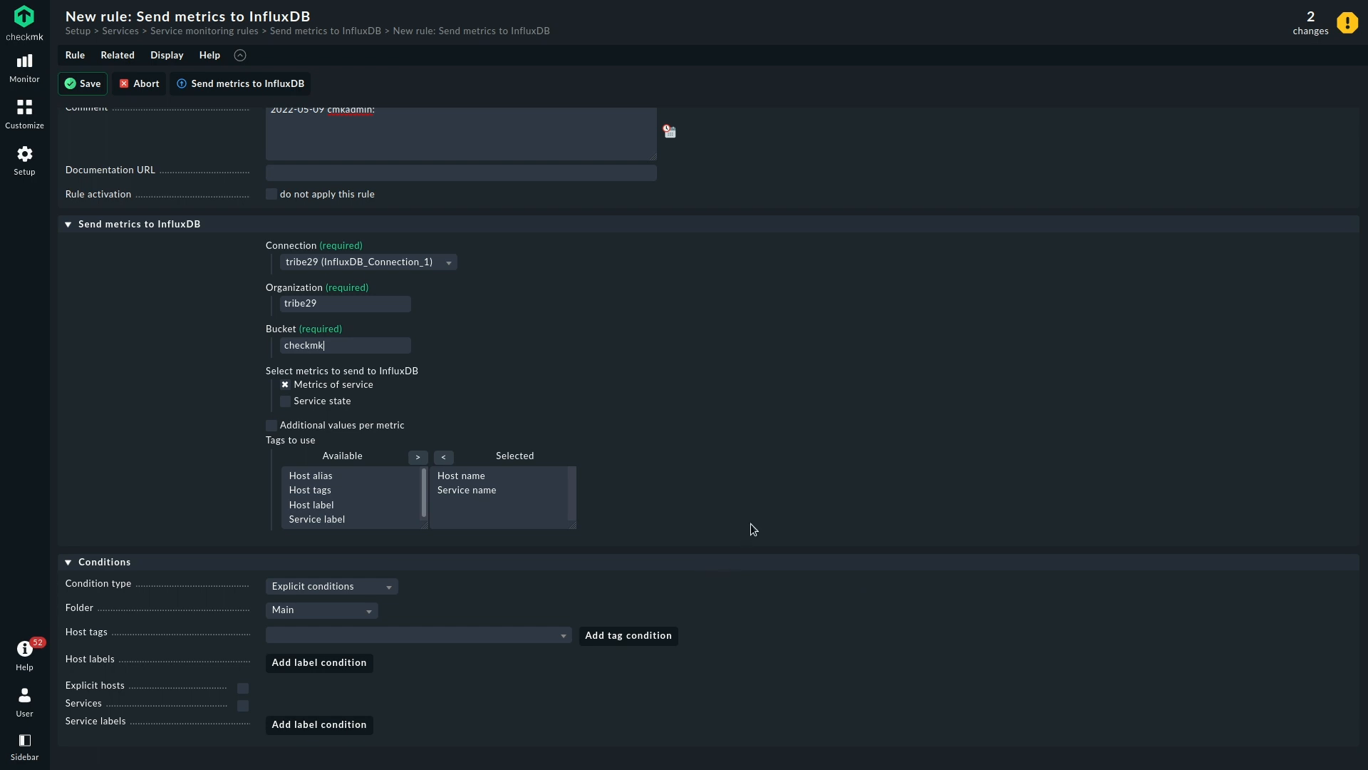
pyautogui.moveTo(790, 388)
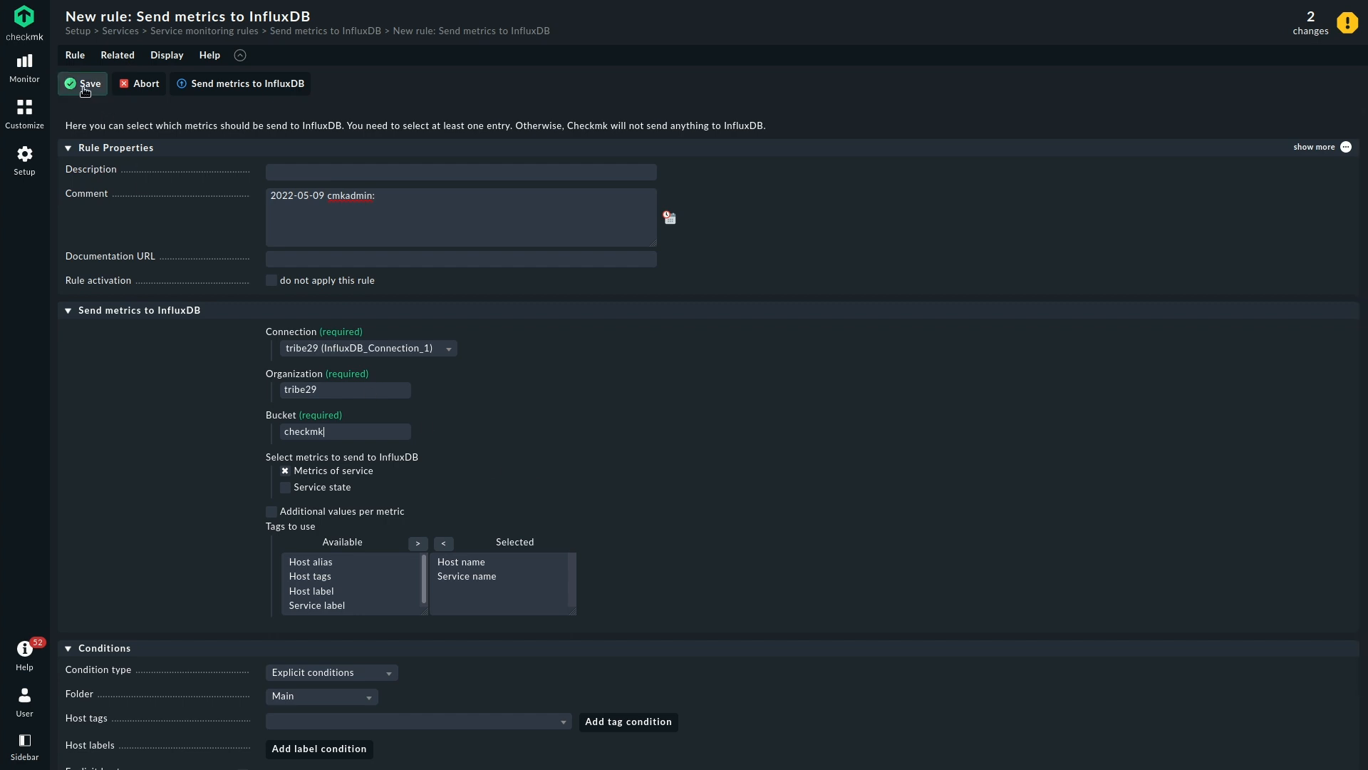
# - Save the metrics rule into folder Main and view the three pending changes
pyautogui.click(83, 83)
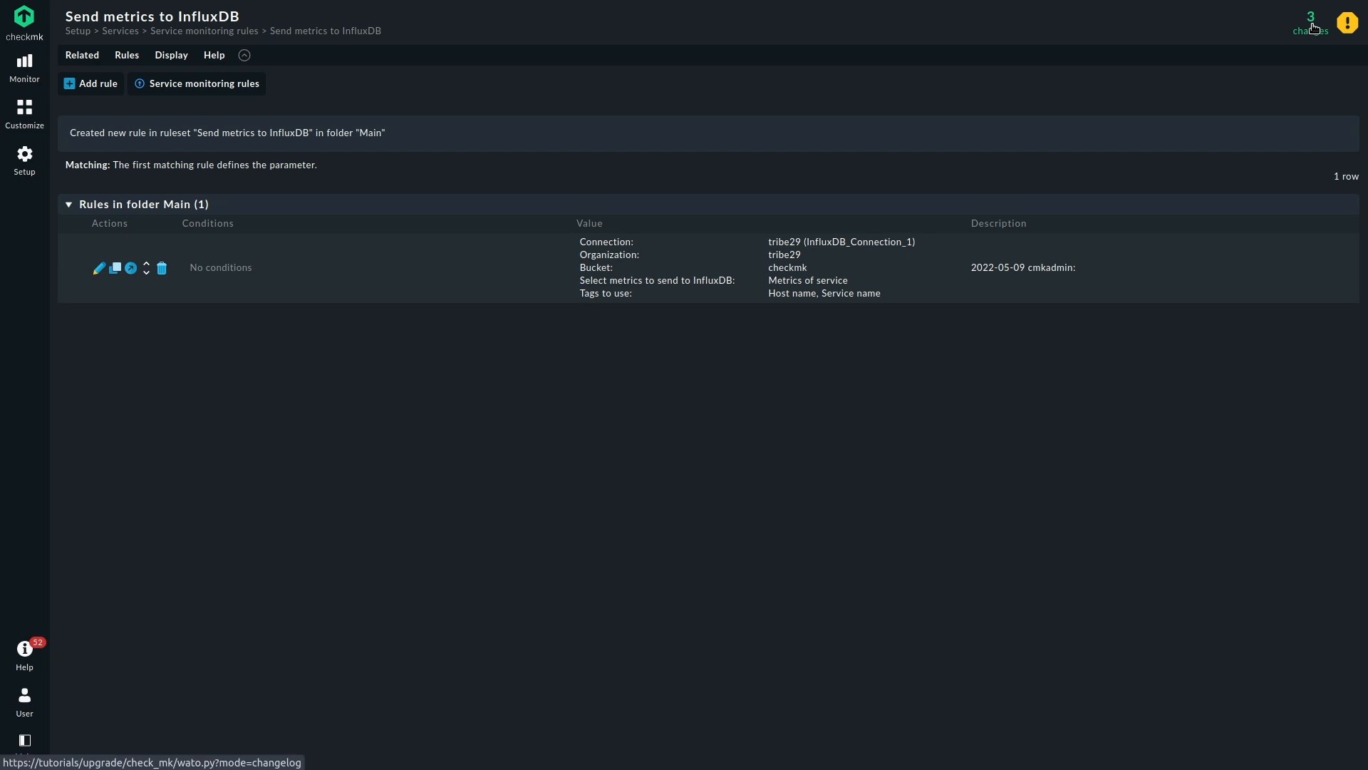
pyautogui.click(1312, 23)
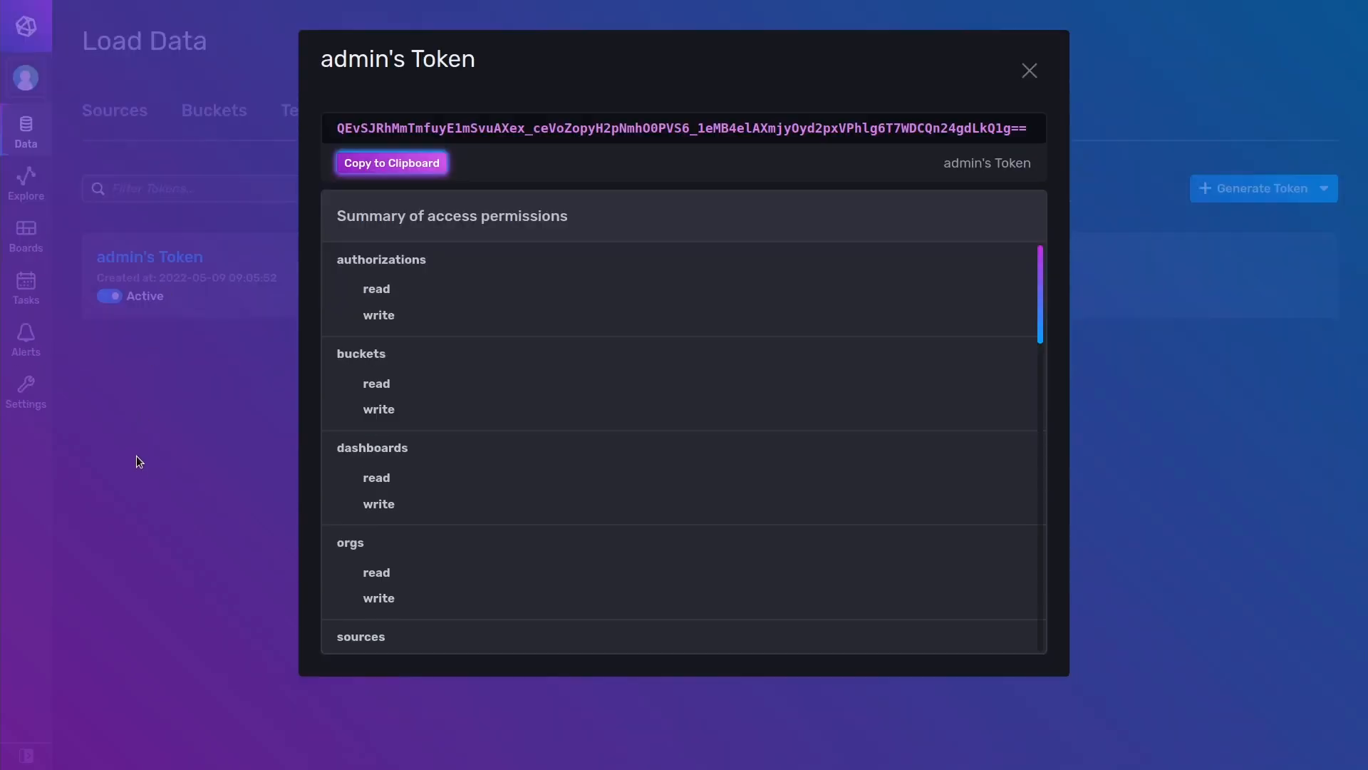
# - Close the token details and reach the Data Explorer with the checkmk bucket selected
pyautogui.click(1029, 71)
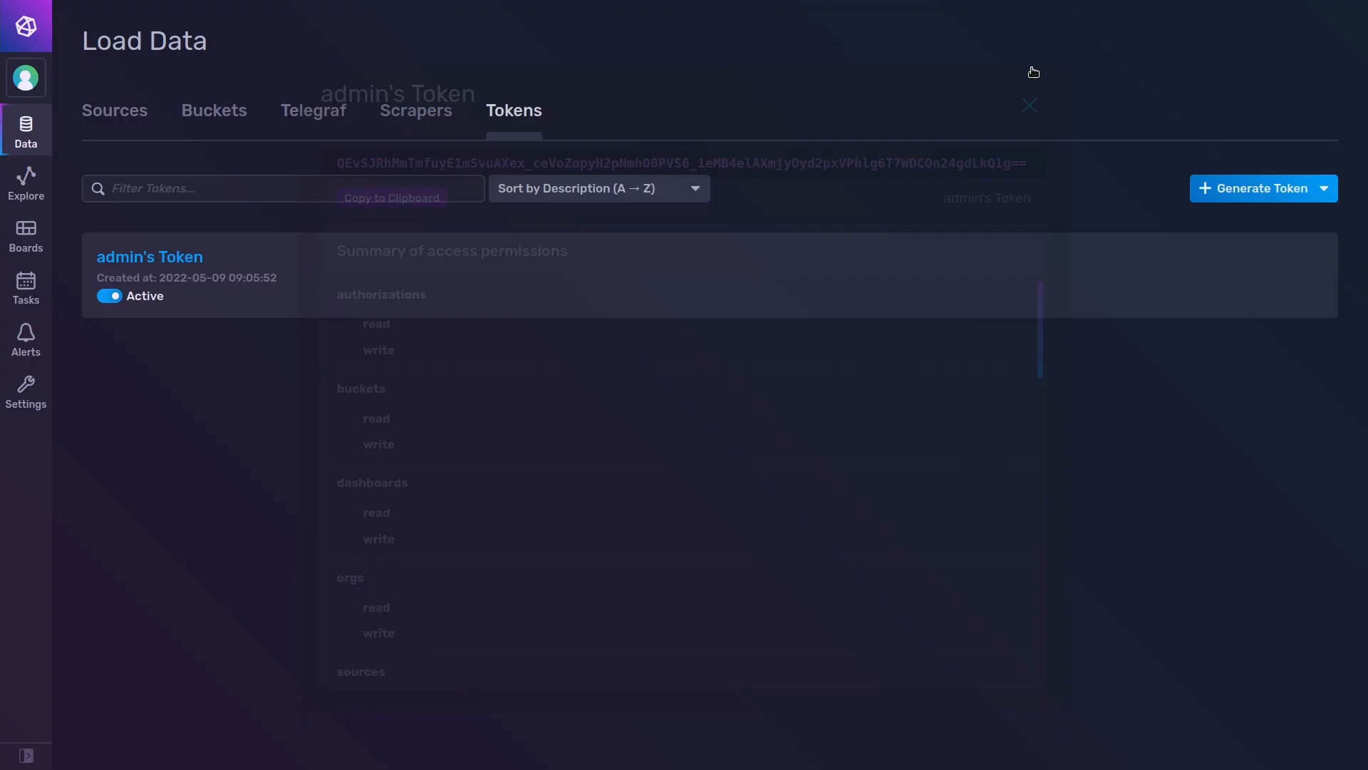
pyautogui.click(1030, 106)
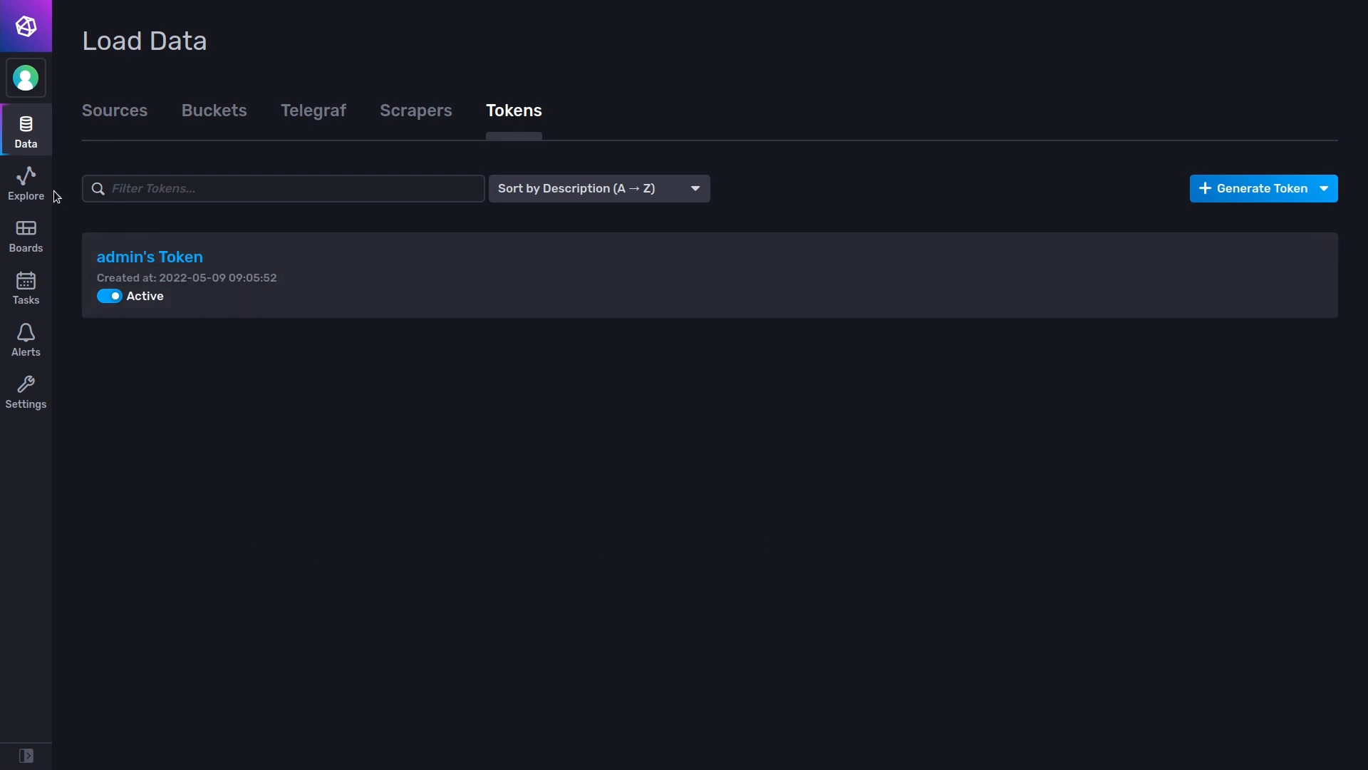
pyautogui.click(25, 178)
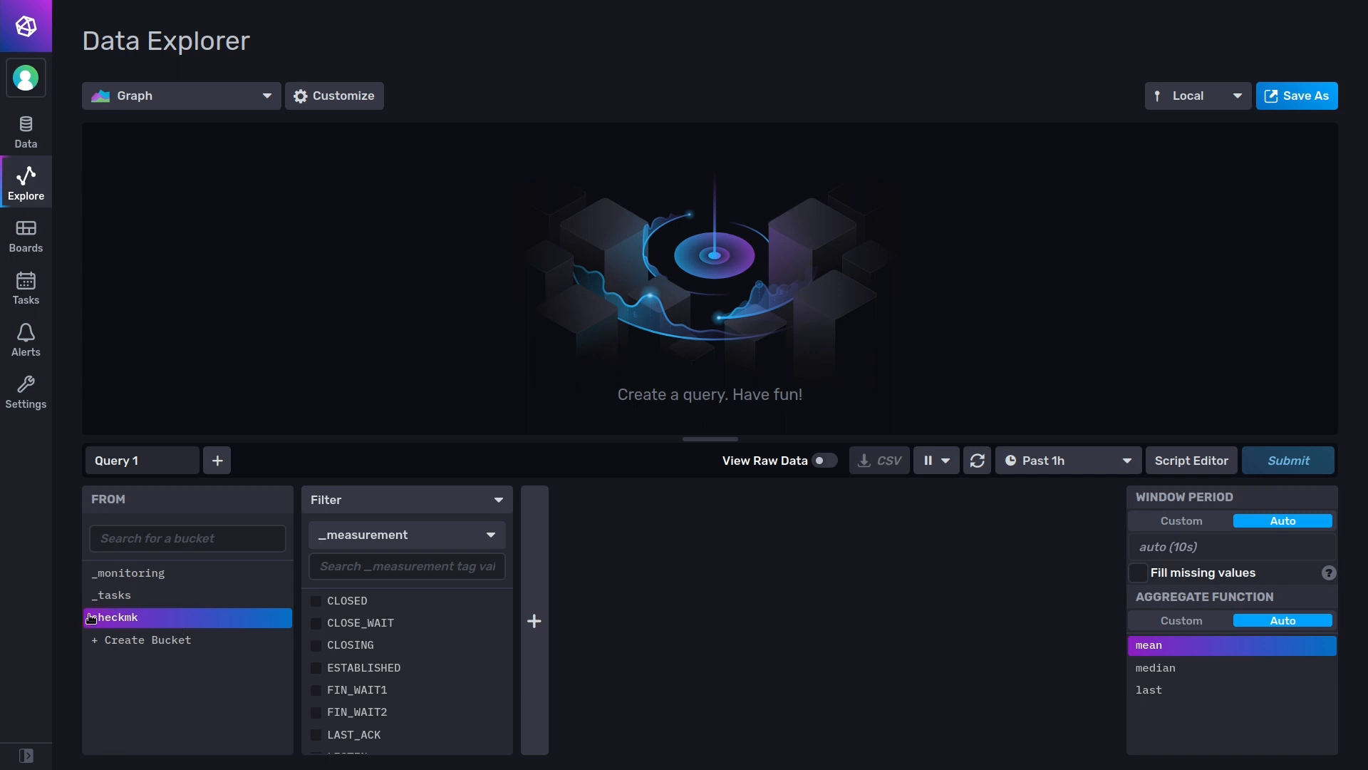
# - Filter to measurement util and field value, then submit the query for the past hour
pyautogui.click(406, 566)
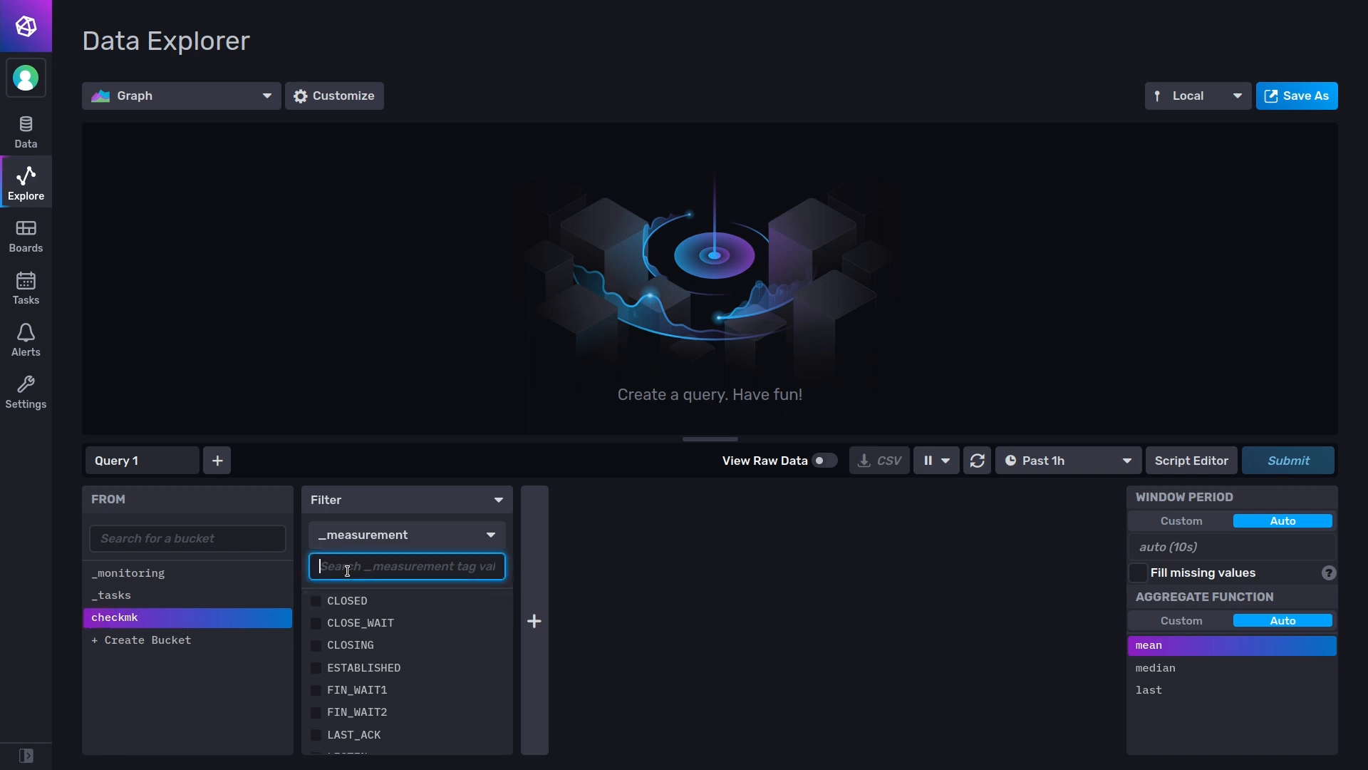
pyautogui.write('util')
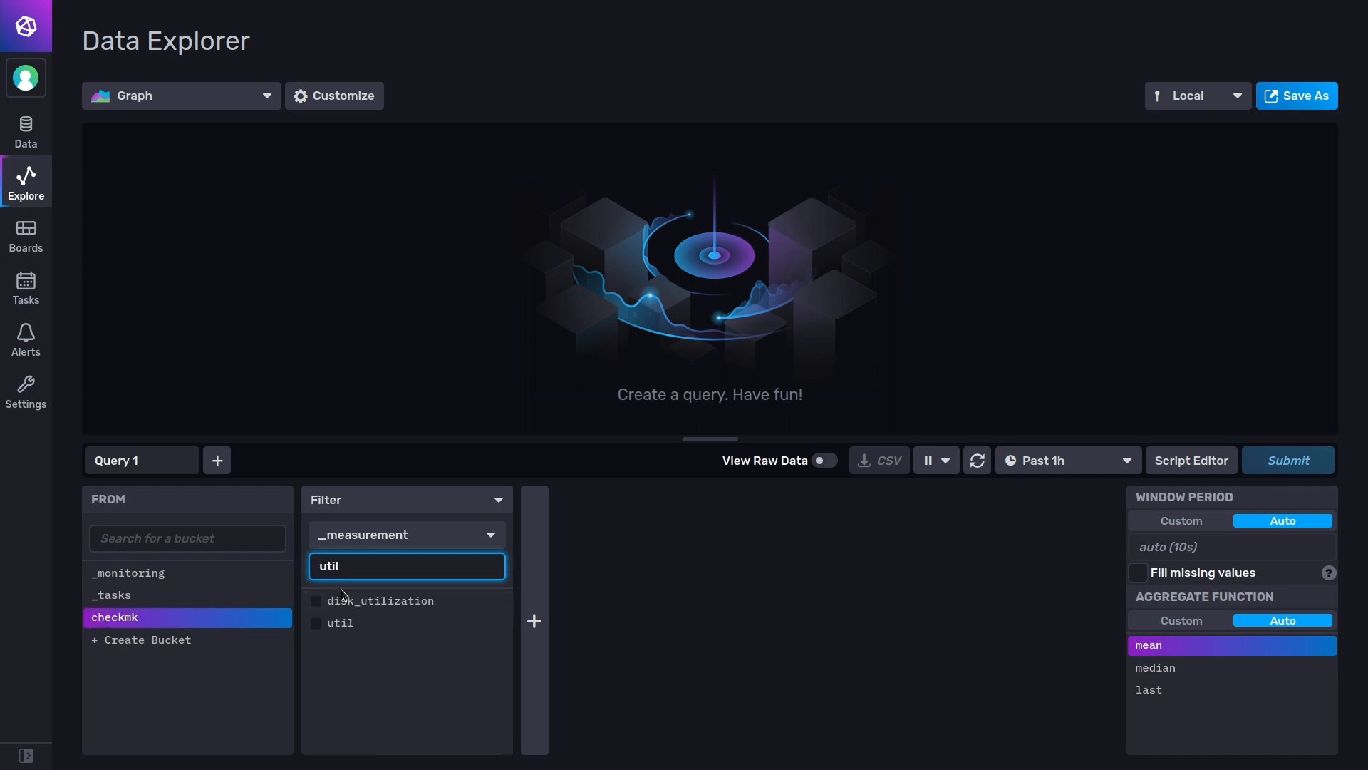
pyautogui.click(340, 622)
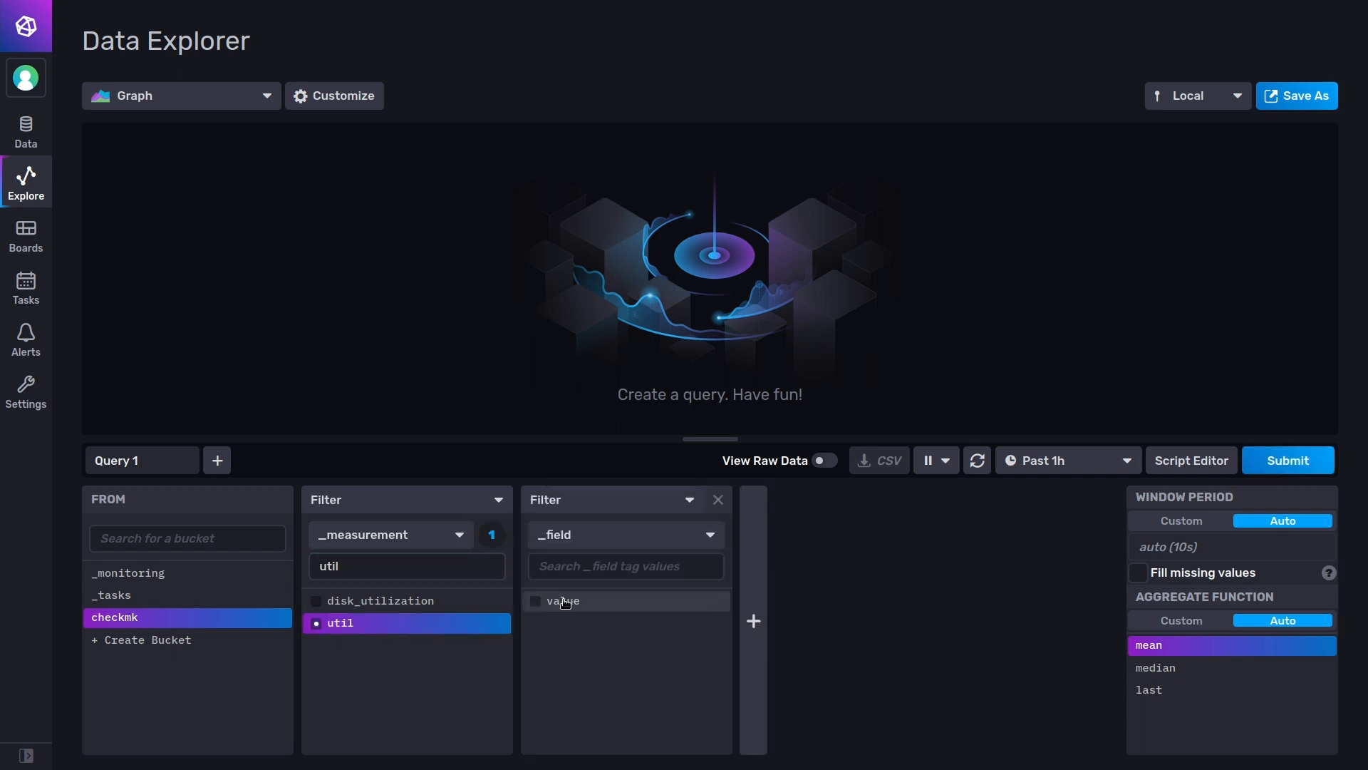
pyautogui.click(563, 600)
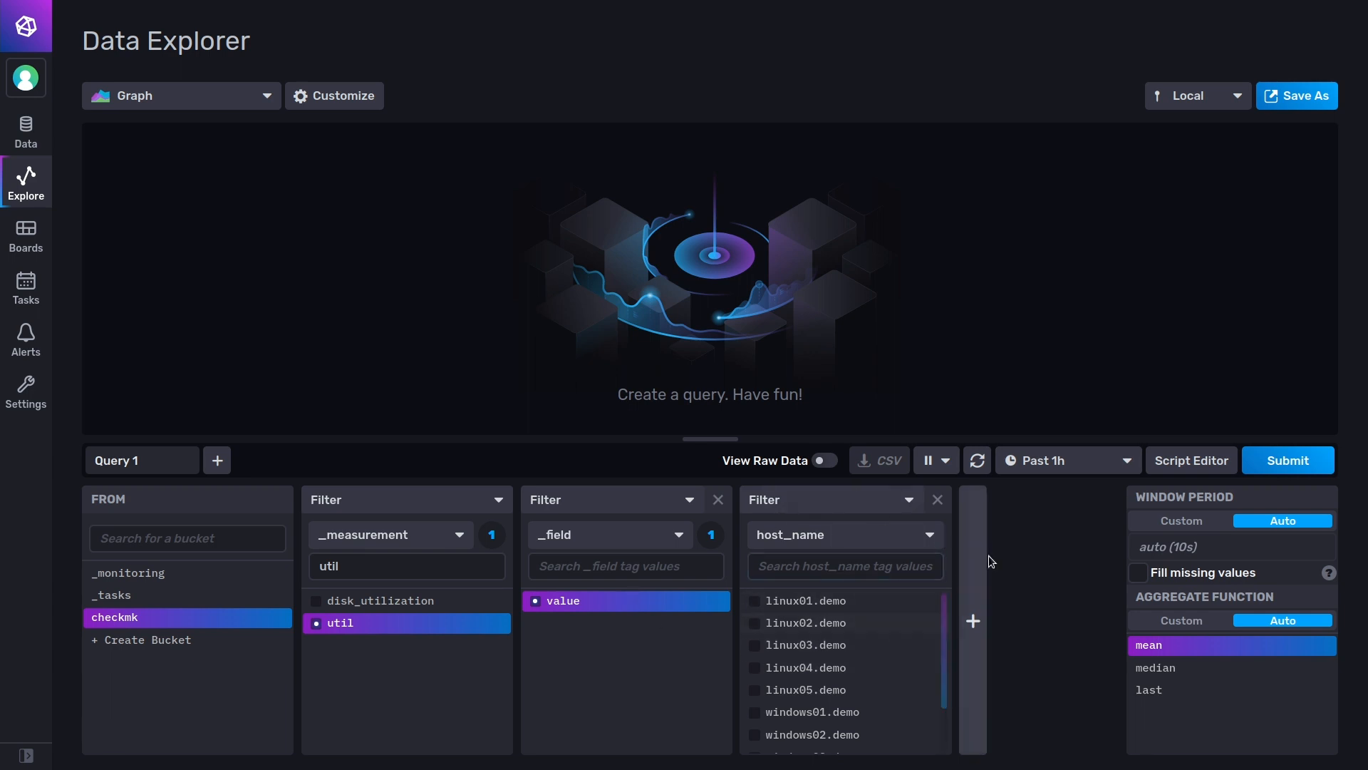
pyautogui.click(1289, 461)
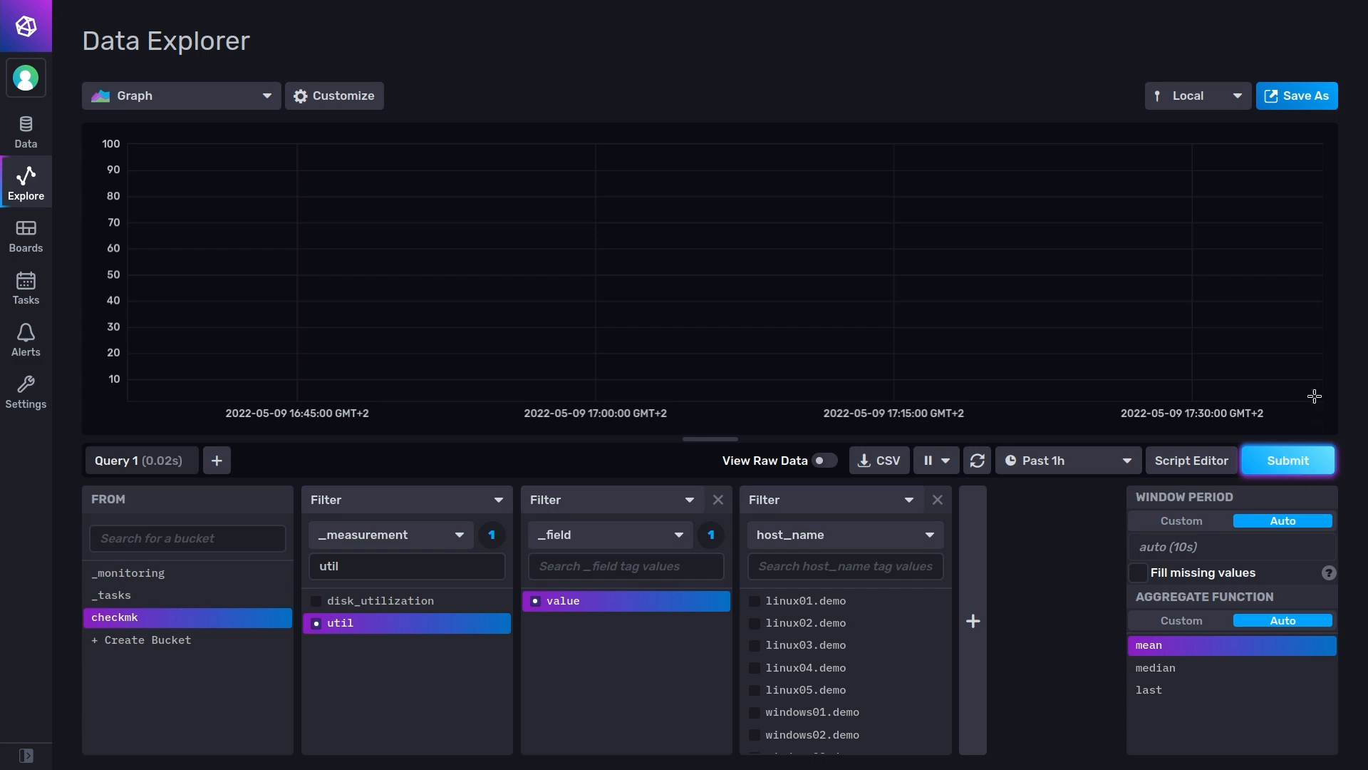
pyautogui.moveTo(1304, 376)
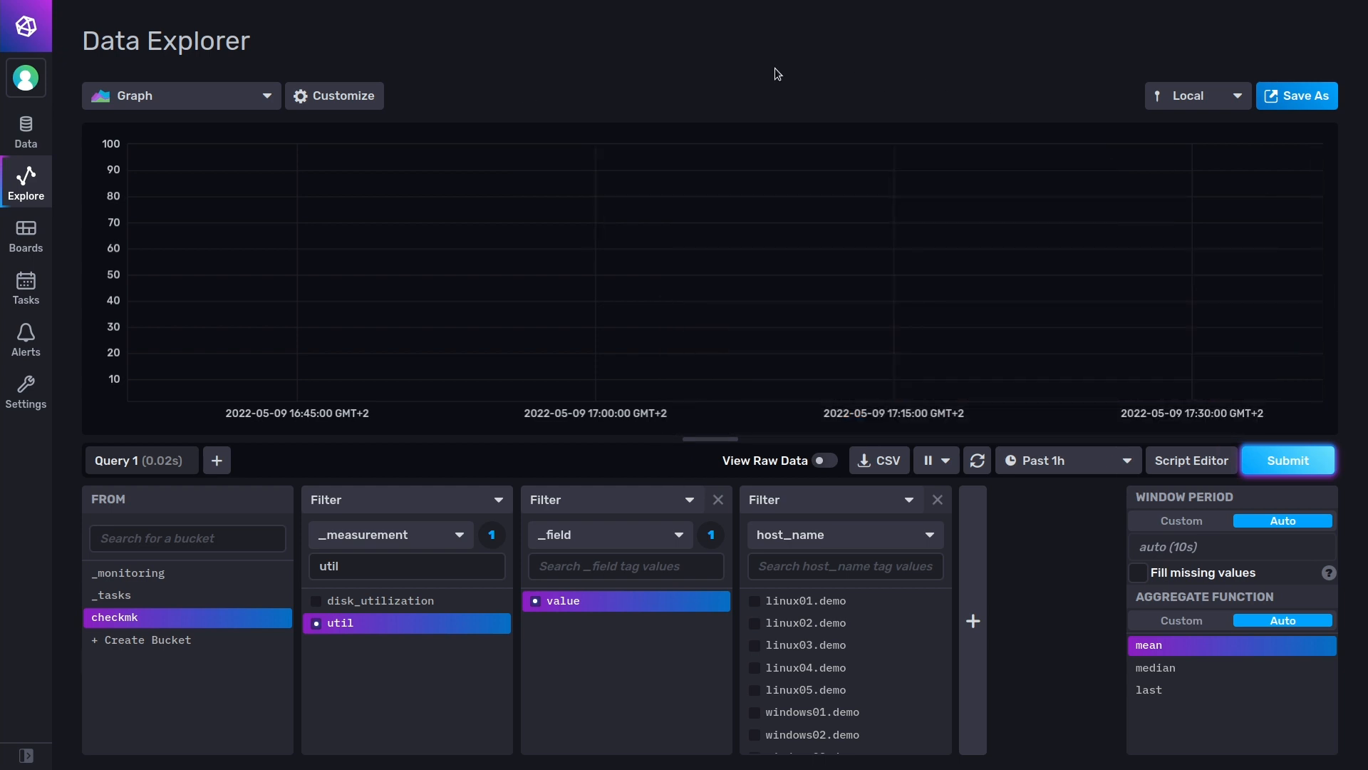
pyautogui.moveTo(621, 58)
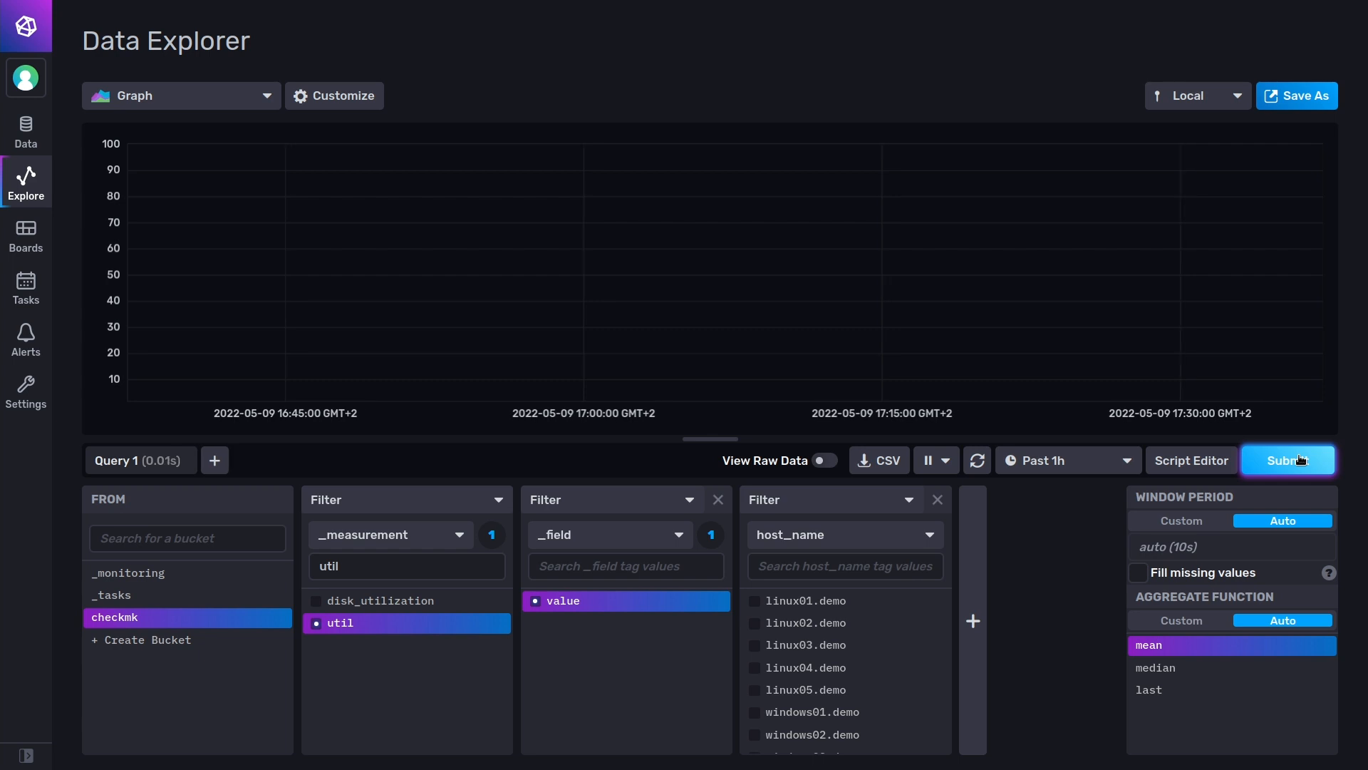
# - Resubmit the util query so the past-hour graph plots CPU utilization for the demo hosts
pyautogui.click(1289, 459)
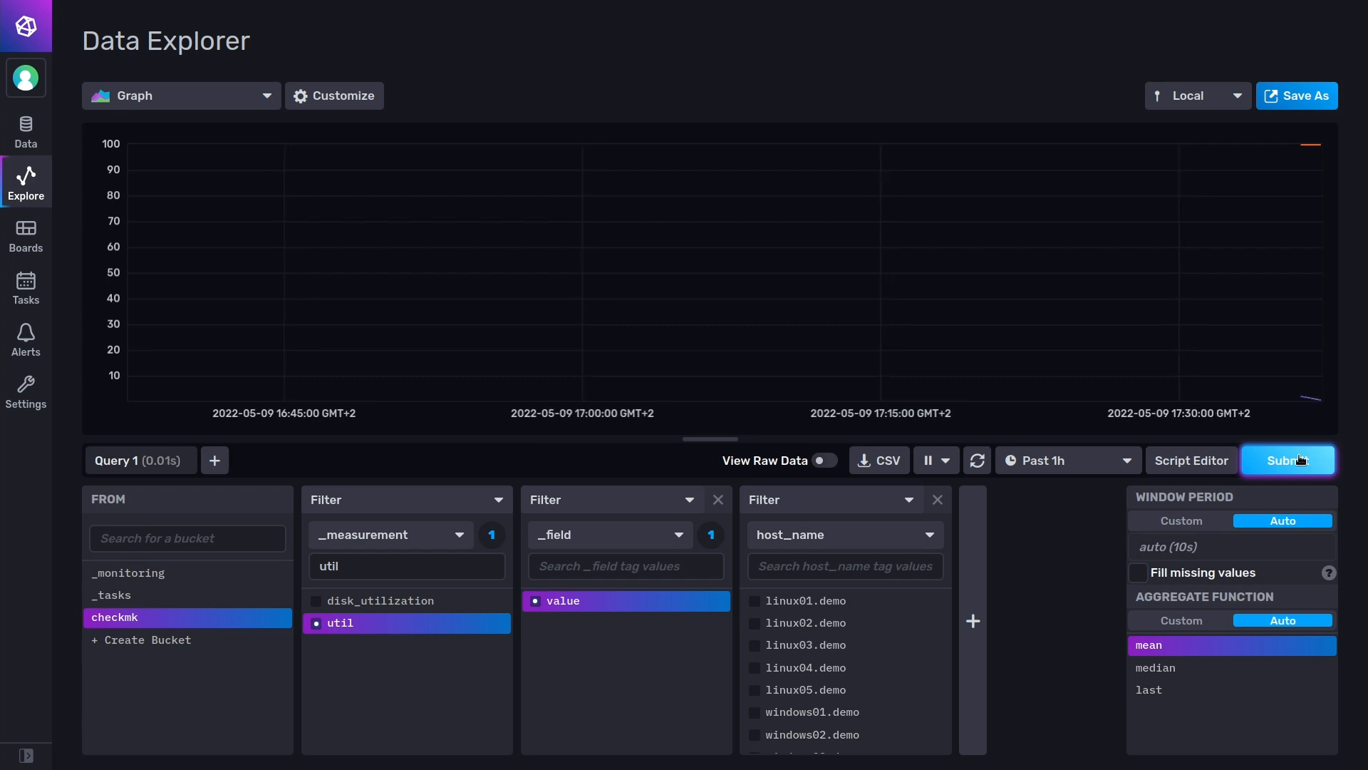
pyautogui.moveTo(1334, 246)
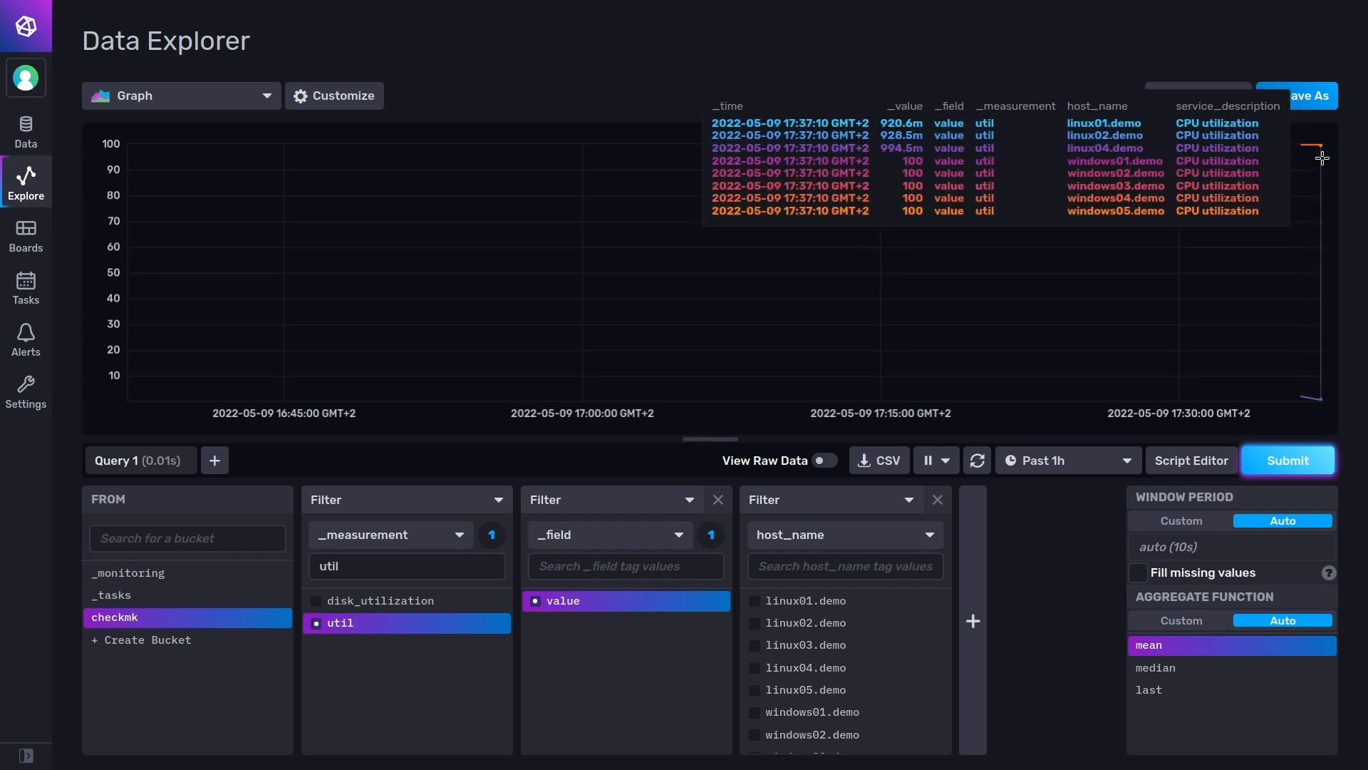
pyautogui.moveTo(795, 82)
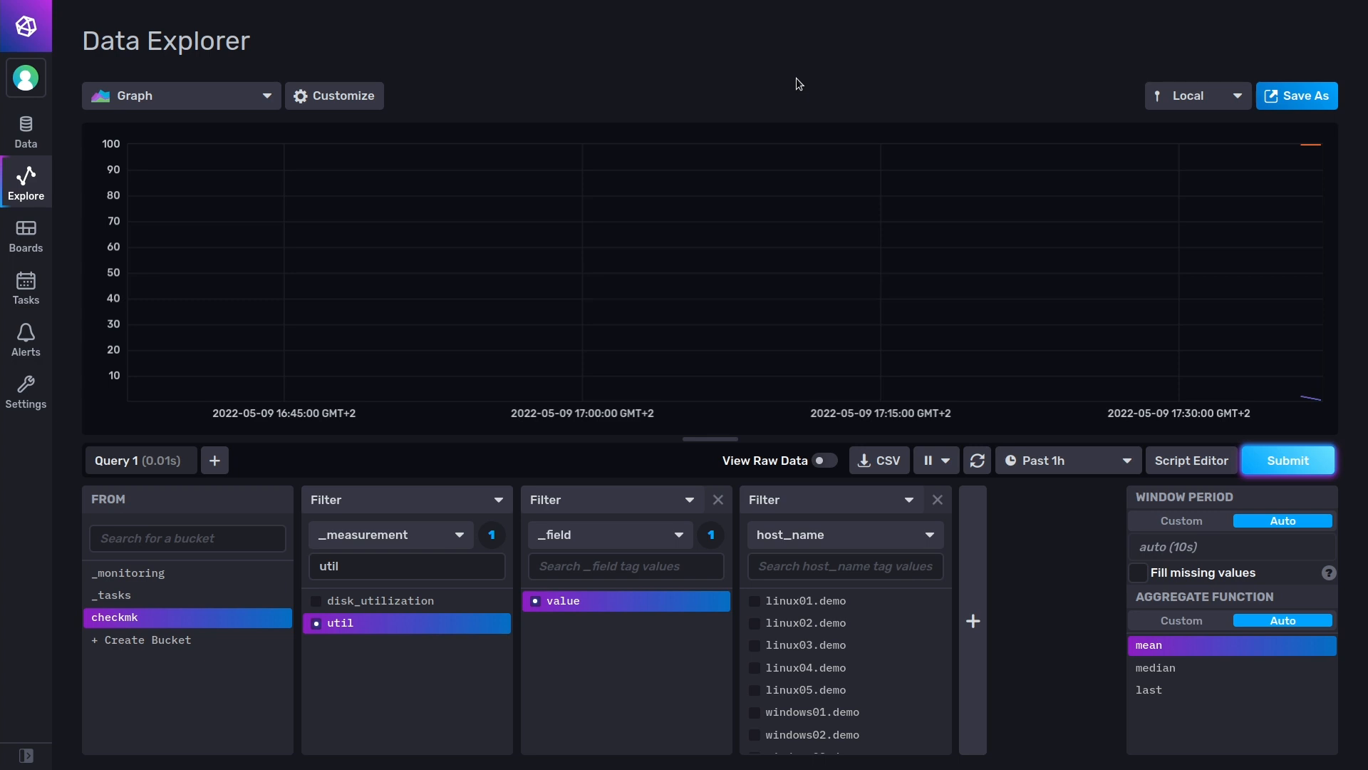